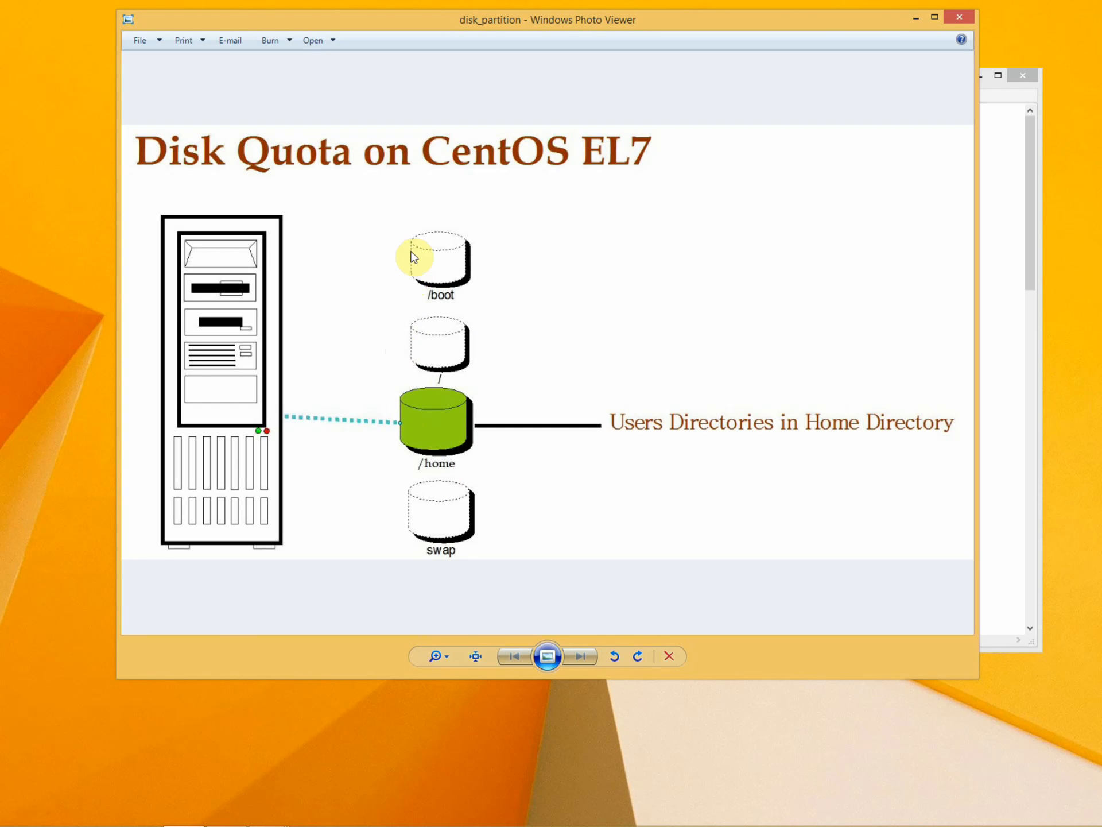
pyautogui.moveTo(438, 268)
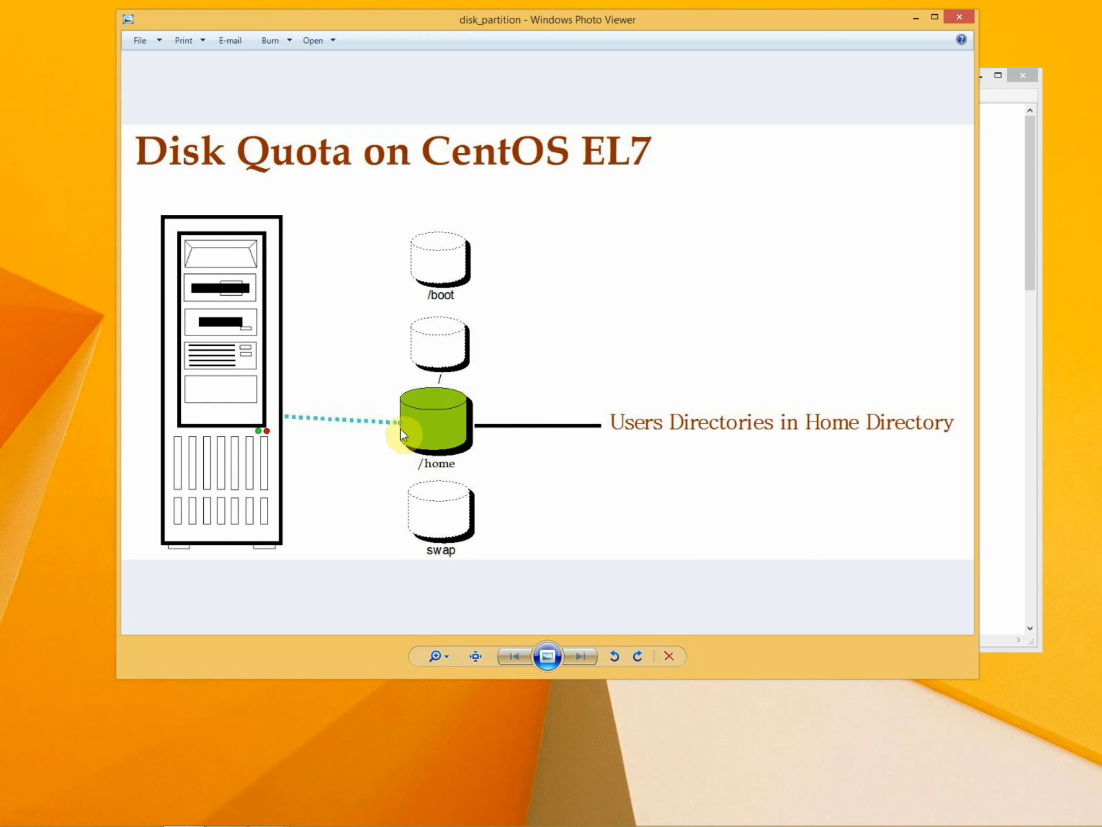
pyautogui.moveTo(605, 449)
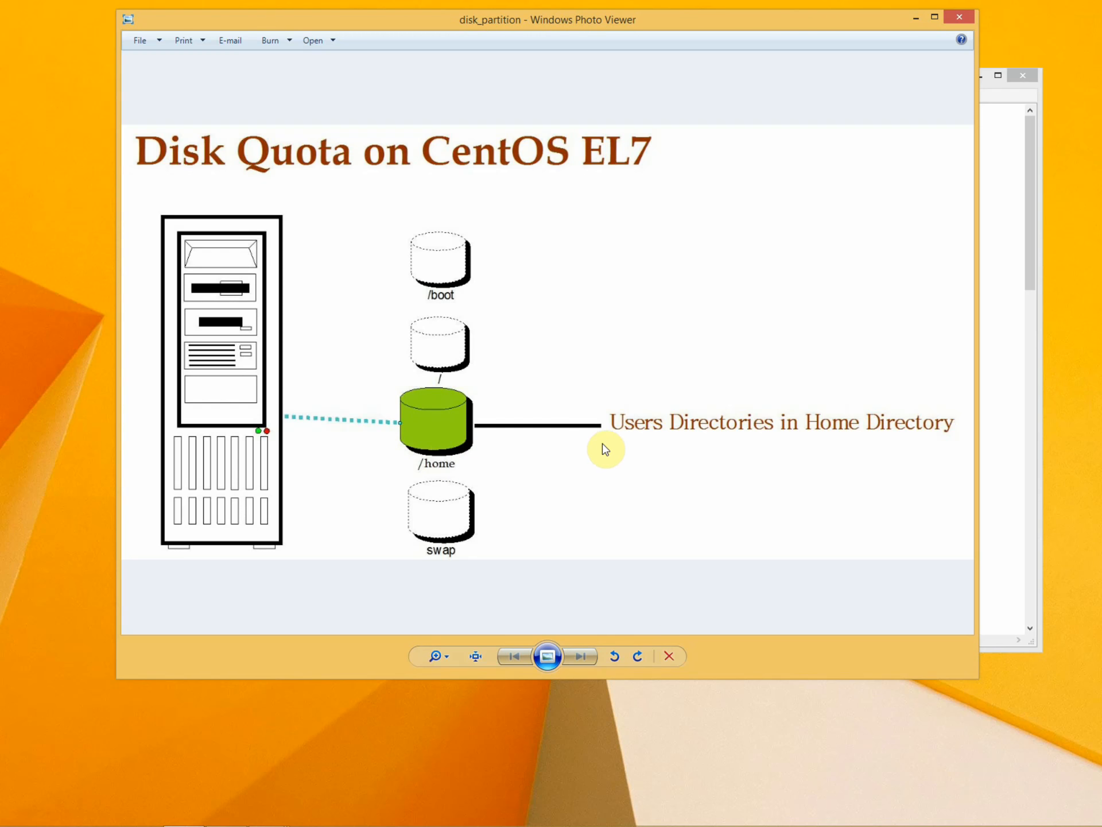
pyautogui.moveTo(427, 434)
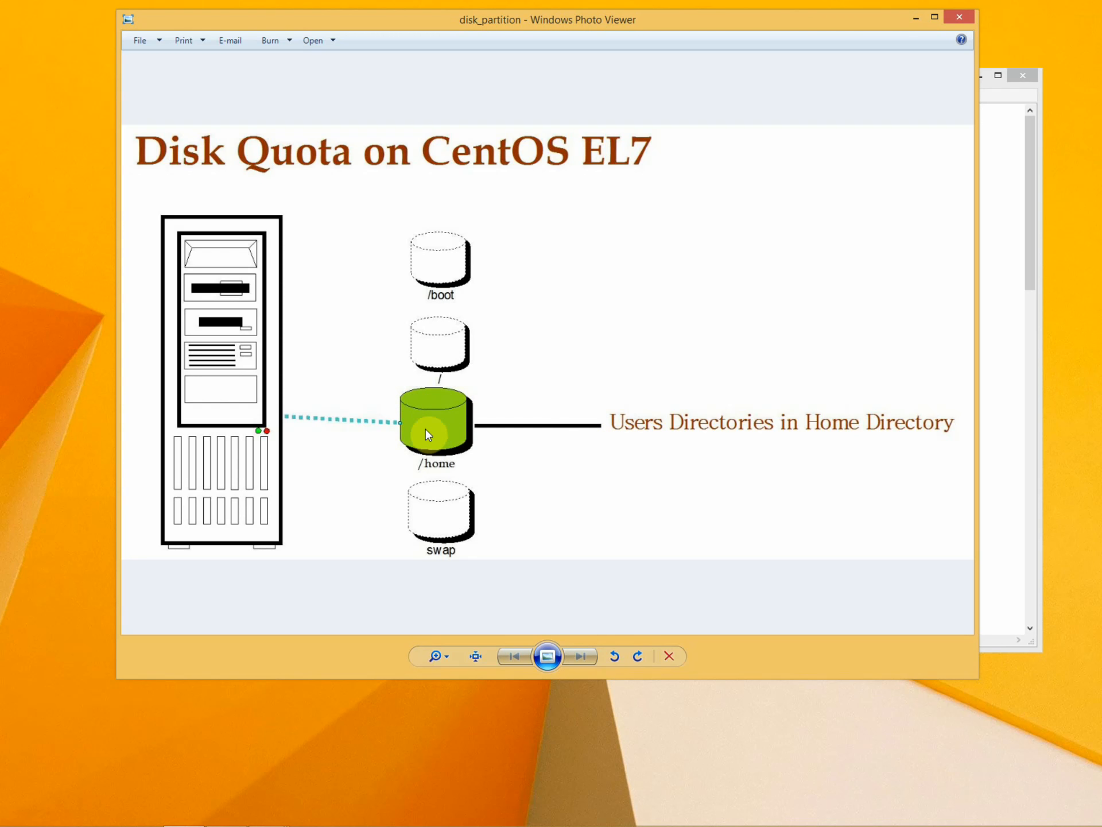
pyautogui.moveTo(553, 437)
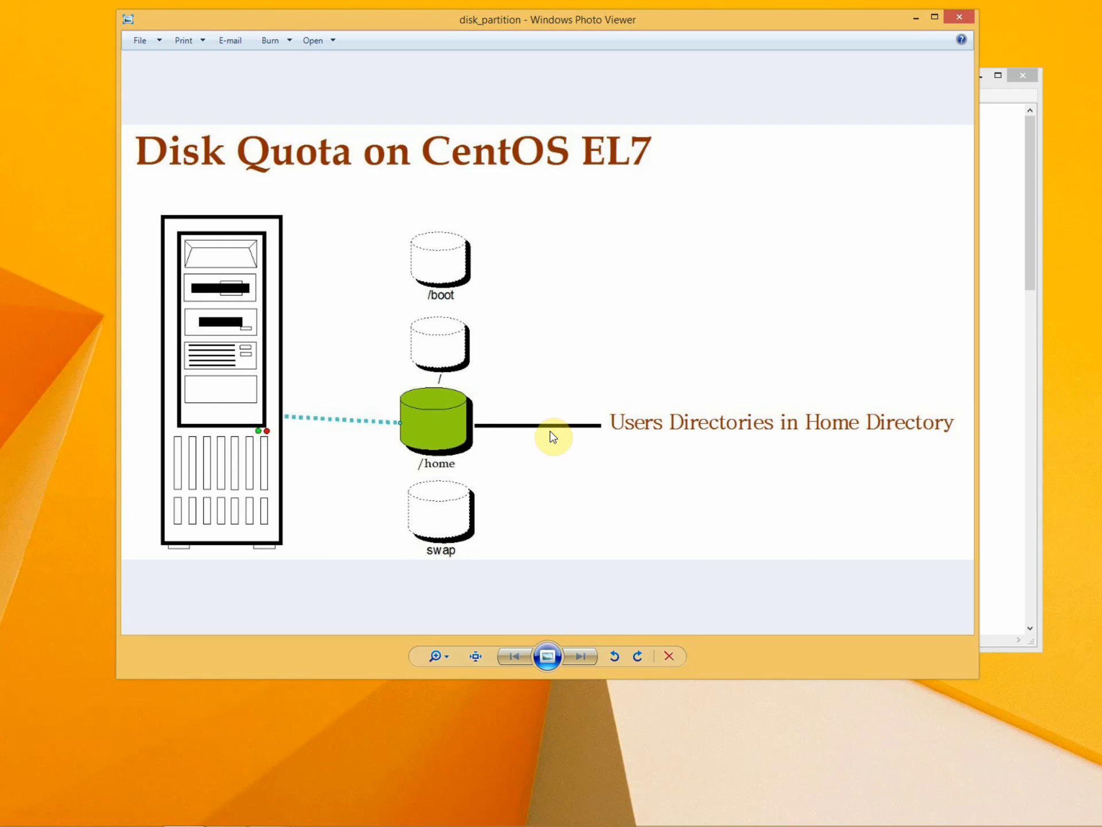
pyautogui.moveTo(641, 438)
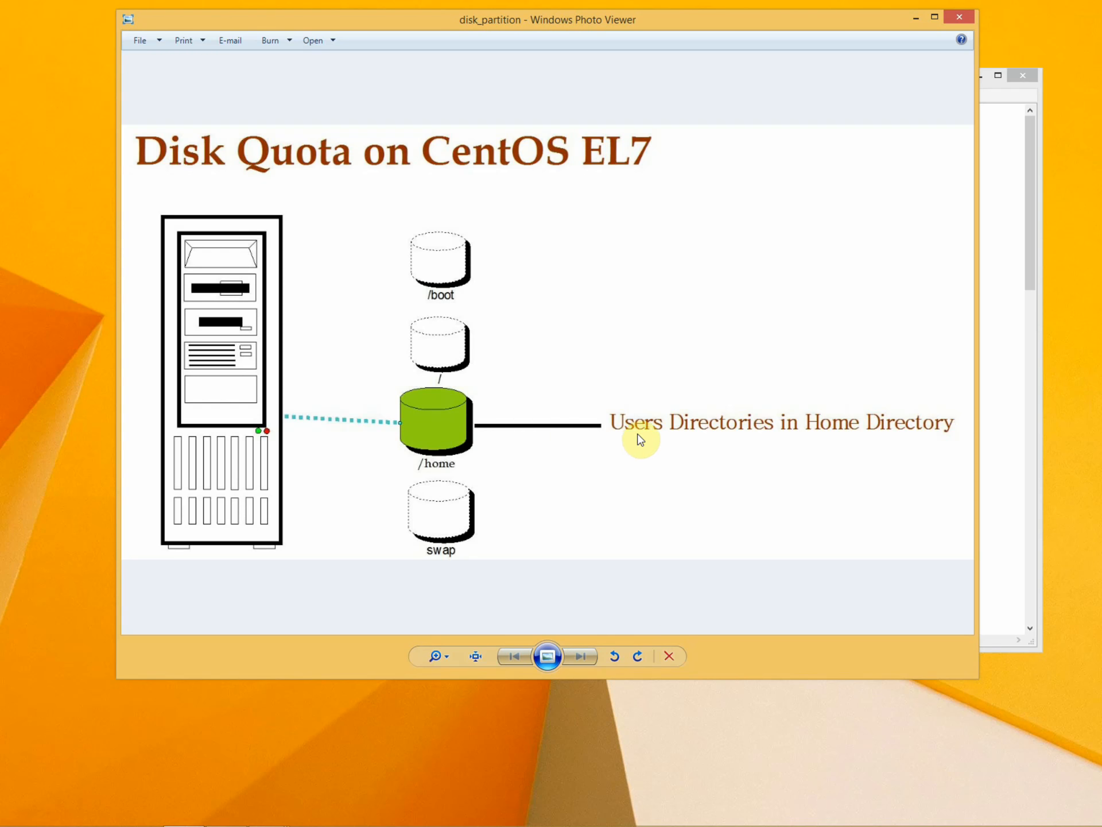
pyautogui.moveTo(686, 434)
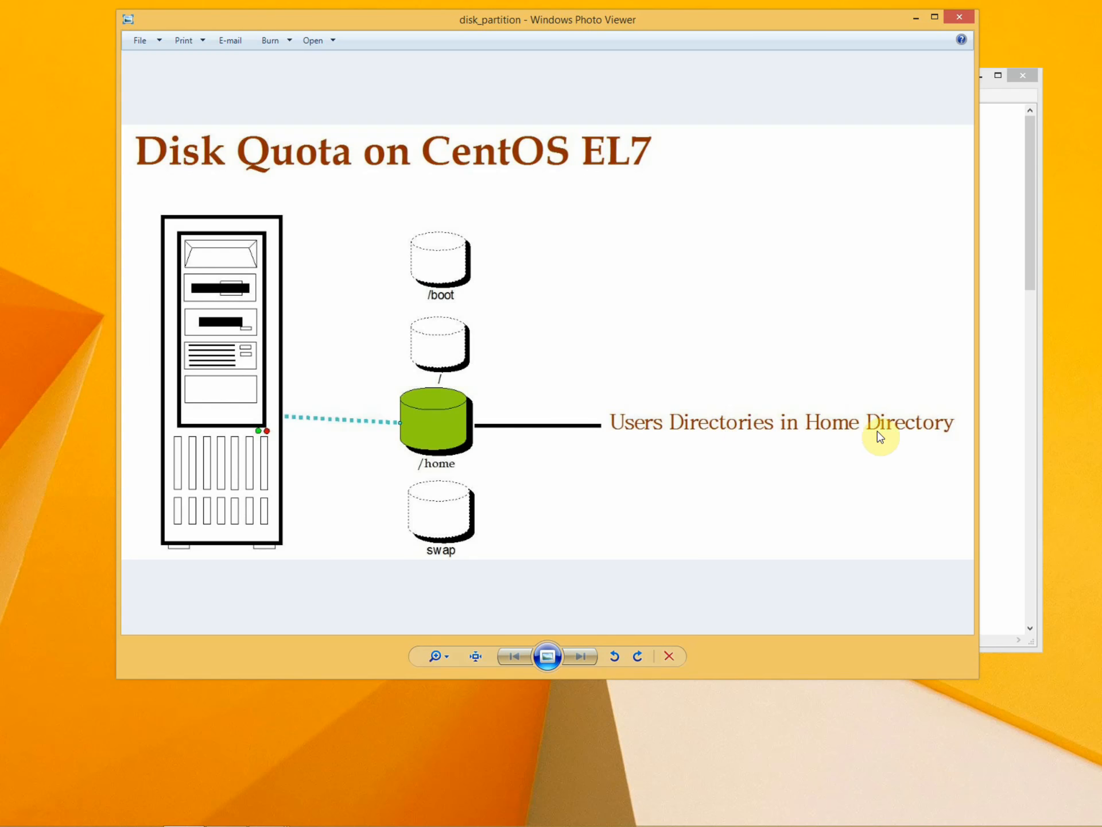
pyautogui.moveTo(798, 440)
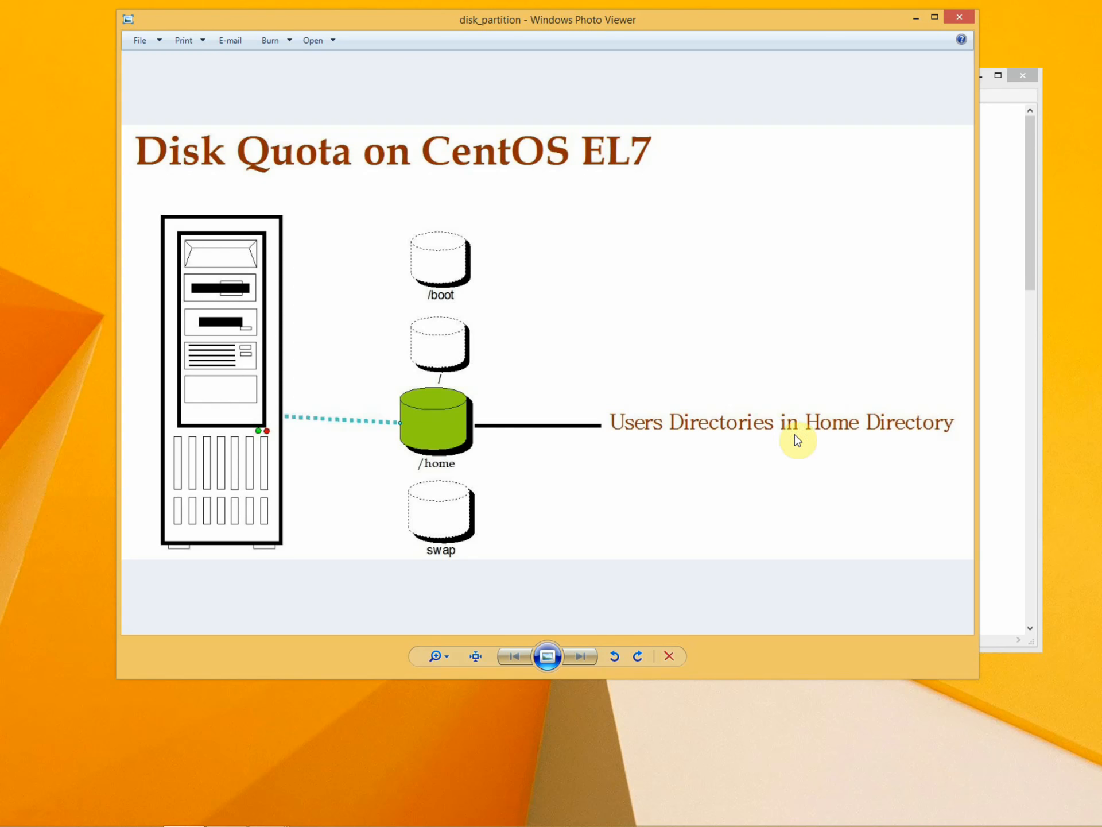
pyautogui.moveTo(477, 404)
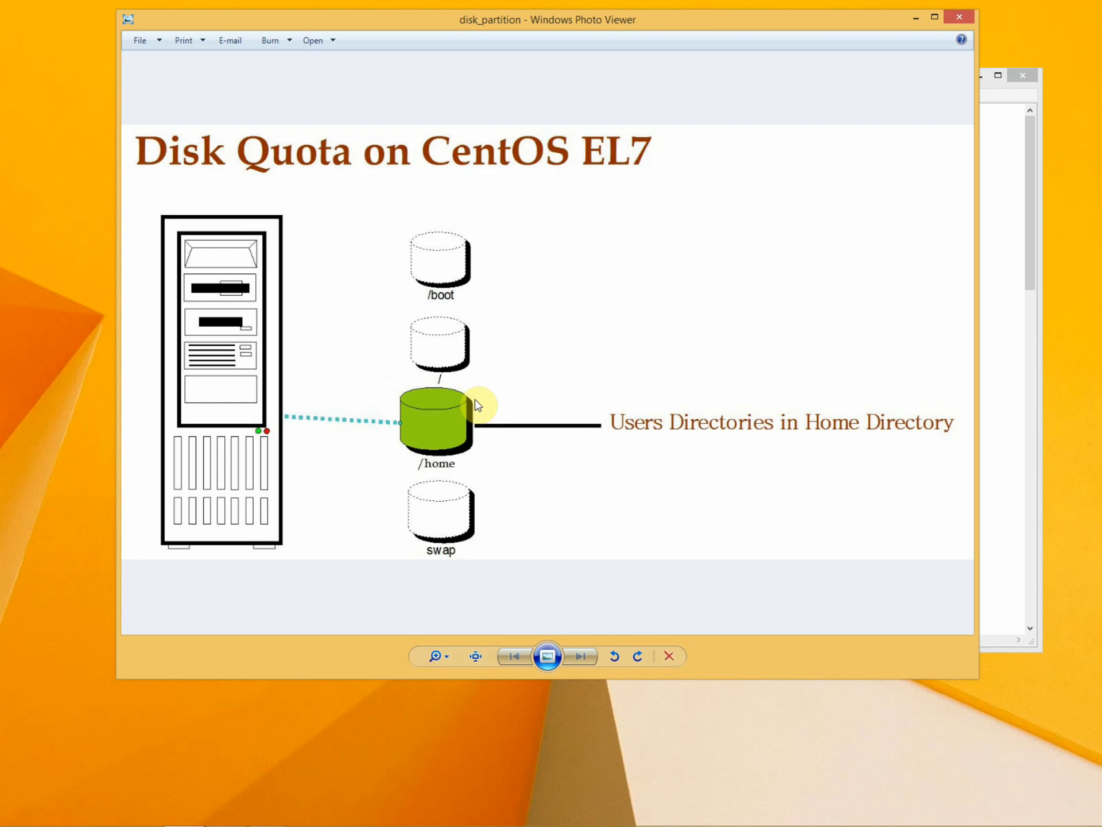
pyautogui.moveTo(475, 414)
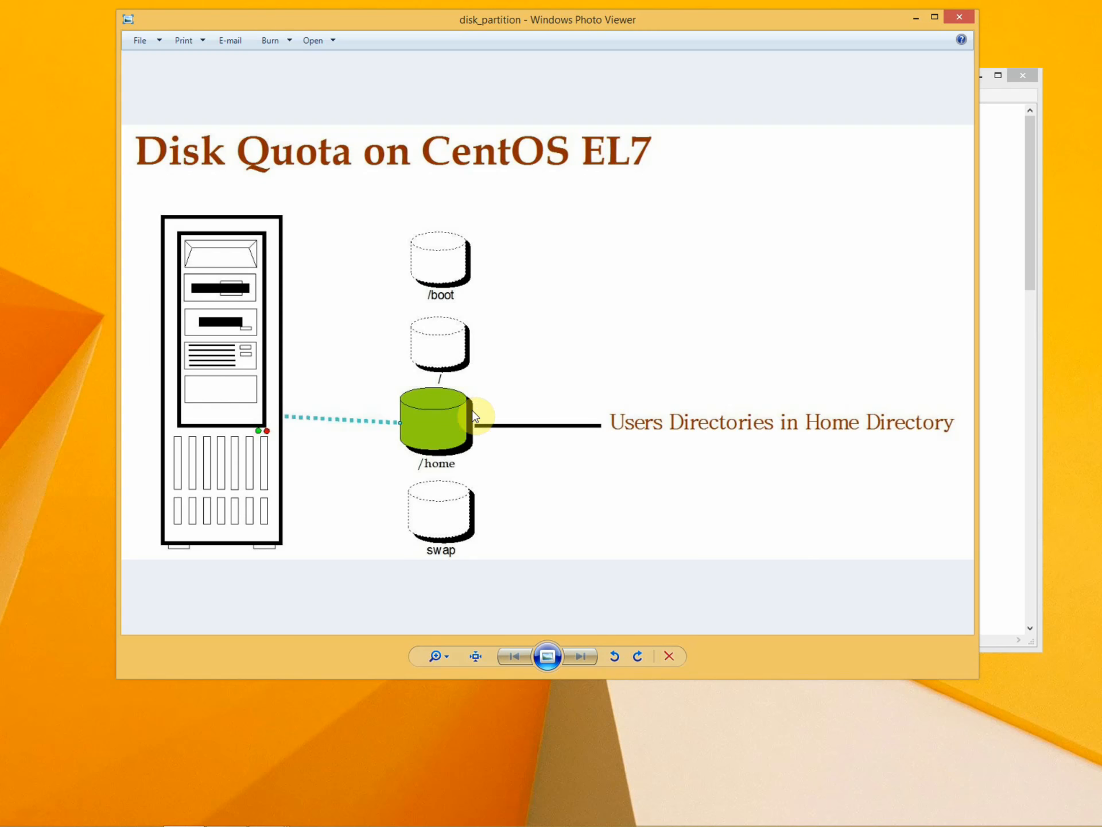
pyautogui.moveTo(487, 437)
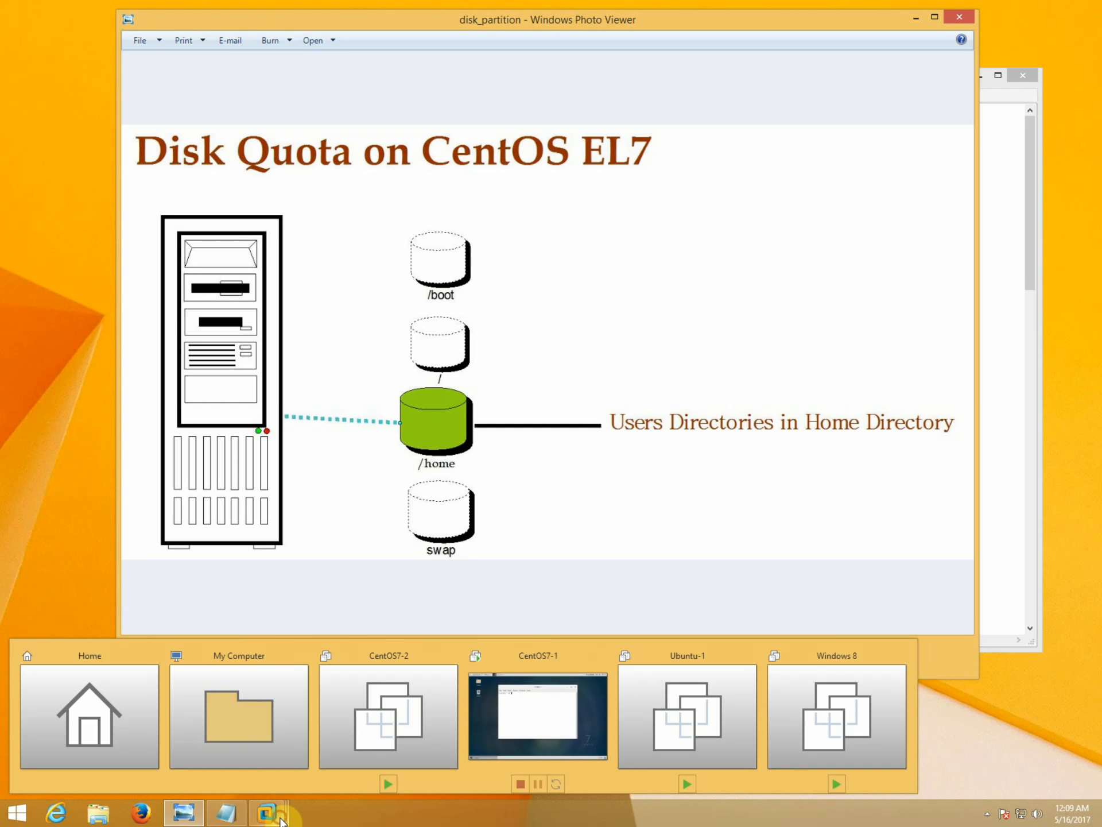
# - Bring up the CentOS7-1 virtual machine and return it to a windowed view
pyautogui.click(269, 813)
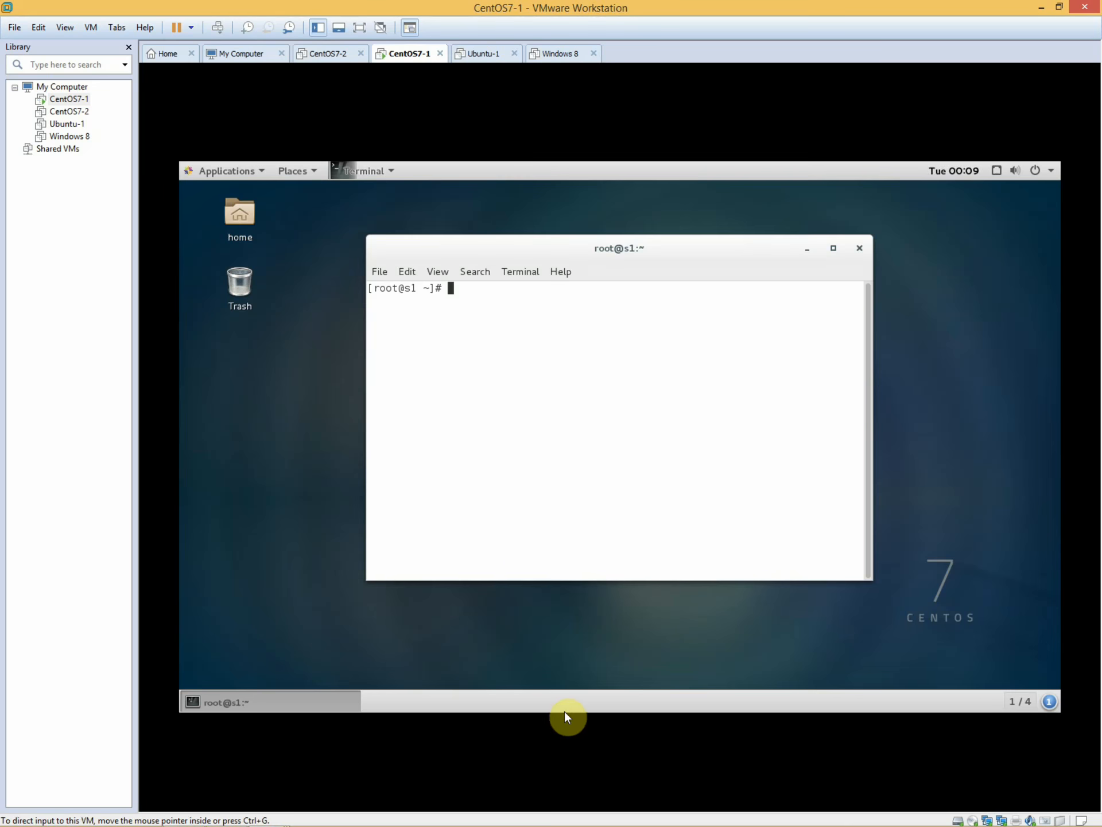
pyautogui.moveTo(347, 78)
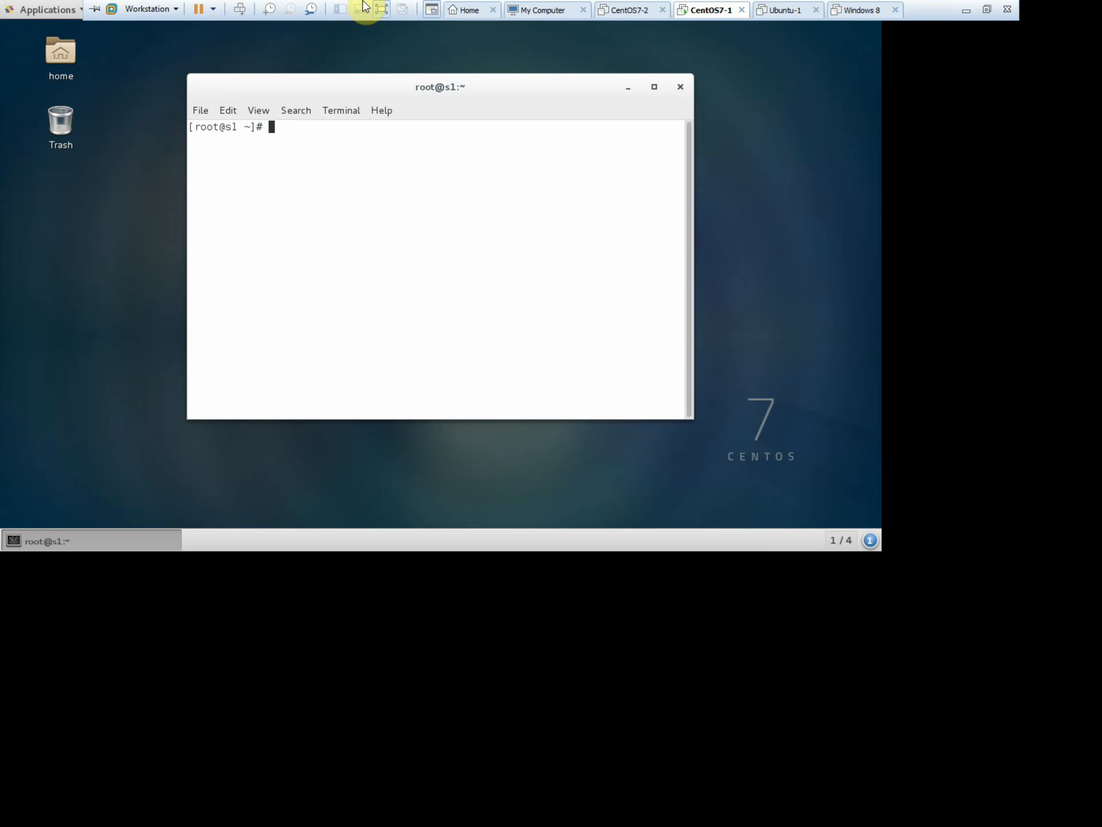
pyautogui.click(318, 27)
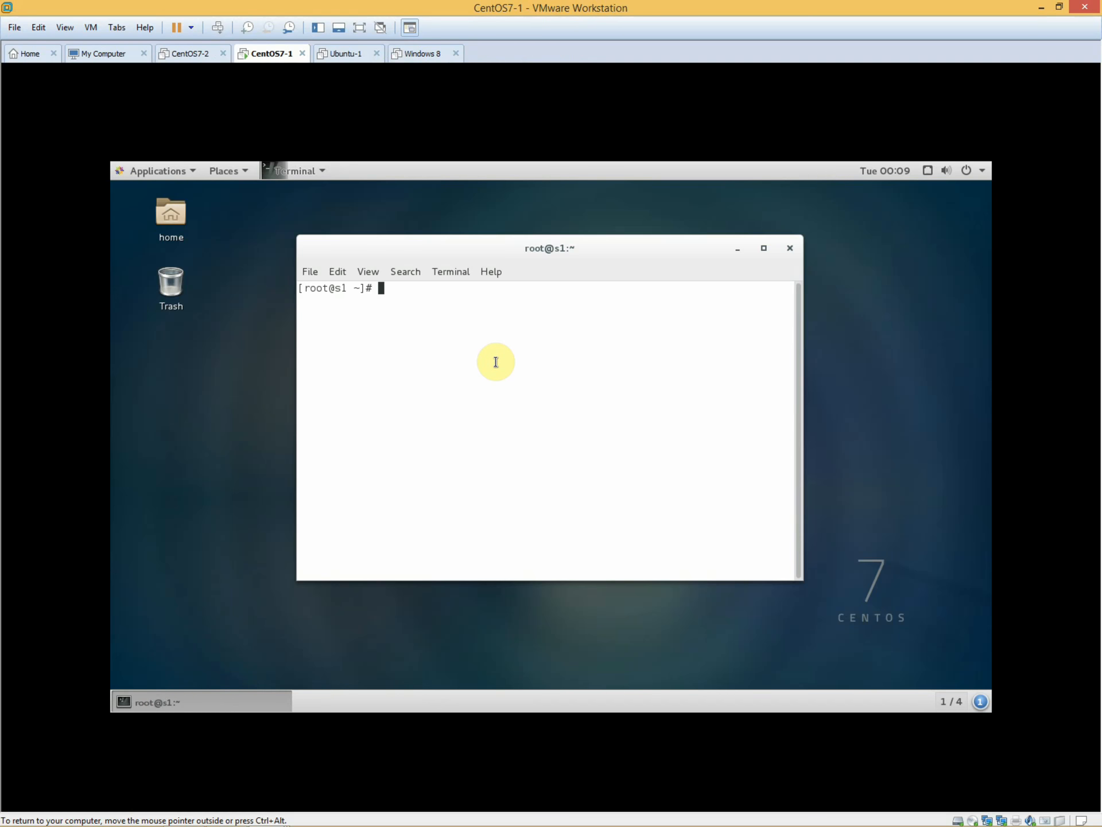
# - Run df -ht xfs to list the XFS filesystems, showing /home on /dev/mapper/centos_s1-home
pyautogui.write('df')
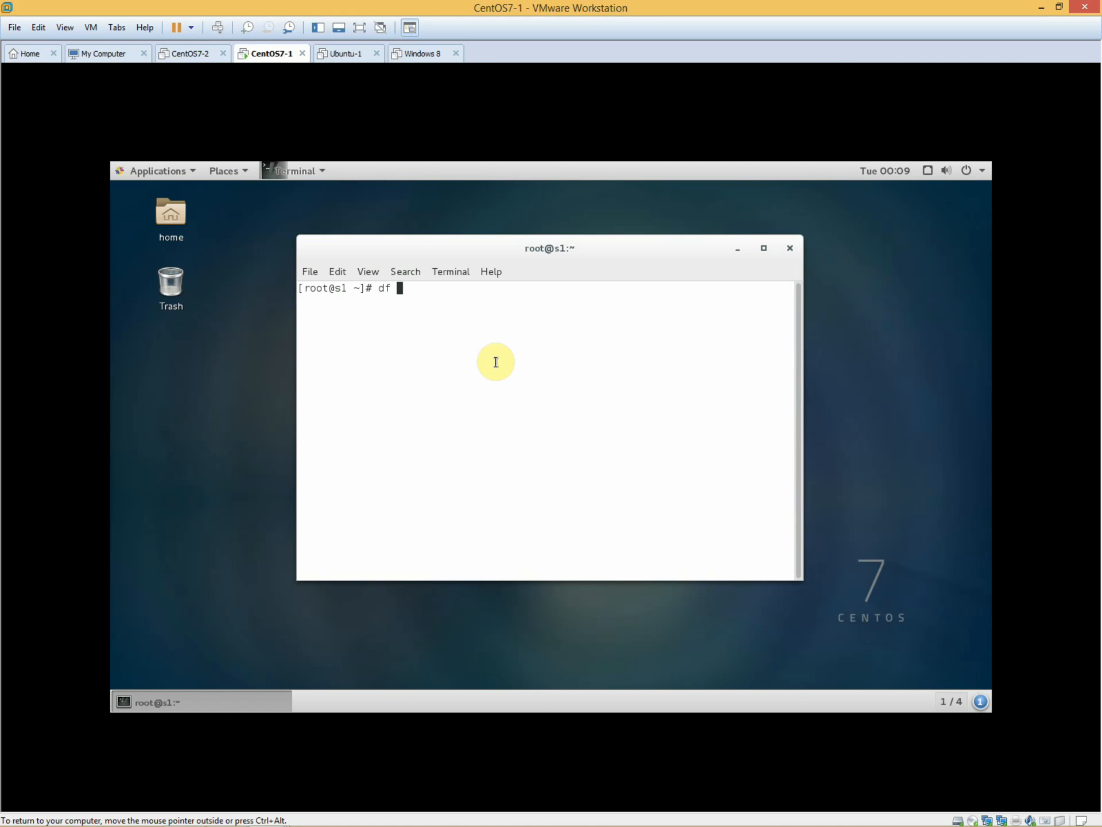
pyautogui.write('-ht')
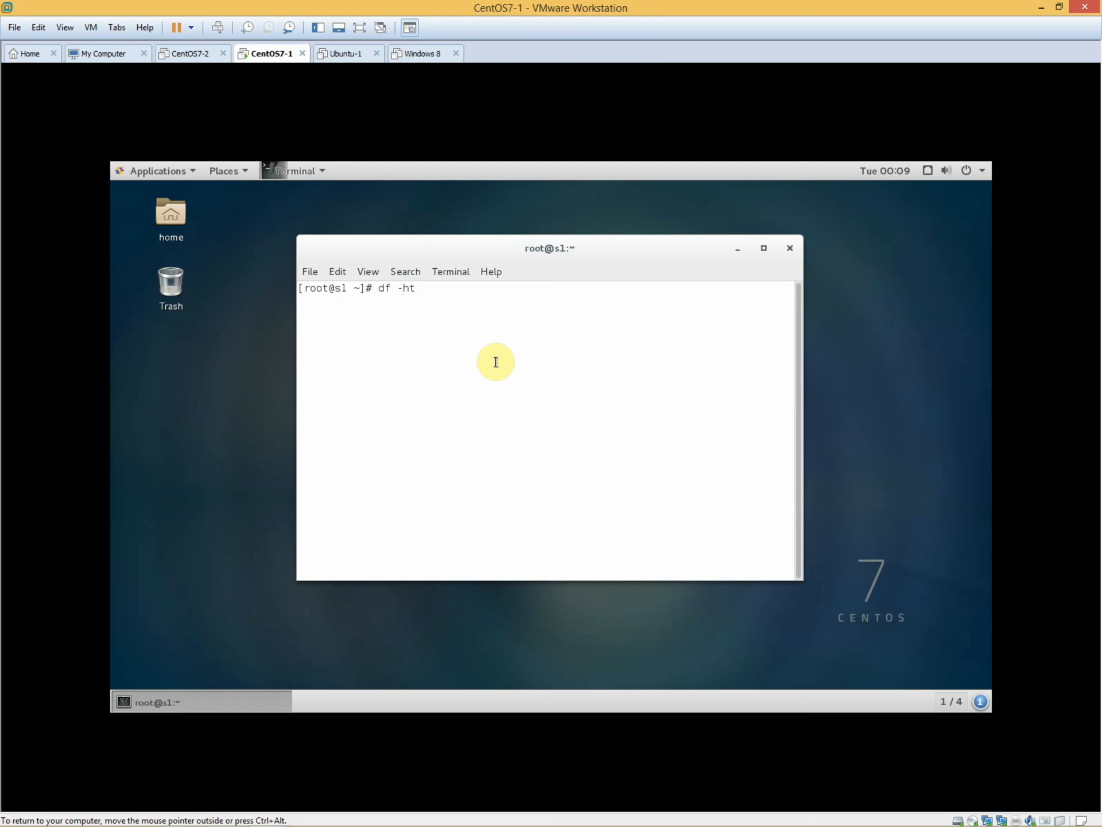
pyautogui.write('xfs')
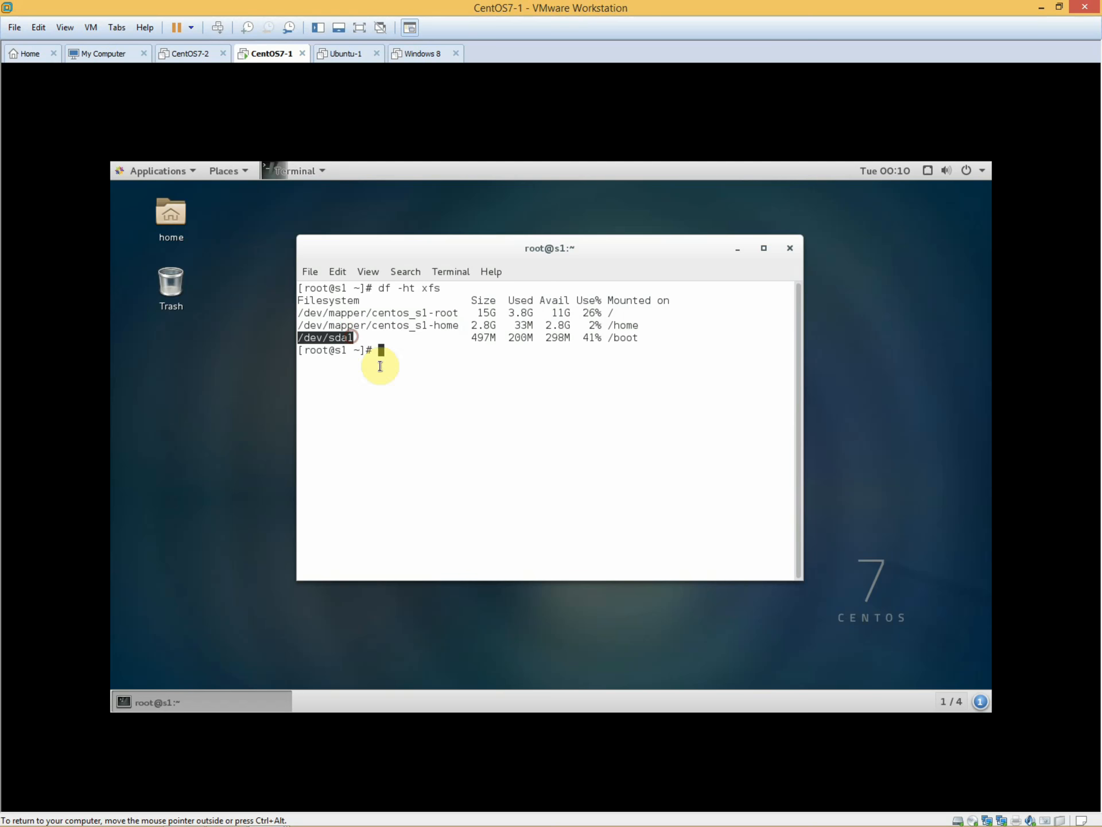
pyautogui.moveTo(424, 325)
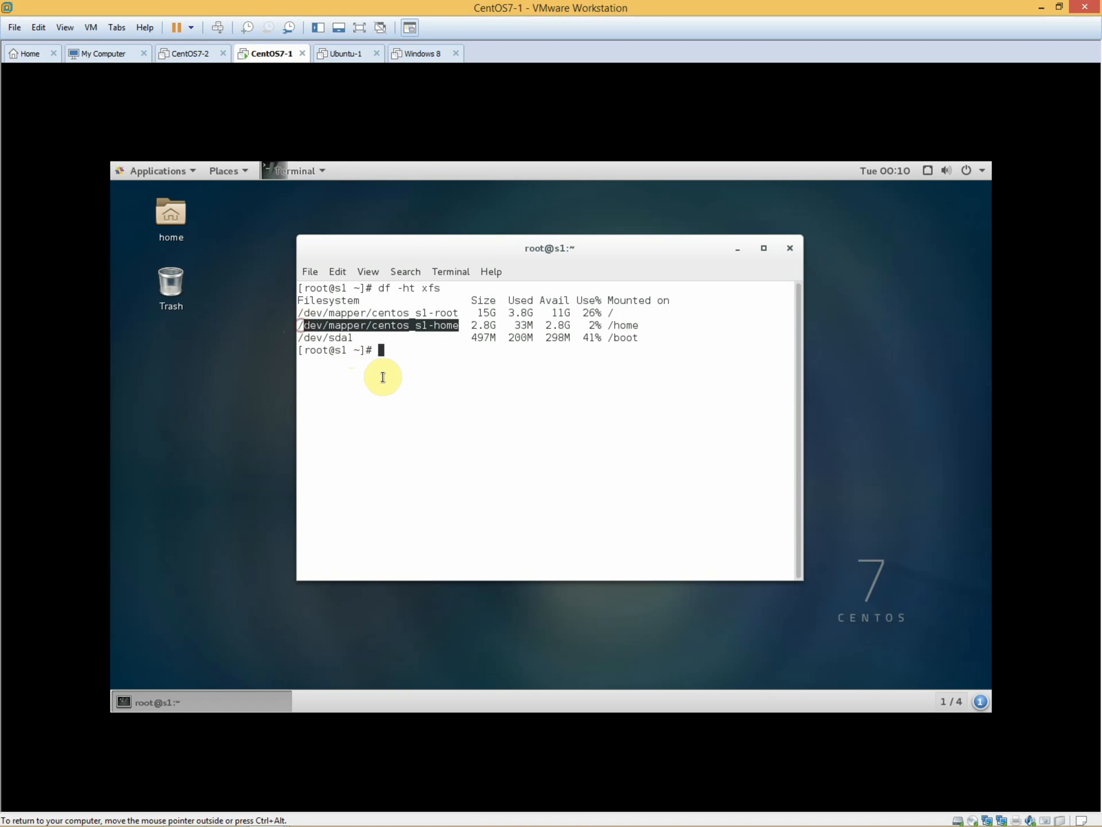
# - Unmount /home and rerun df -ht xfs to confirm only root and /boot remain mounted
pyautogui.write('u')
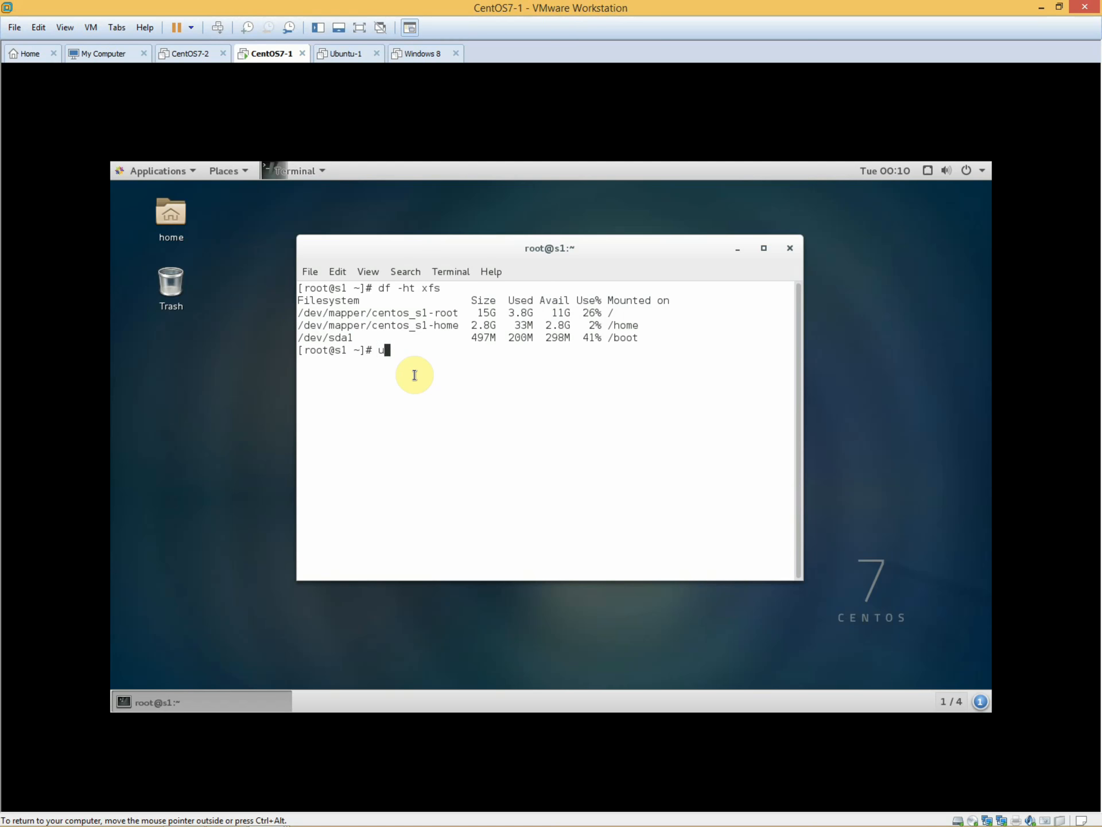
pyautogui.write('mount /home/')
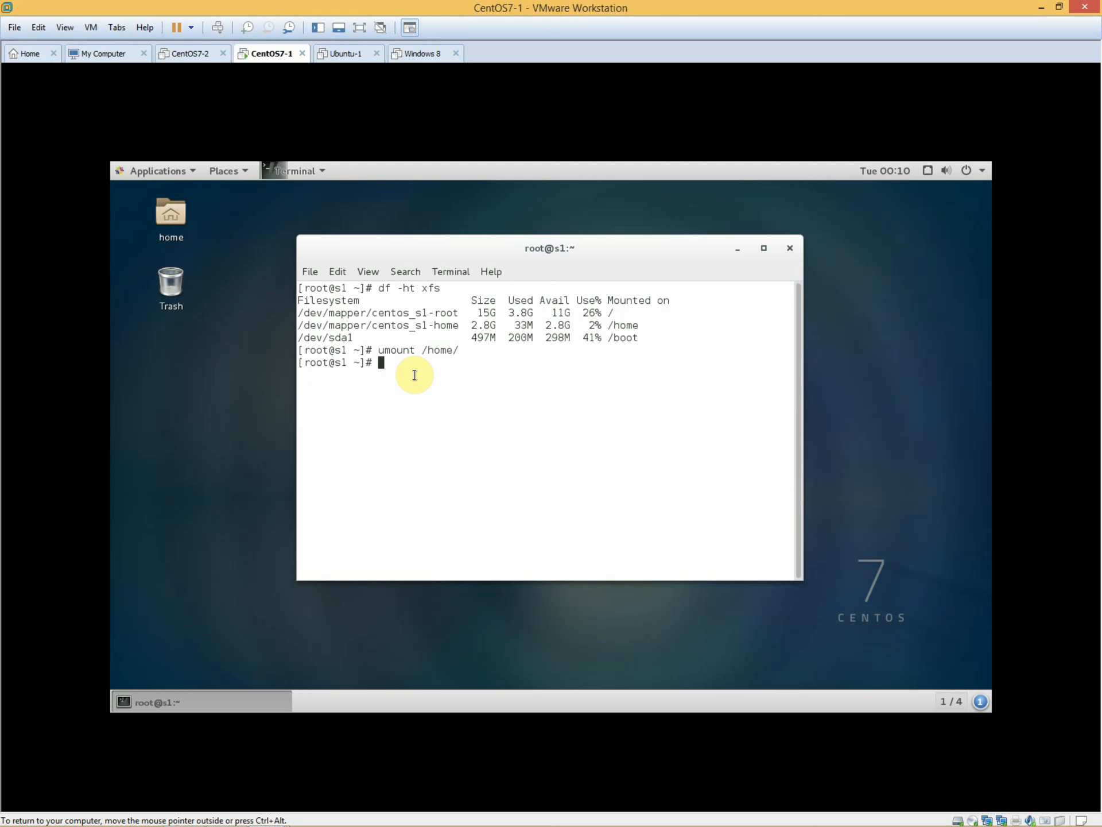
pyautogui.moveTo(367, 271)
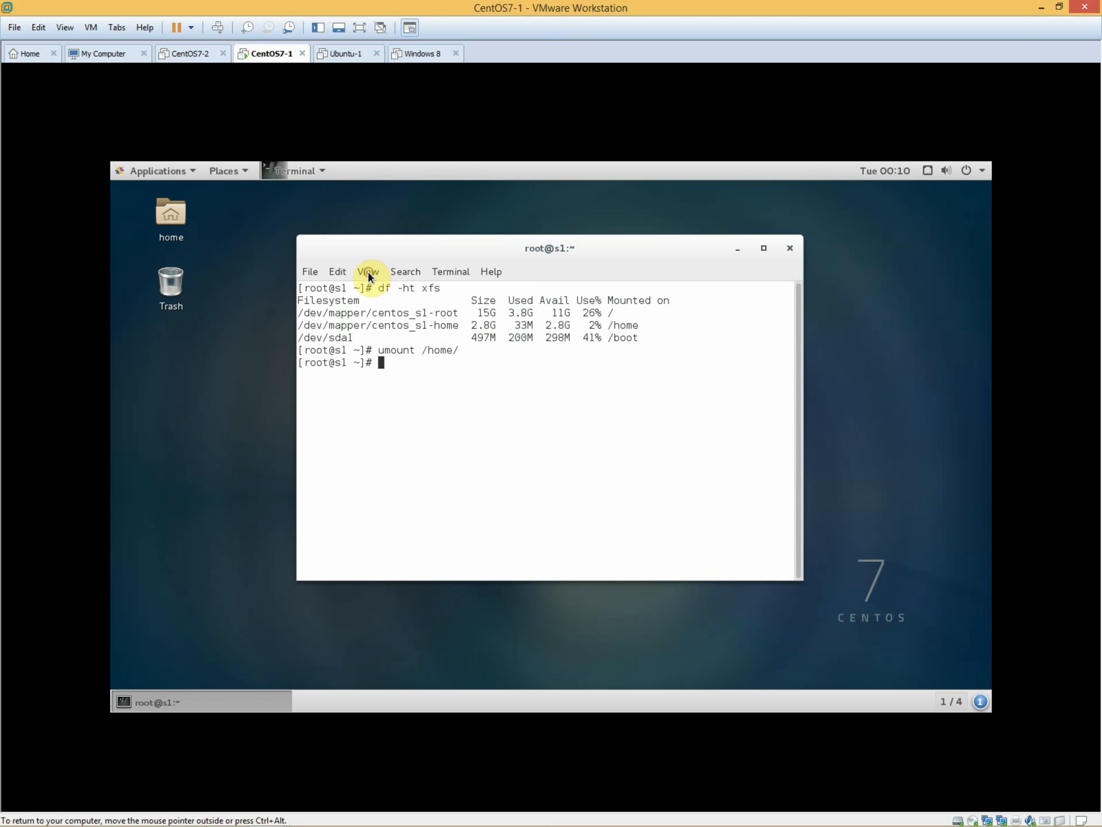
pyautogui.click(368, 271)
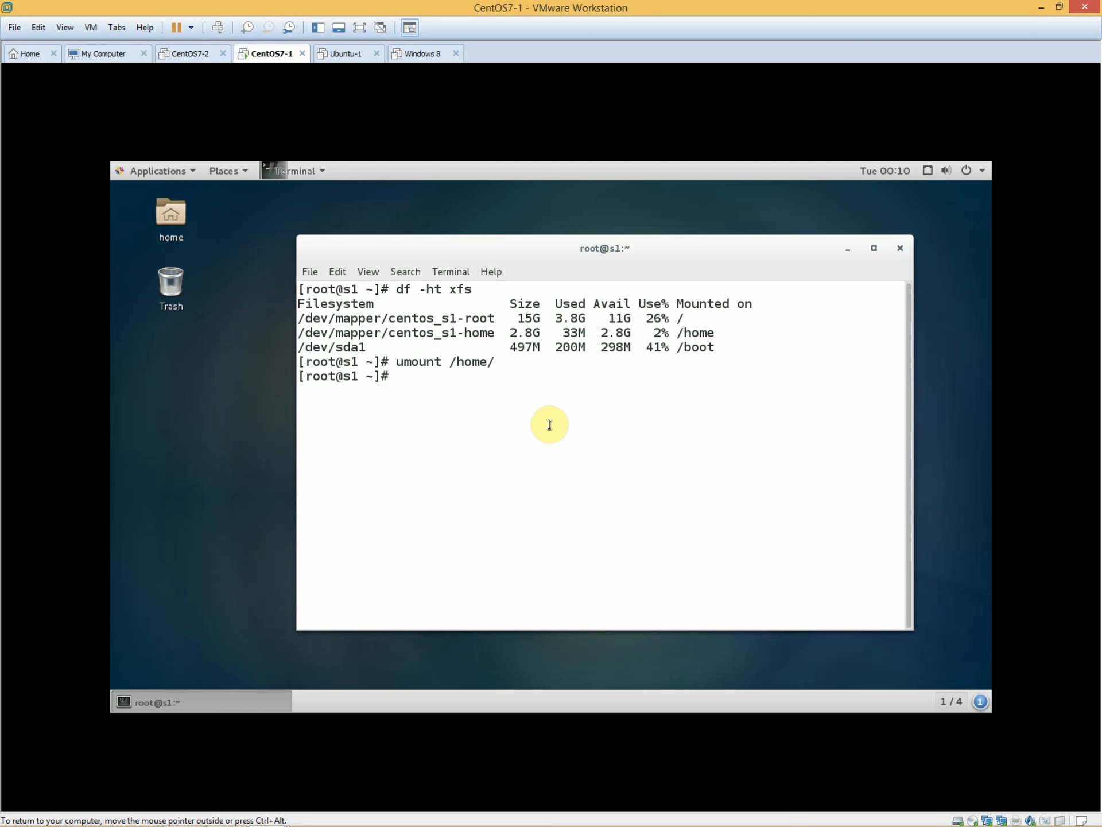
pyautogui.write('df -ht xfs')
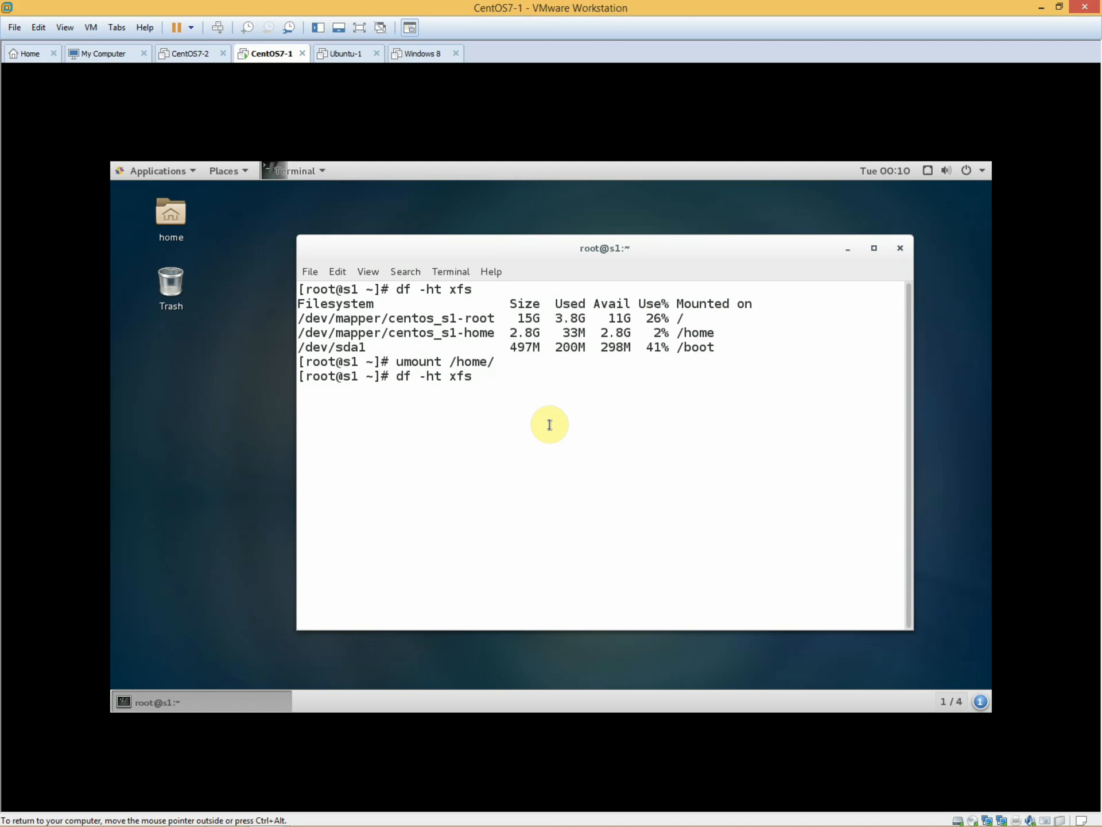
pyautogui.press('Return')
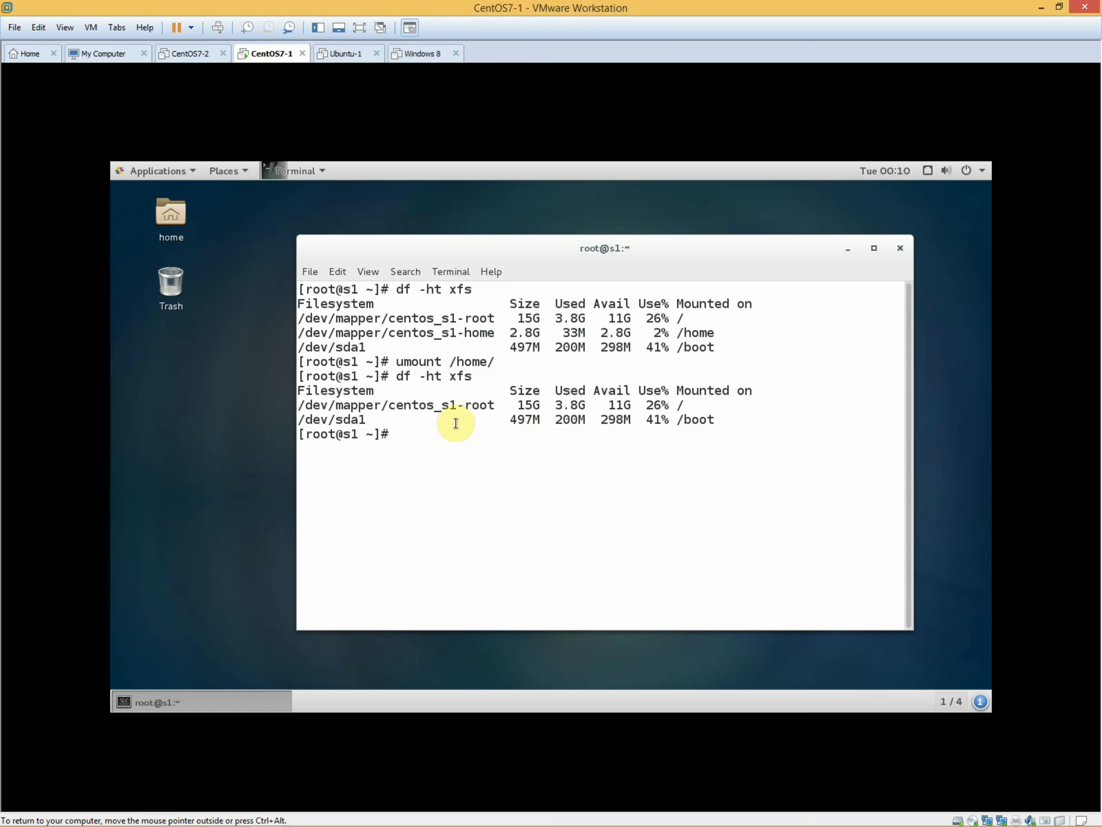
pyautogui.moveTo(628, 499)
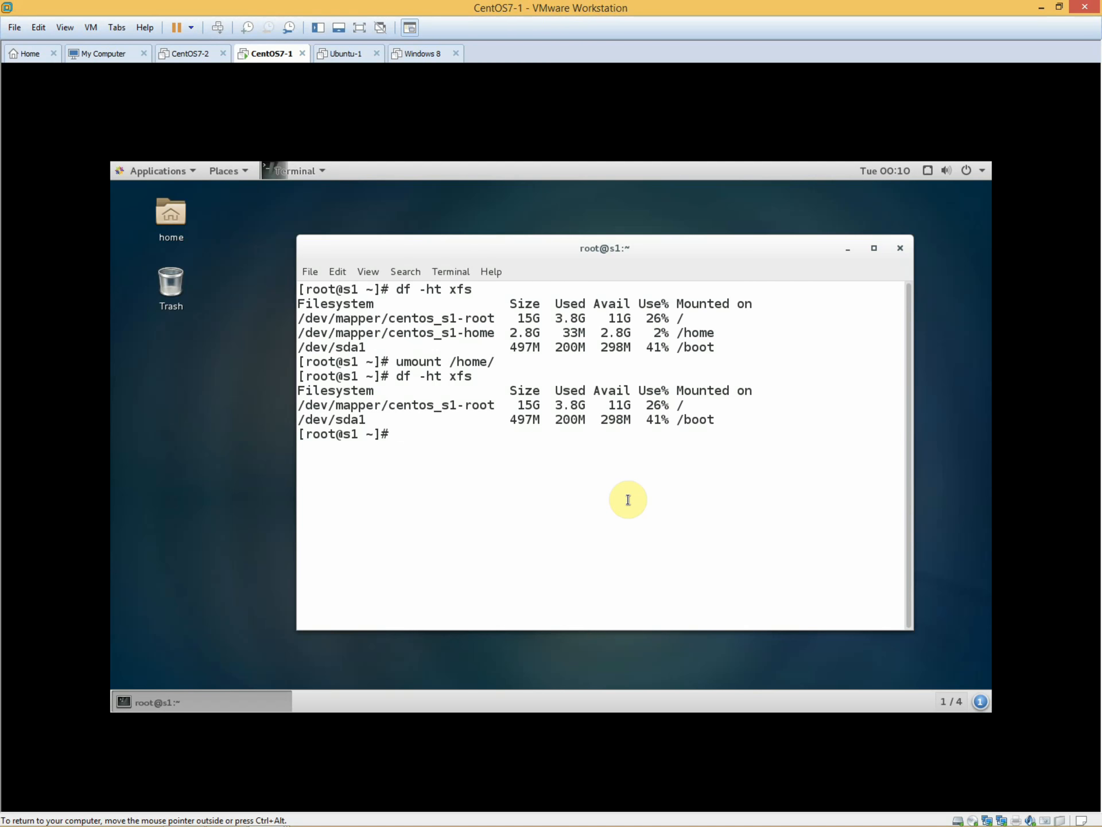
pyautogui.write('vim /et')
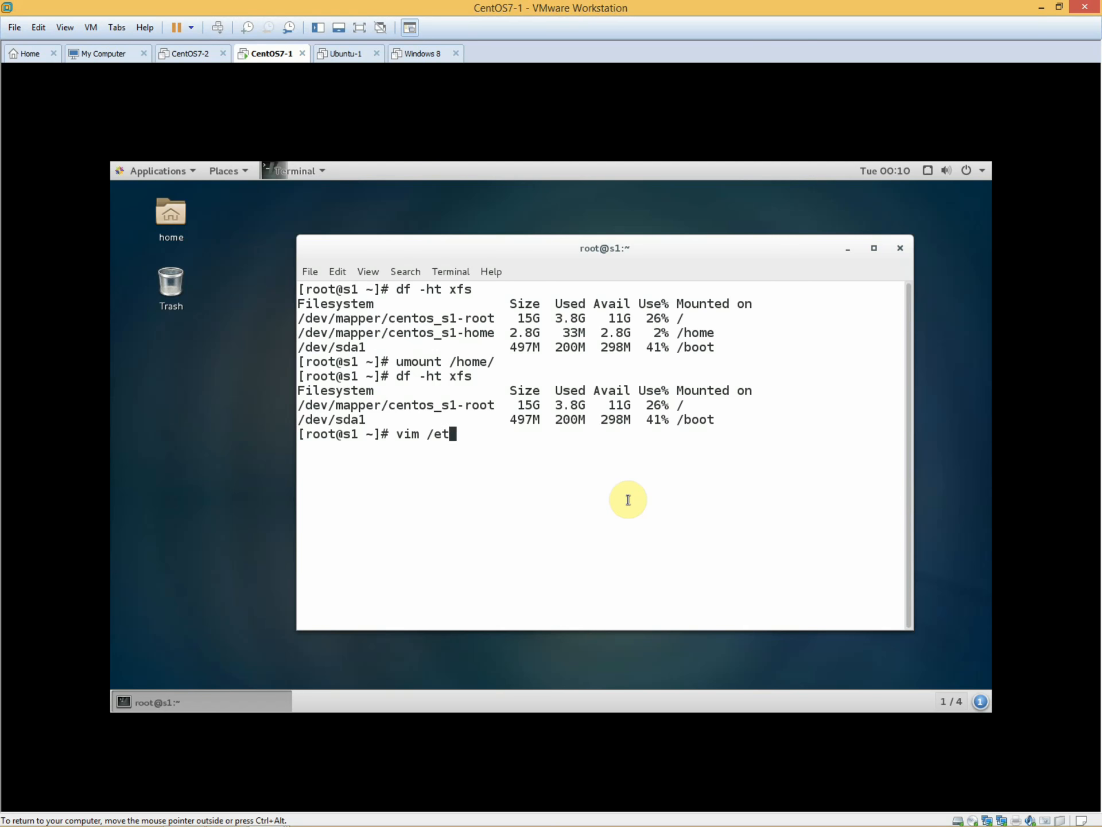
# - Append ,uquota,gquota to the /home line in /etc/fstab with vim and save it
pyautogui.write('c/fstab')
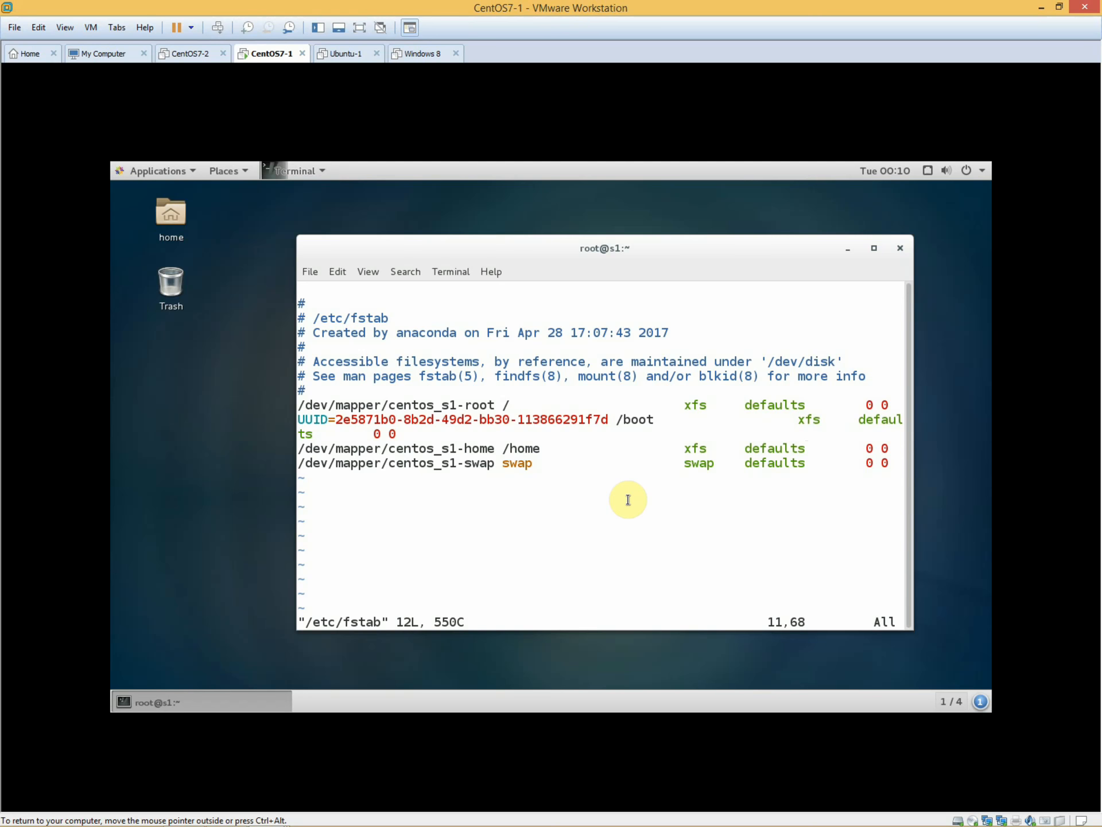
pyautogui.write(',u')
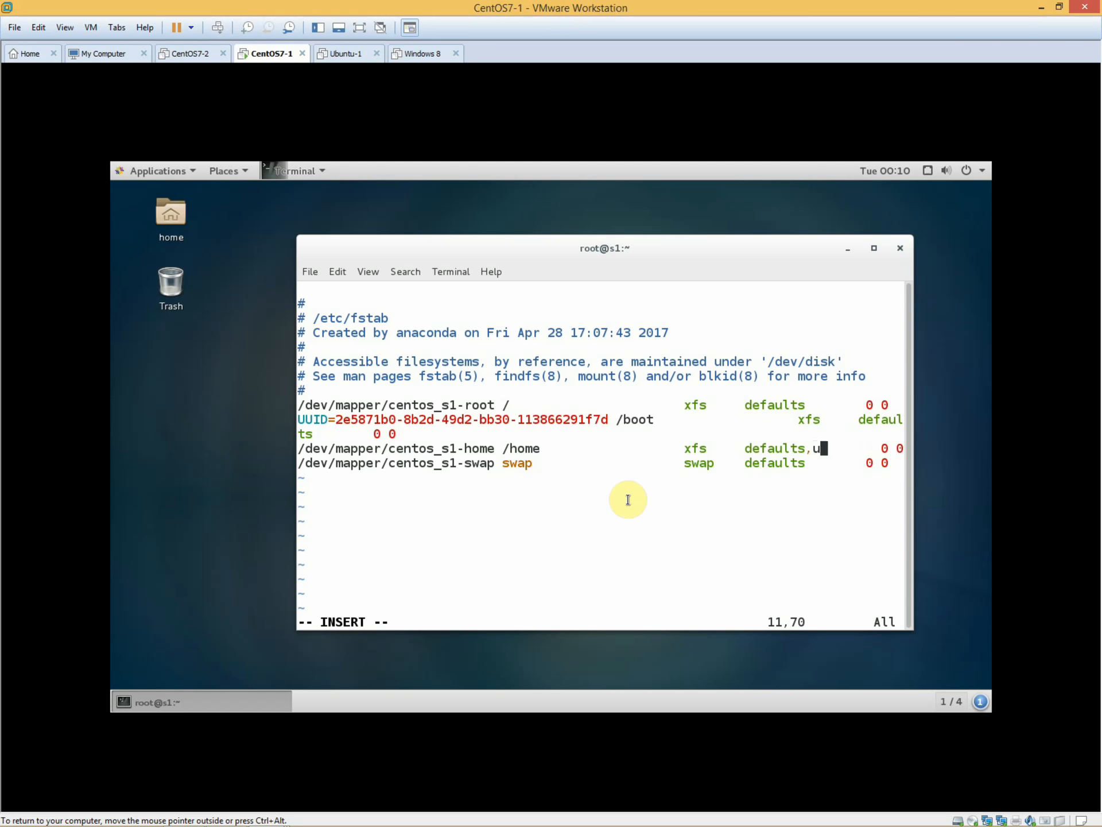
pyautogui.write('quot')
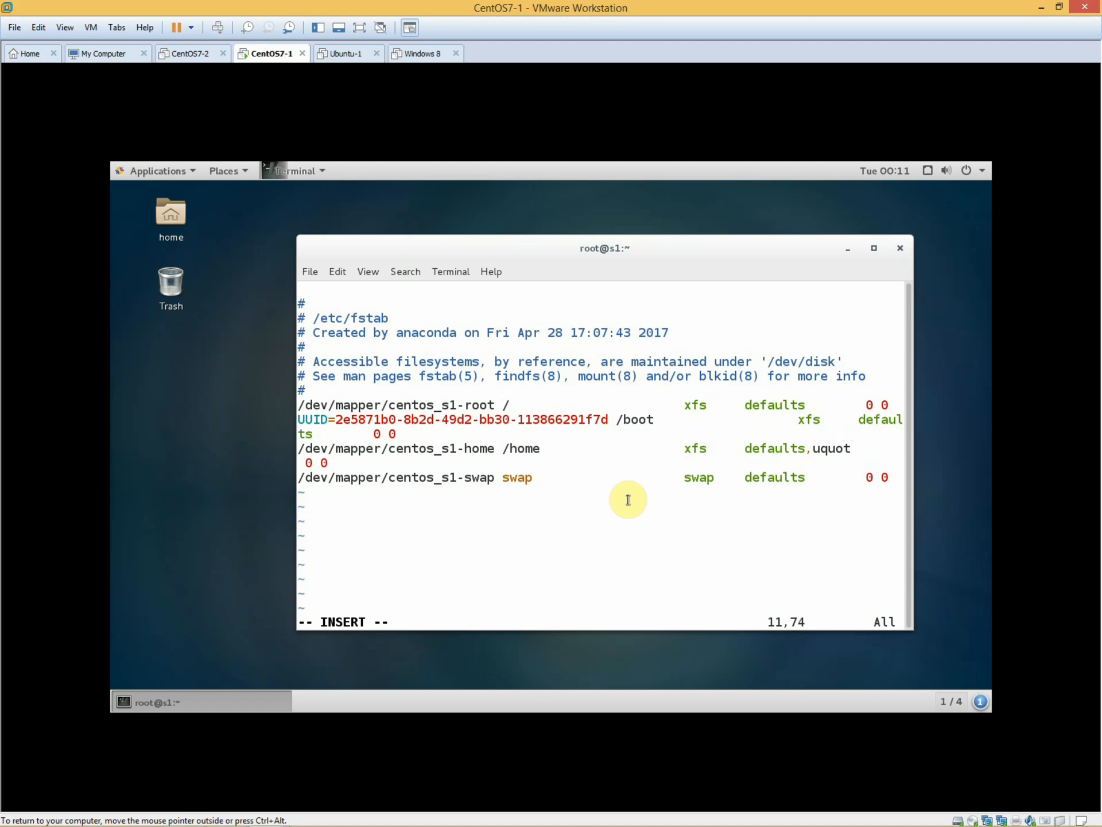
pyautogui.write('a,')
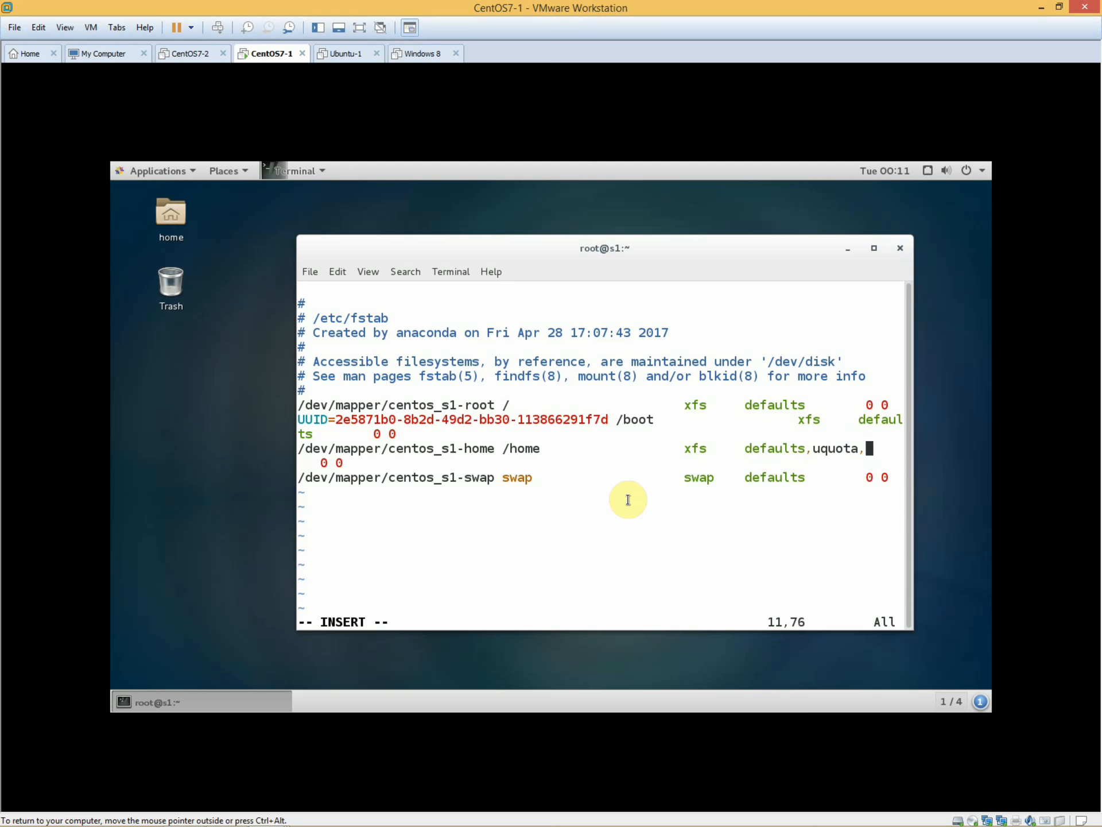
pyautogui.write('gquota')
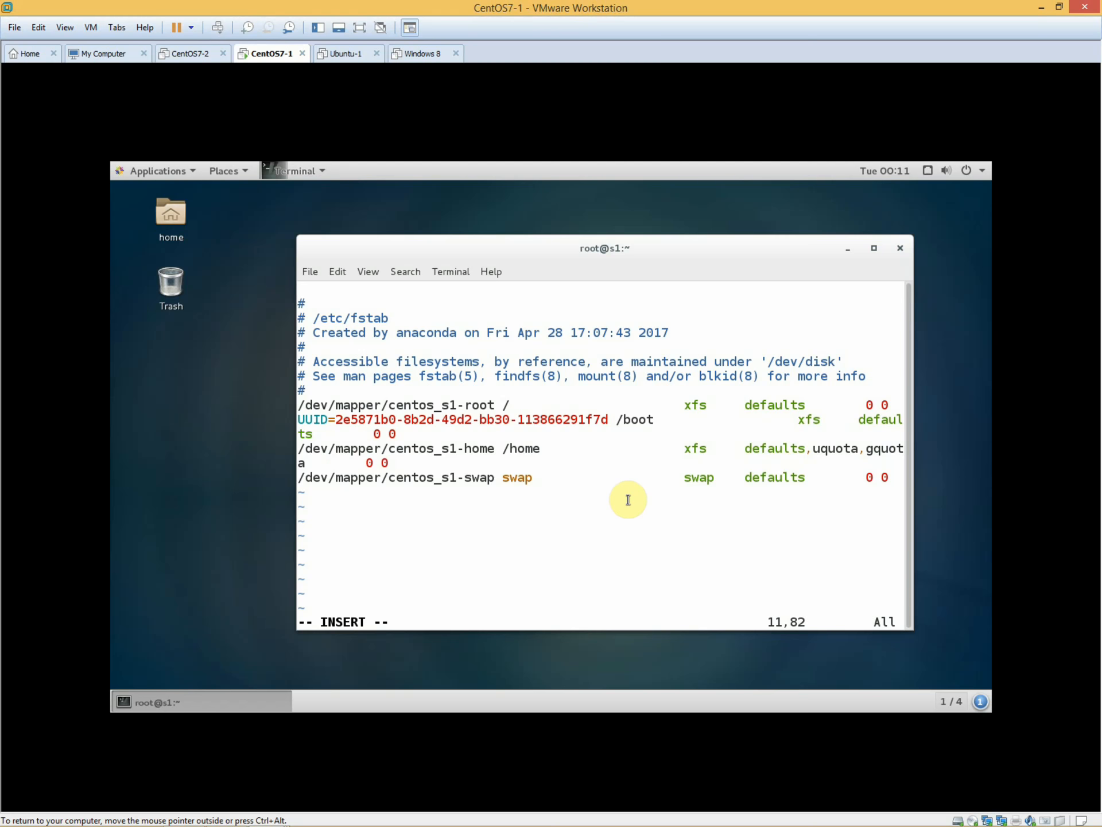
pyautogui.press('Escape')
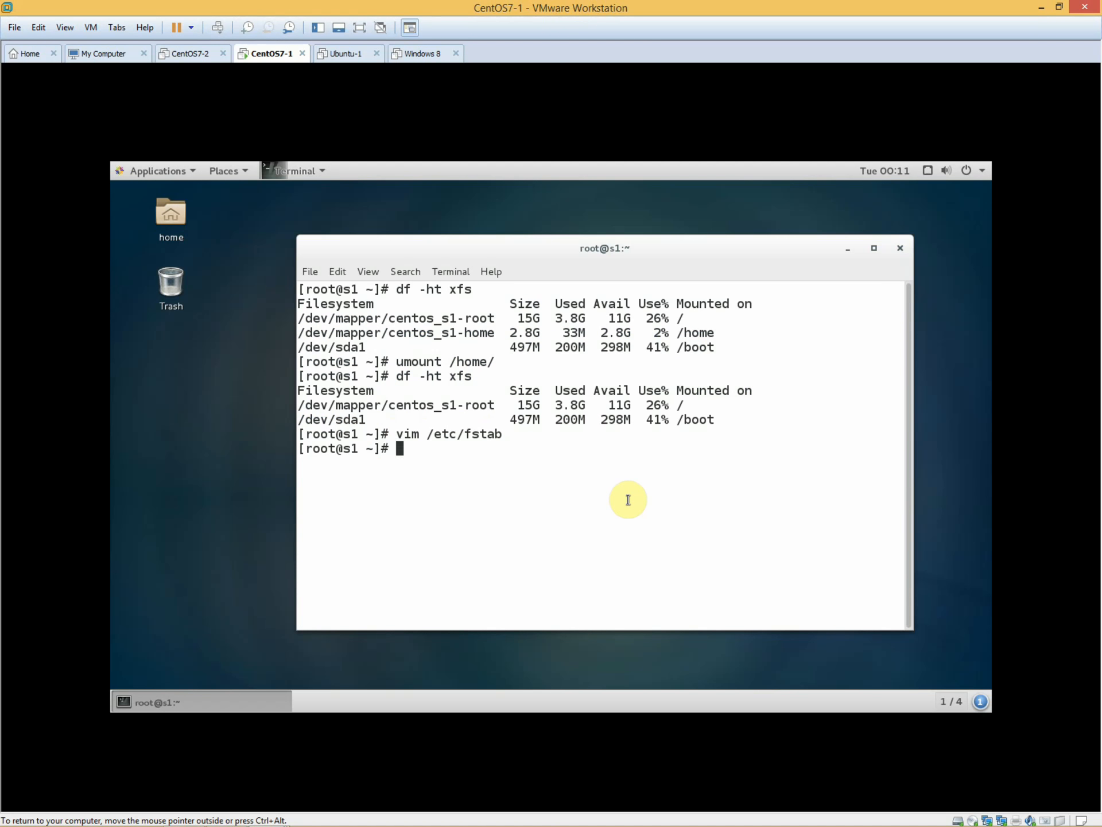
# - Remount /home with mount /home/ and confirm it reappears in the xfs listing
pyautogui.write('m')
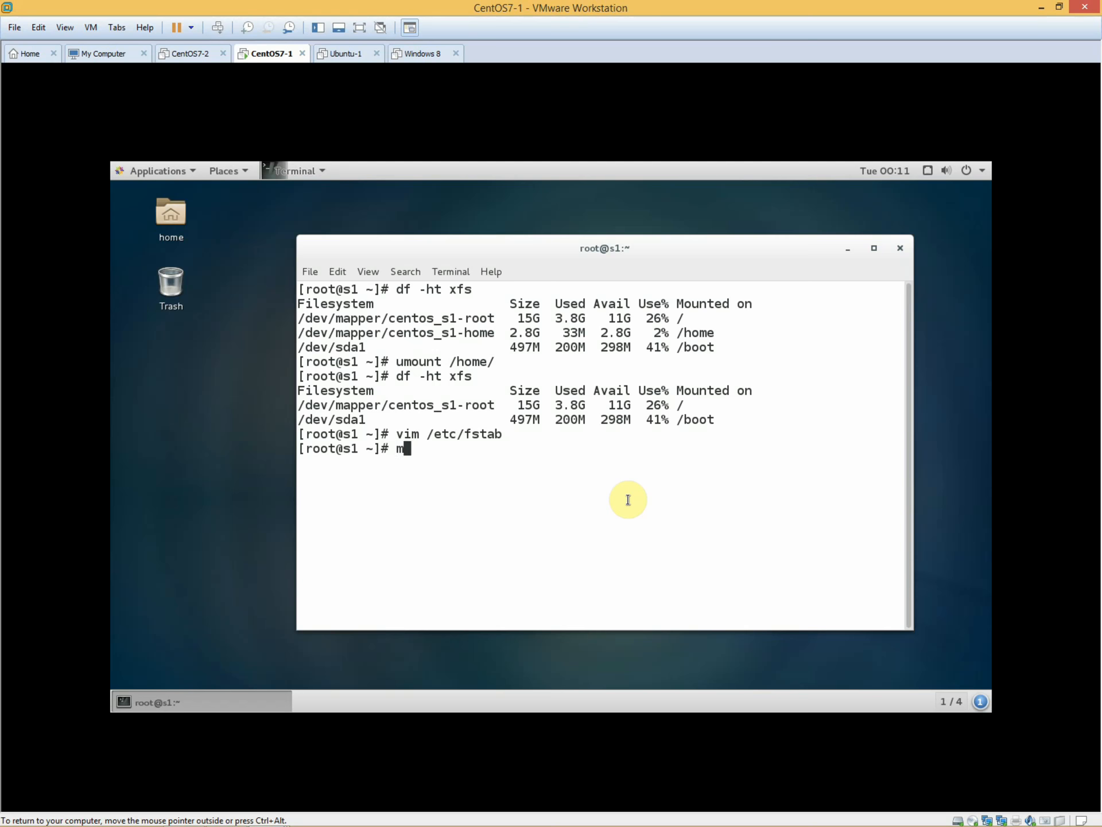
pyautogui.write('ount /home/')
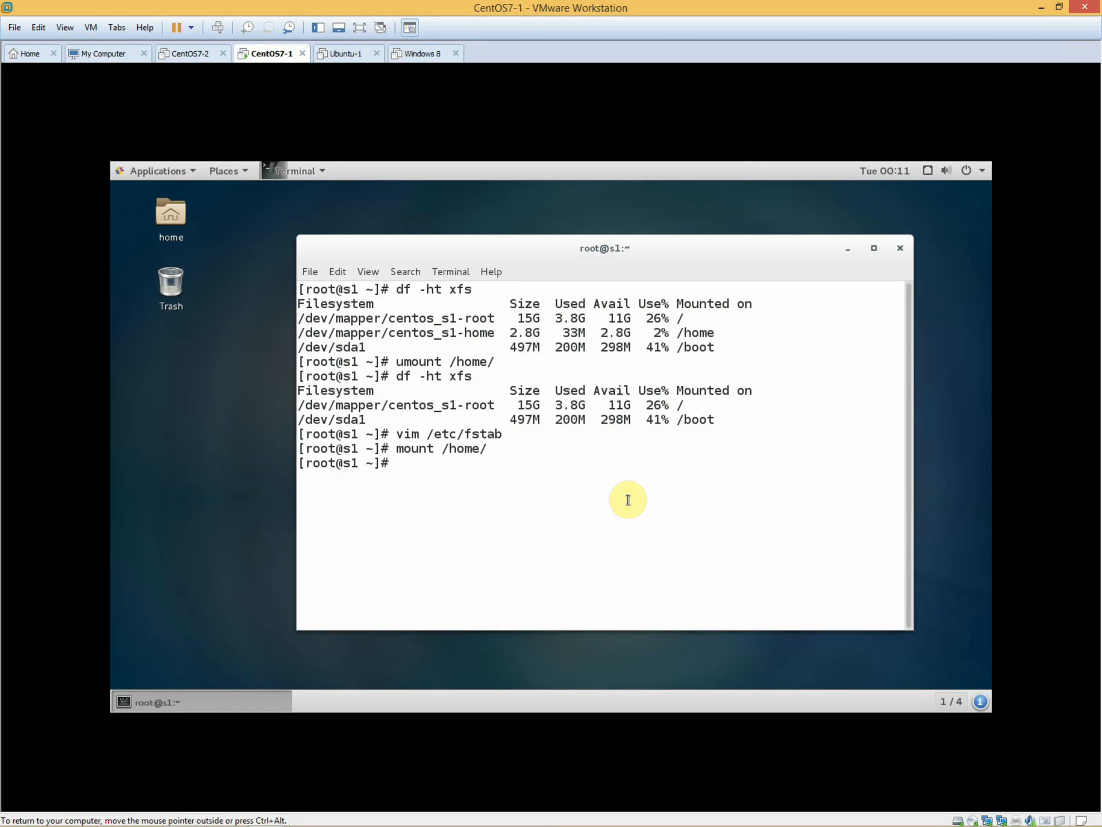
pyautogui.write('clear')
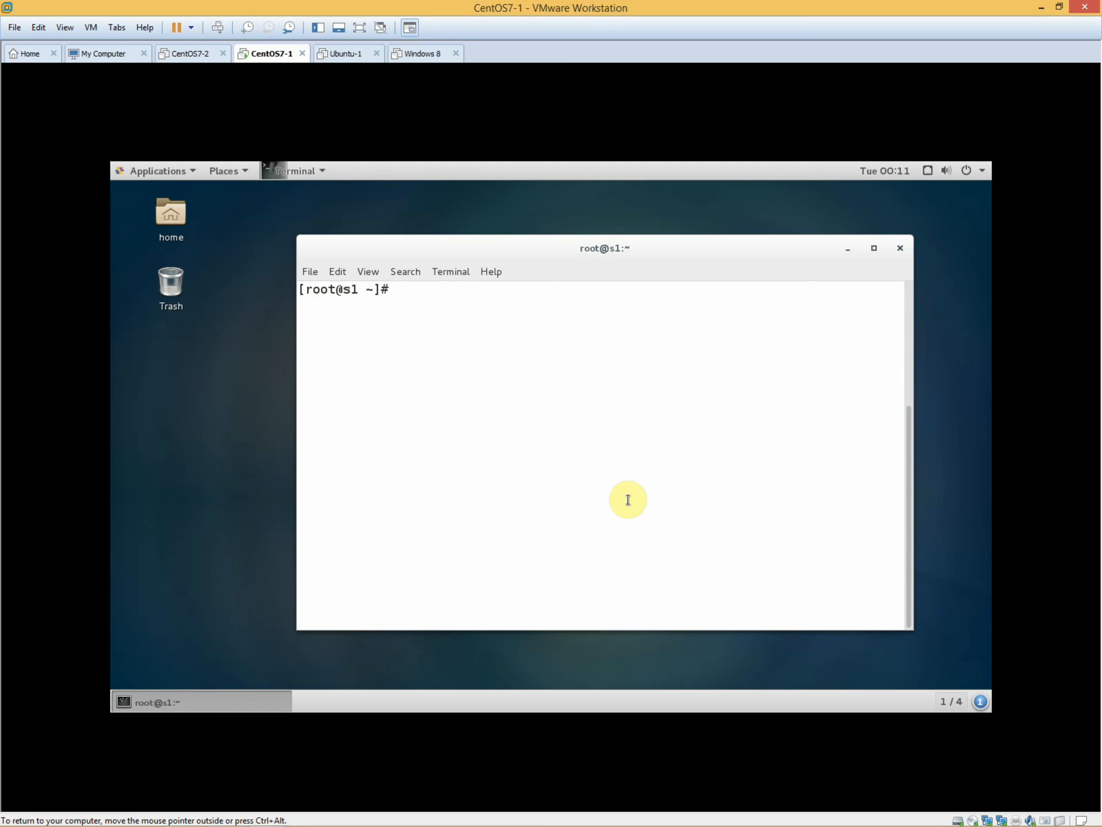
pyautogui.write('mount /home/')
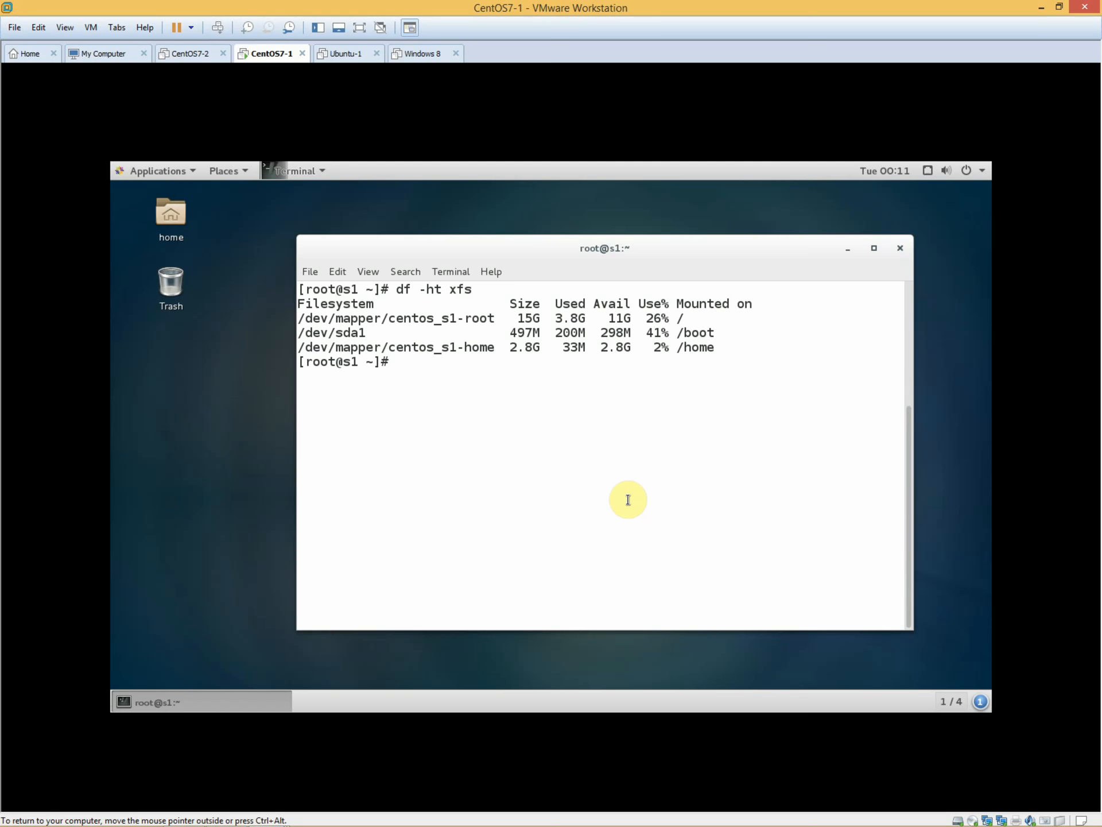
# - Run xfs_quota -x /home/ and enter state to show user and group accounting and enforcement ON
pyautogui.write('xfs_')
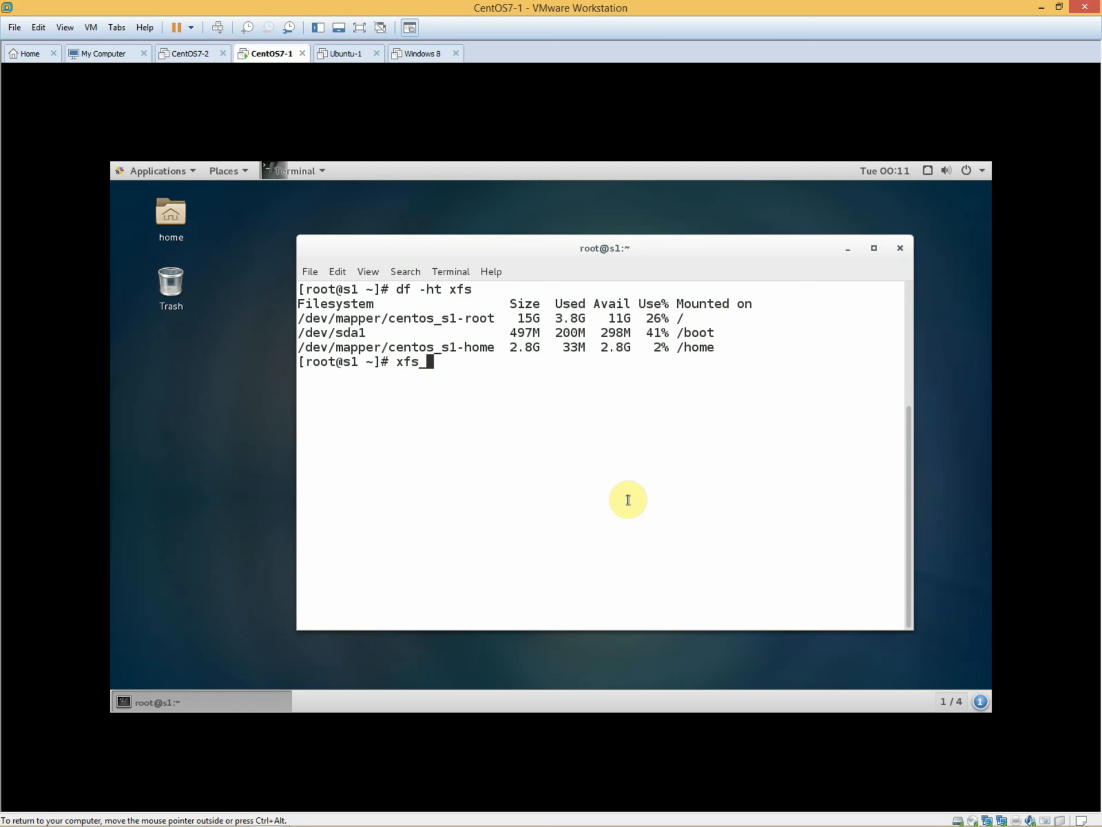
pyautogui.write('quota -x')
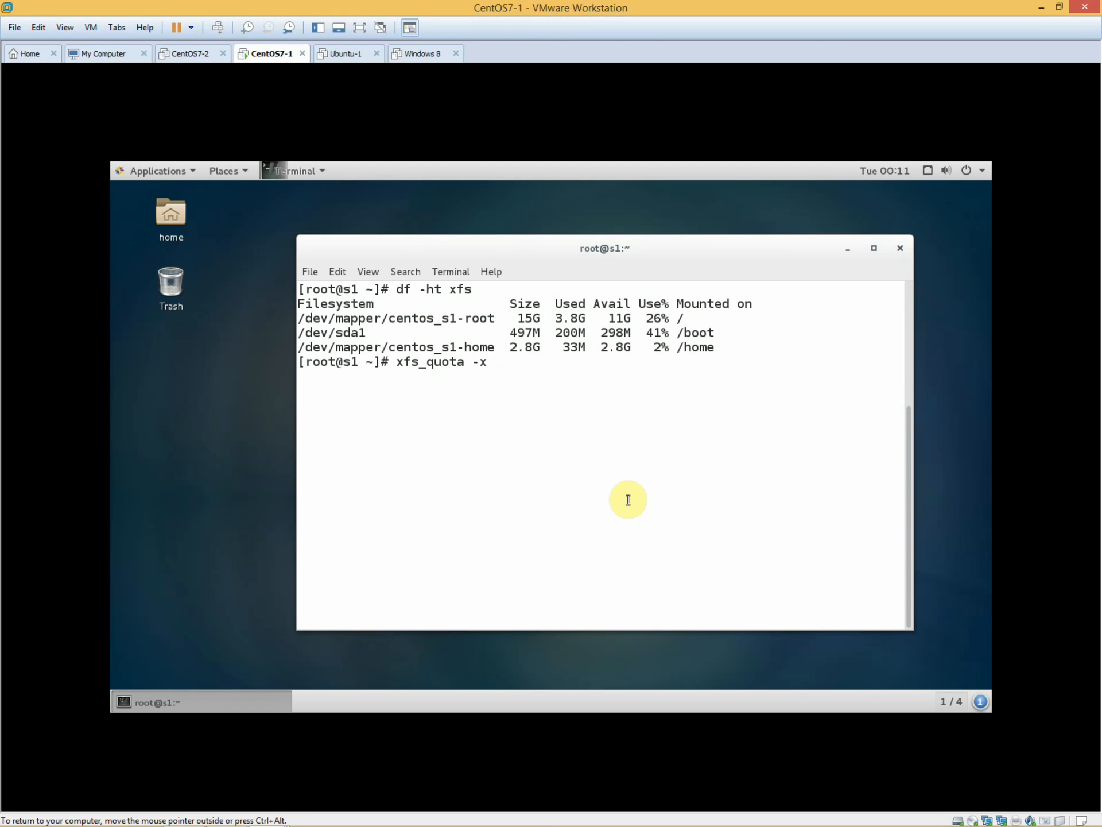
pyautogui.write('/home/')
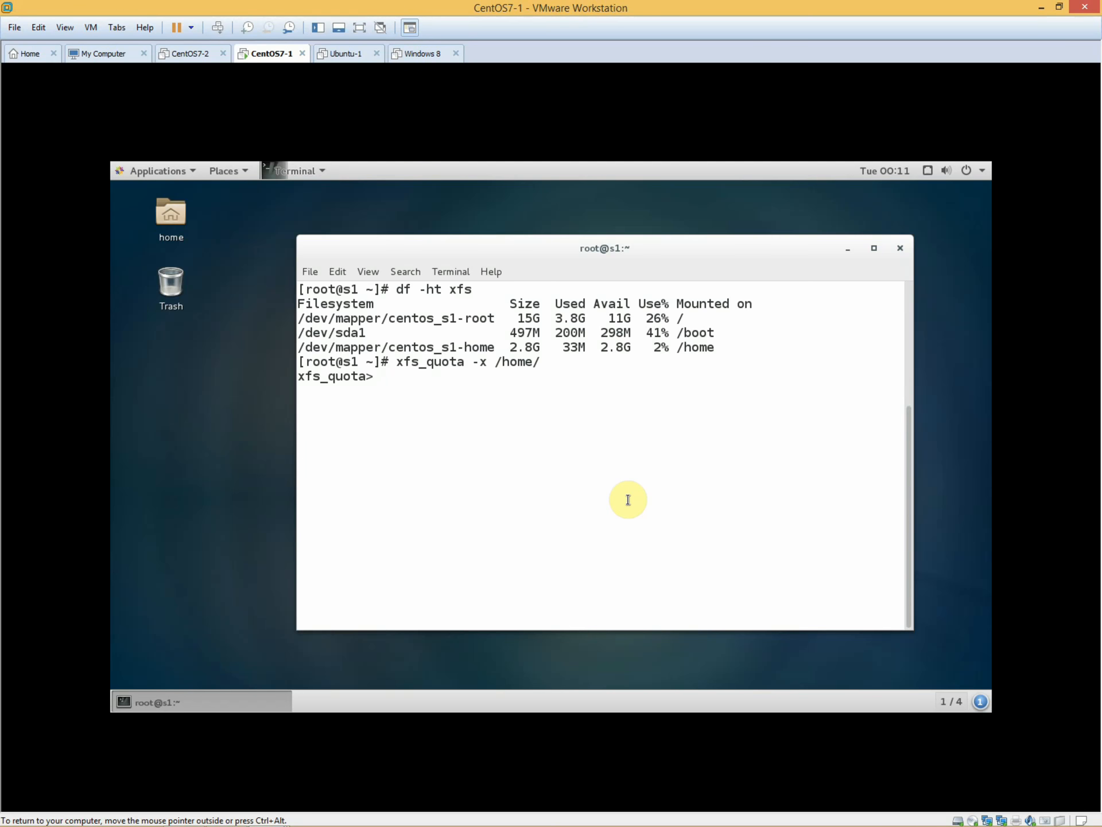
pyautogui.write('state')
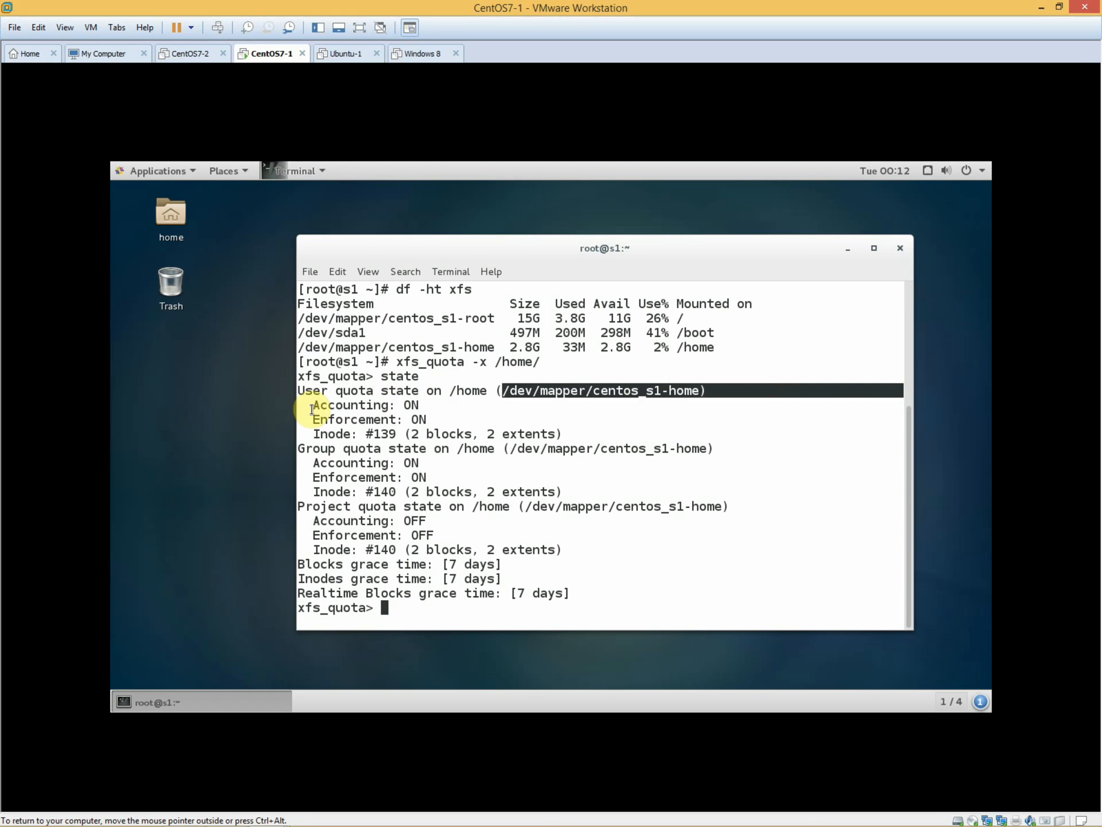
pyautogui.moveTo(415, 419)
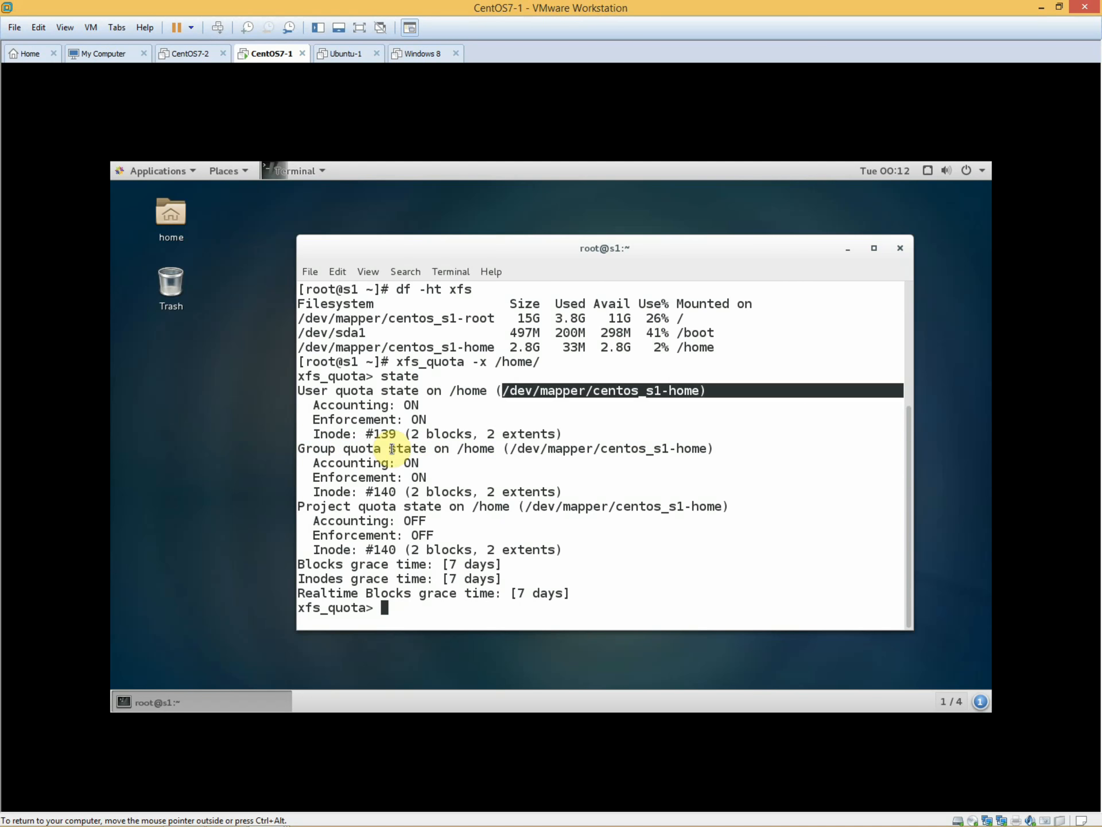
pyautogui.moveTo(372, 492)
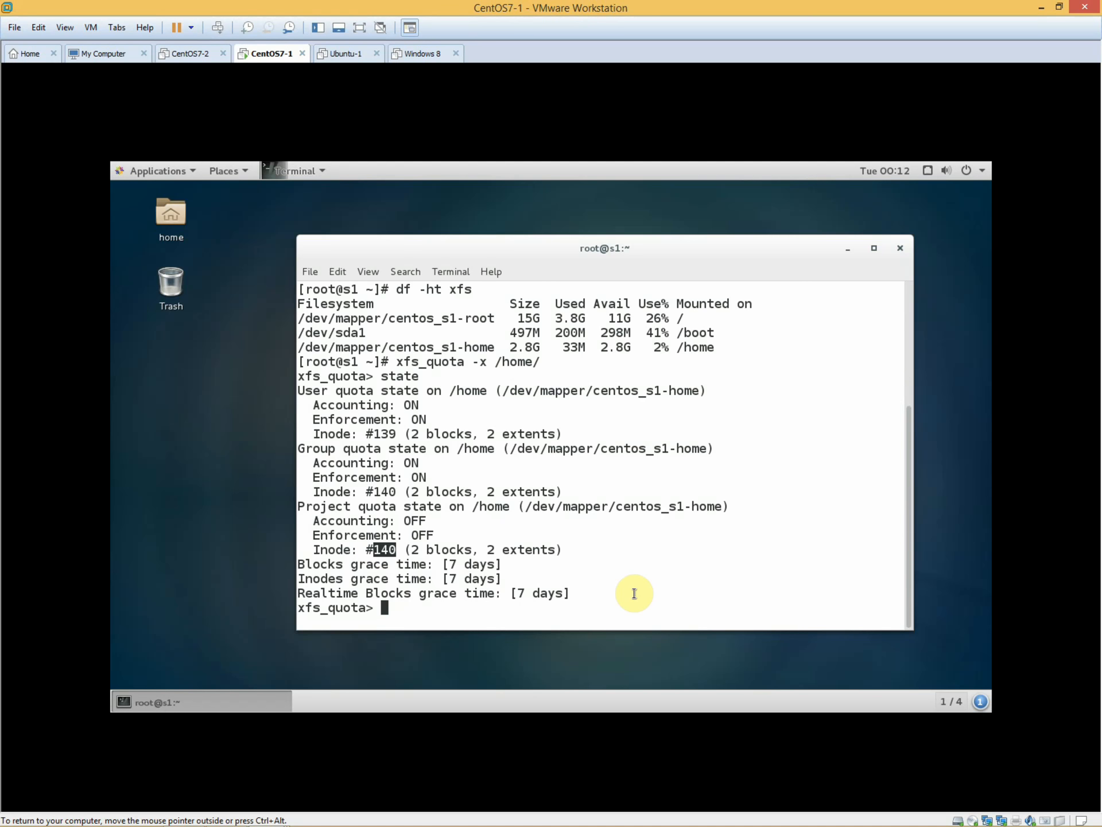
pyautogui.moveTo(632, 585)
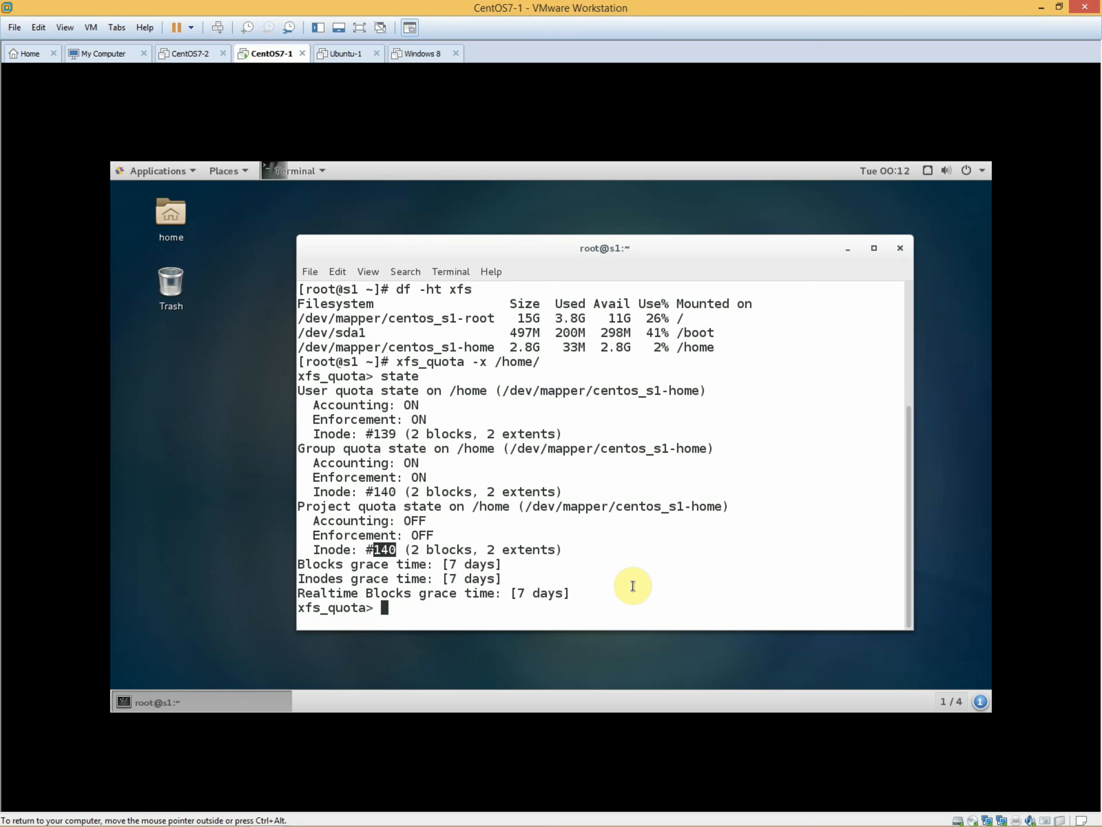
pyautogui.moveTo(384, 571)
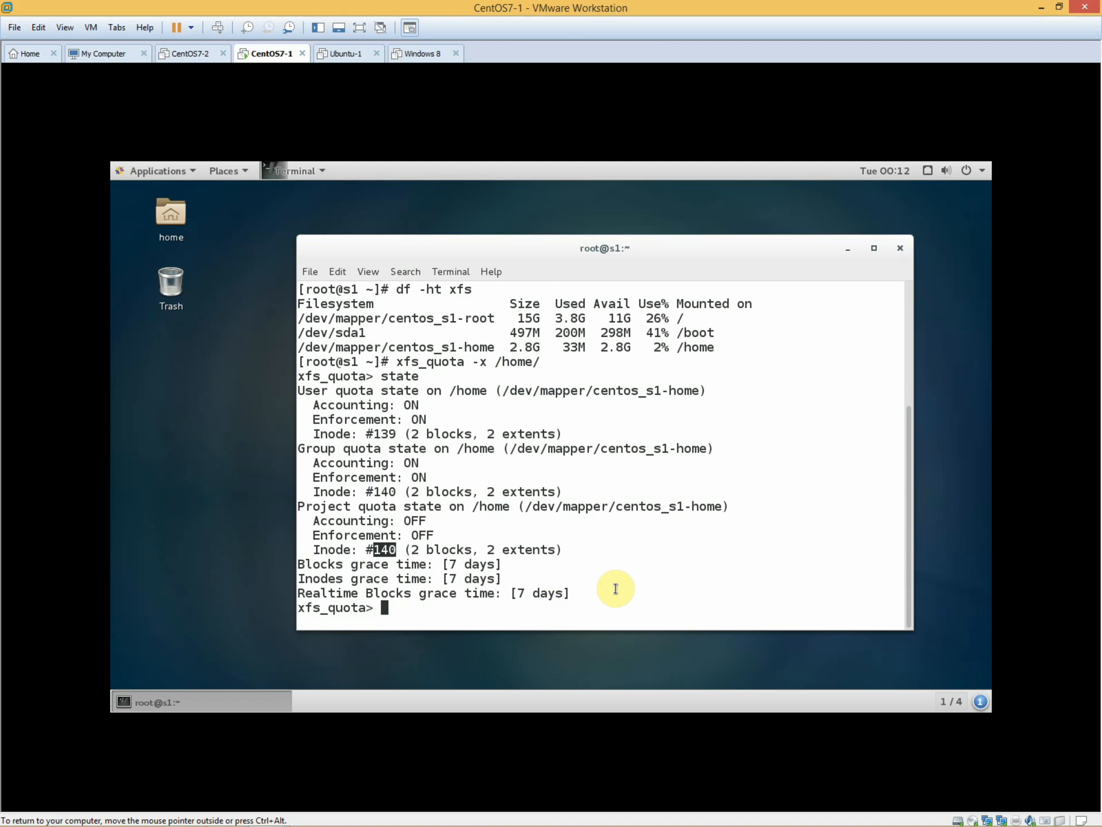
pyautogui.moveTo(619, 578)
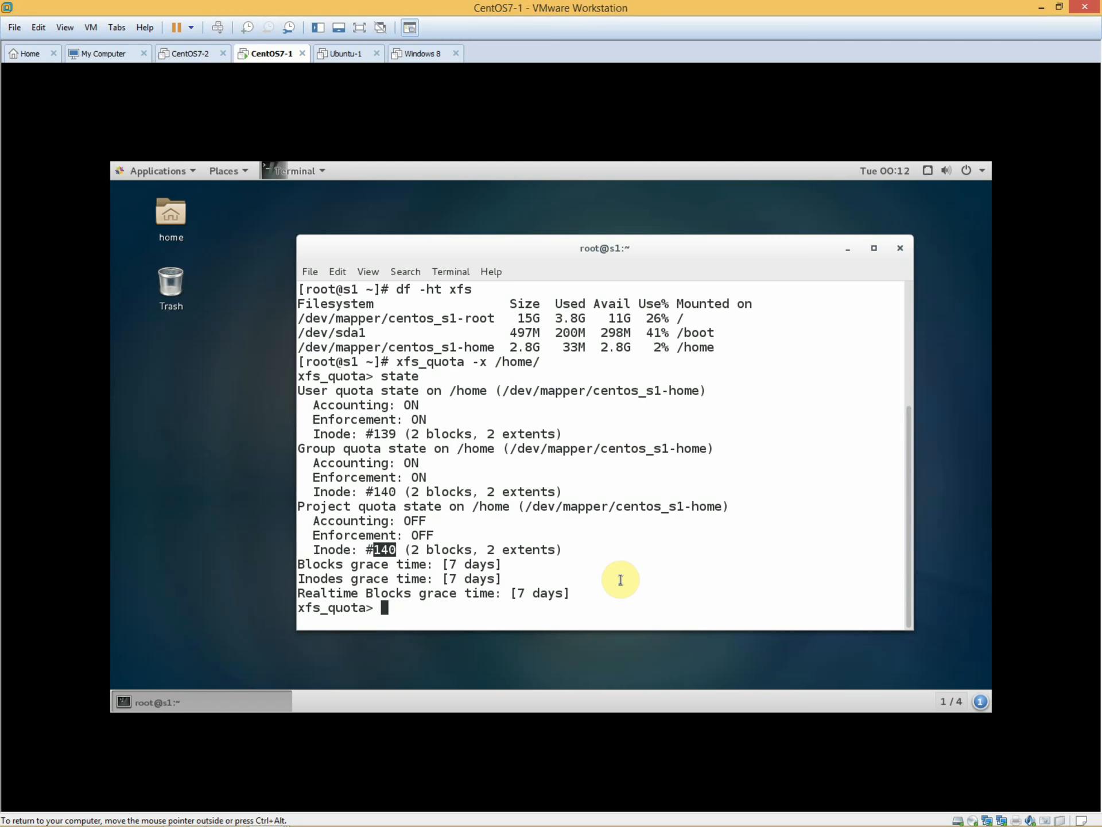
# - Run report -h to show /home usage for root, wkhan and waqar with zero limits
pyautogui.write('report')
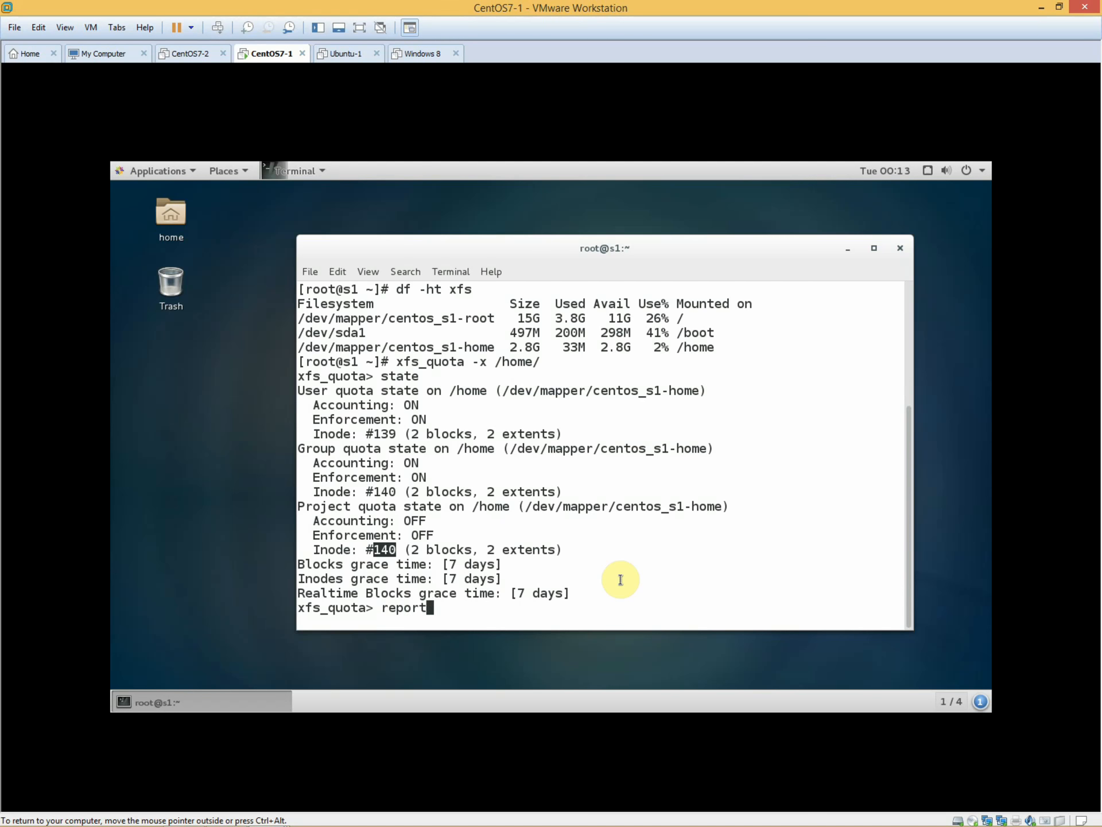
pyautogui.write('-h')
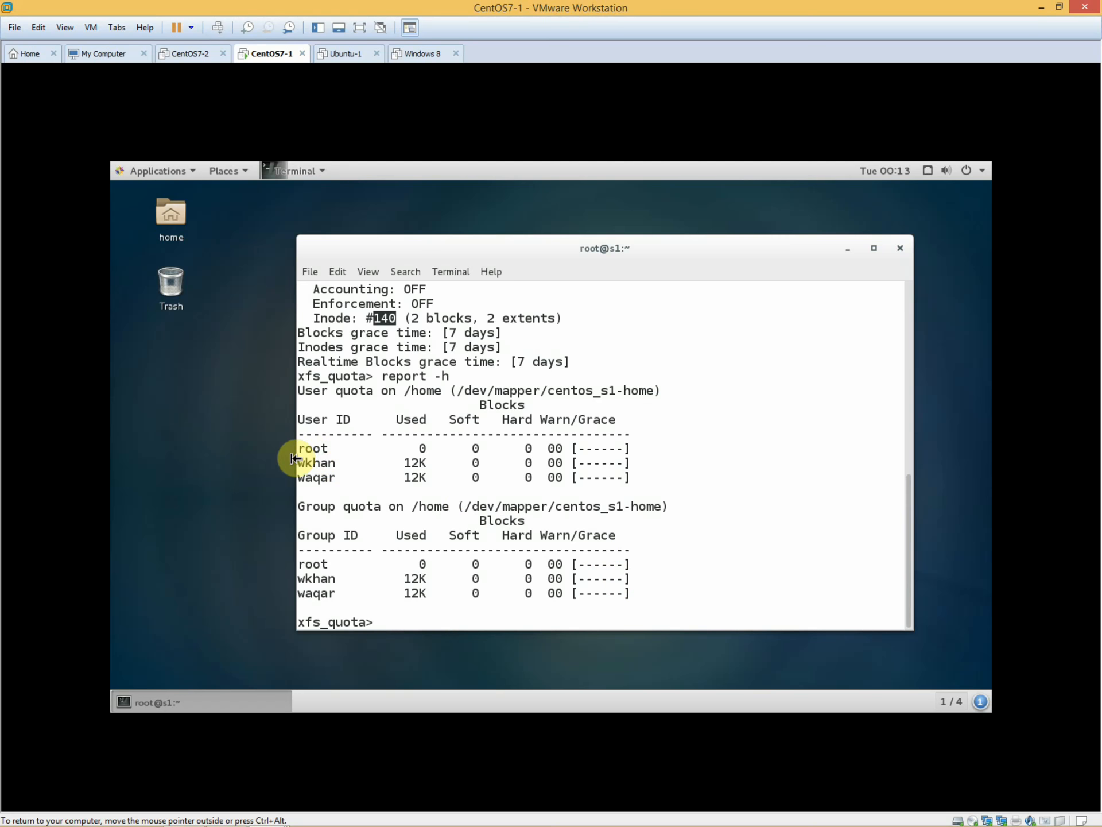
pyautogui.doubleClick(316, 463)
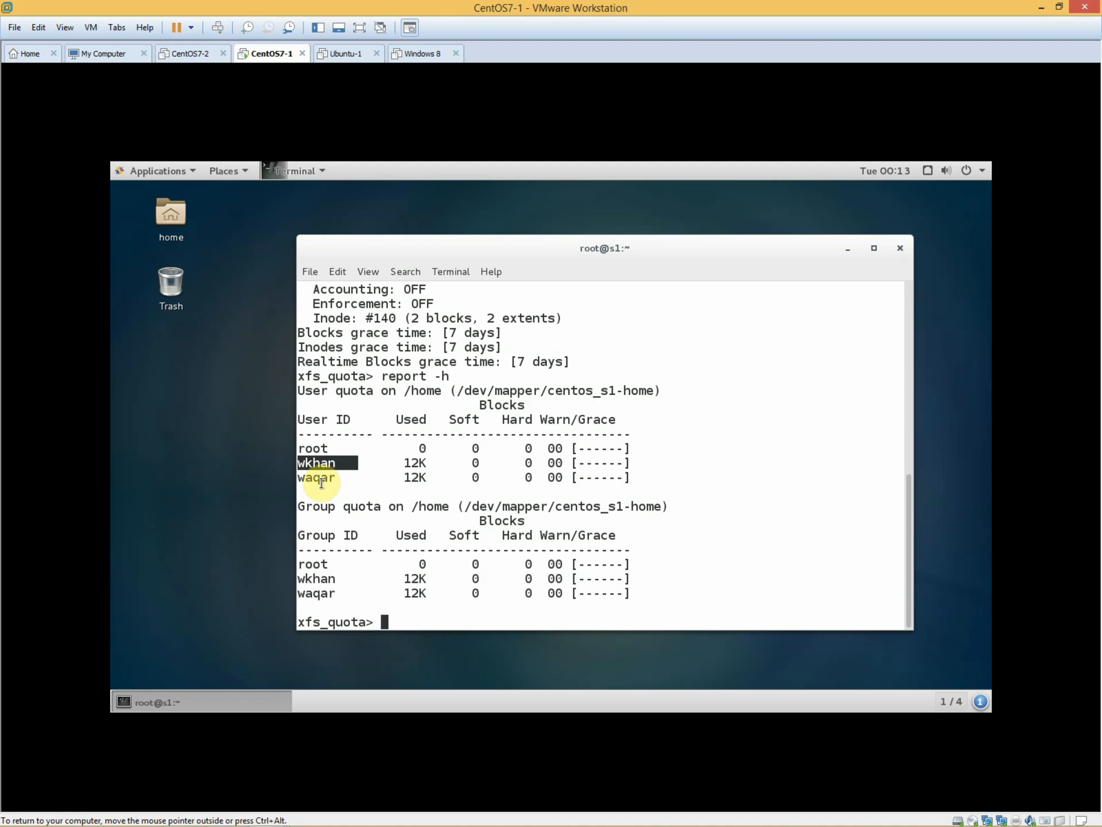
pyautogui.click(320, 478)
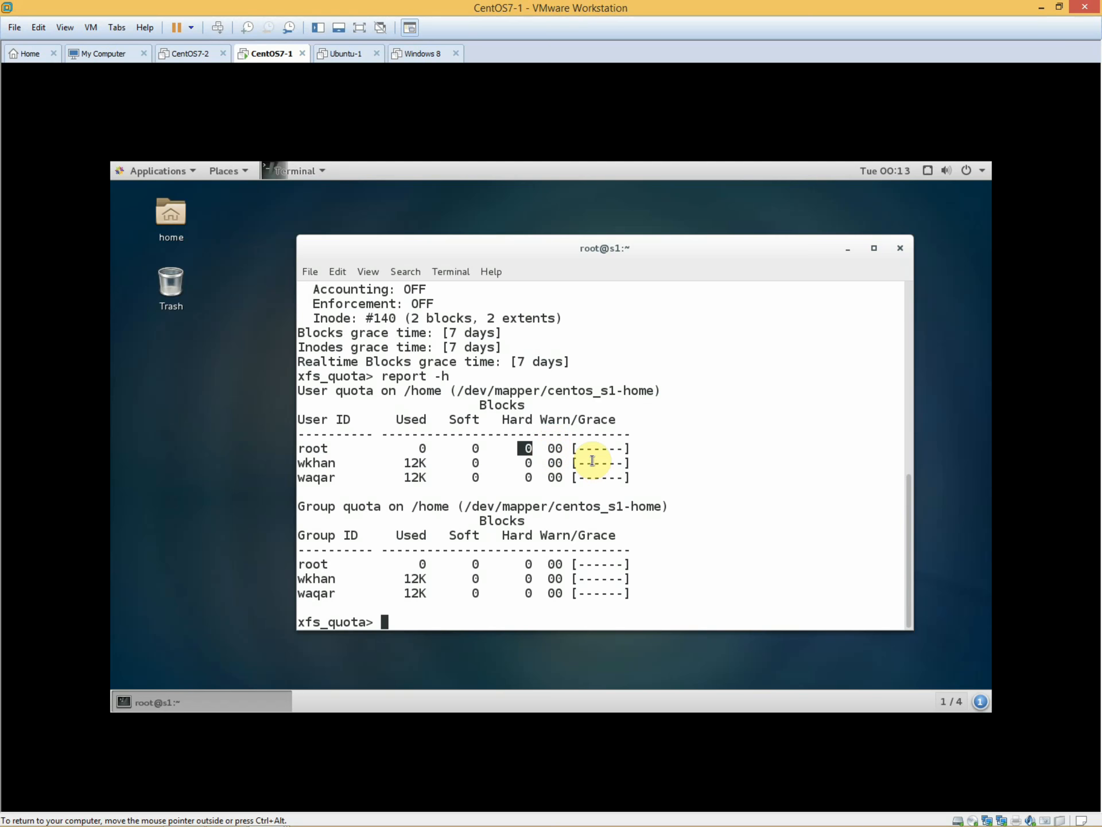
pyautogui.moveTo(344, 541)
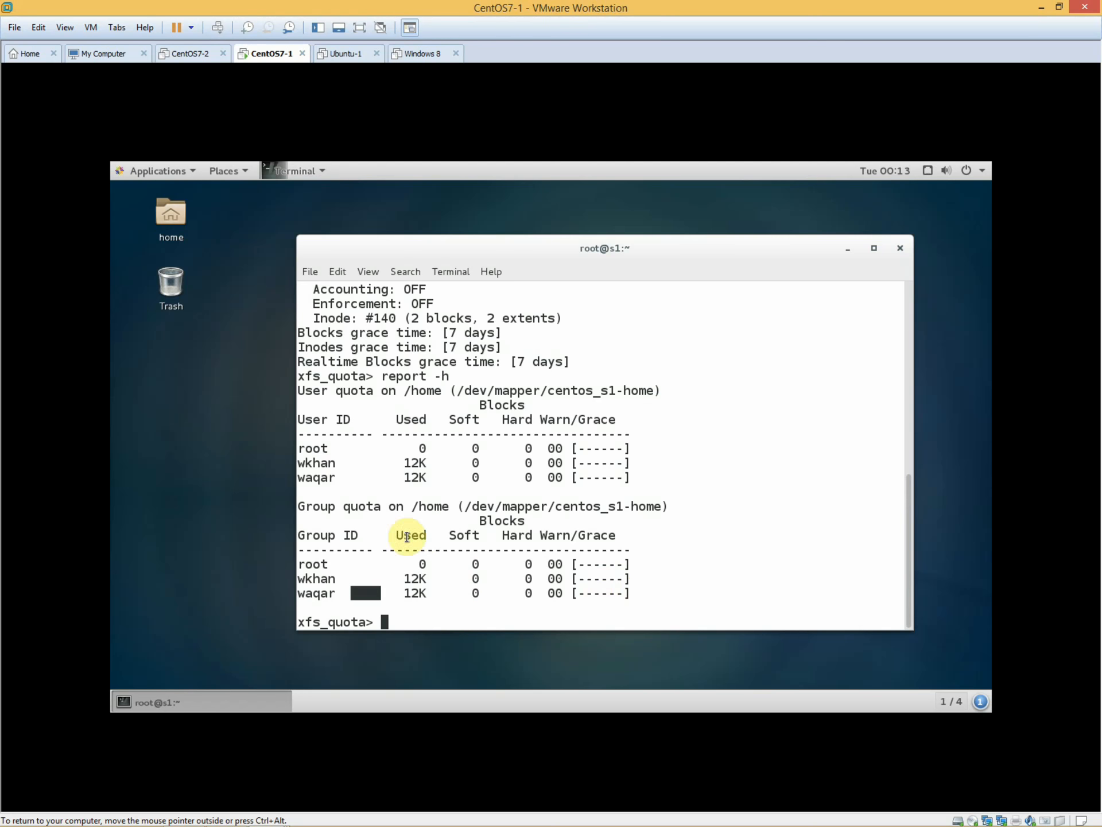
pyautogui.moveTo(303, 477)
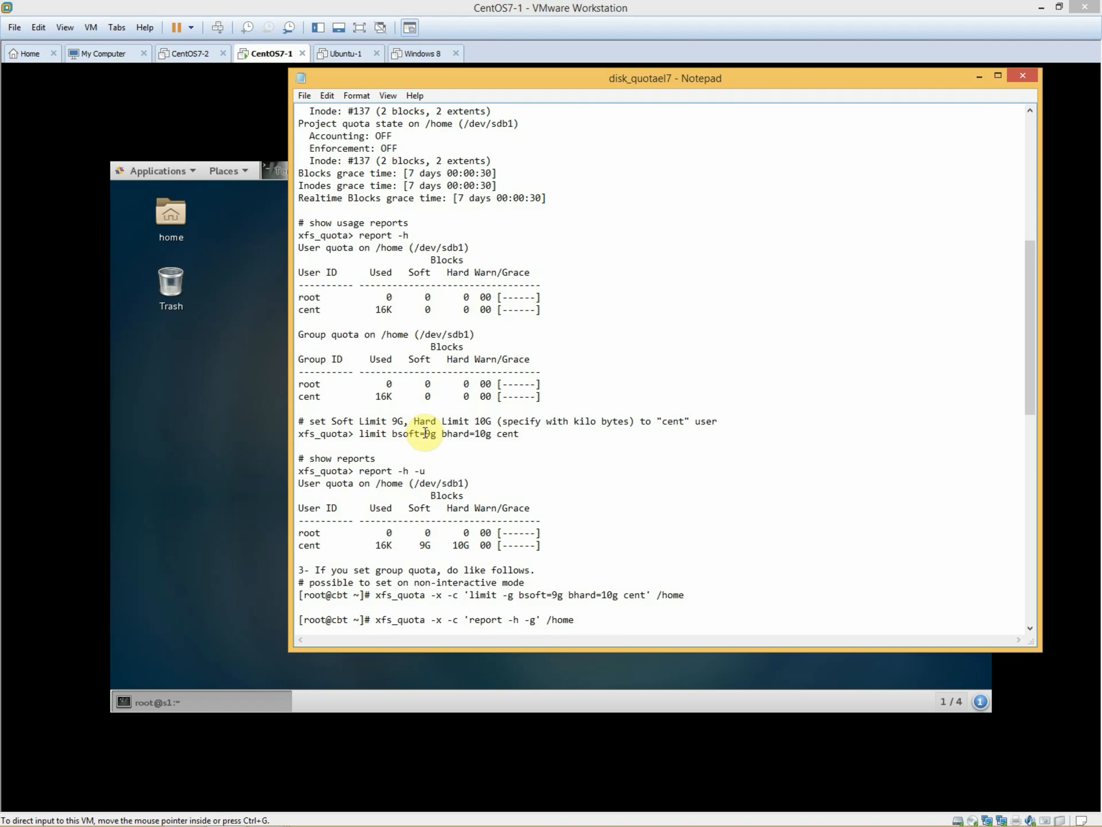
pyautogui.moveTo(481, 427)
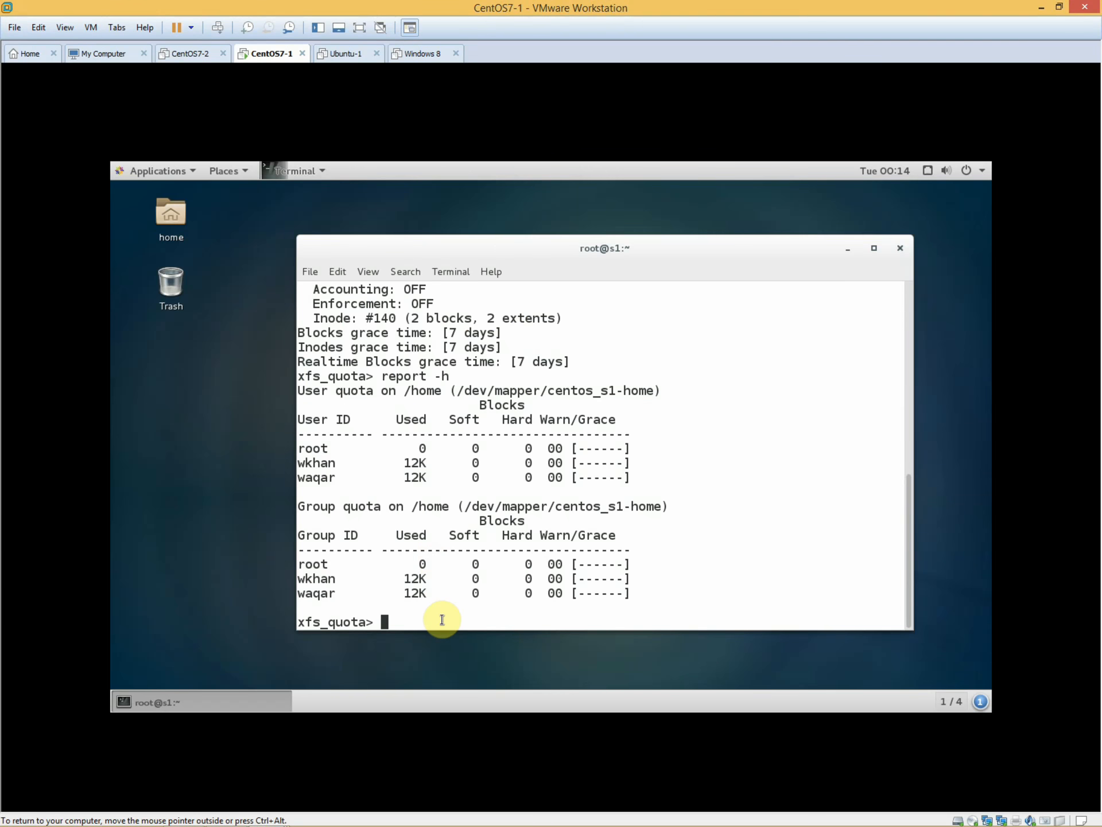
# - Run limit bsoft=1g bhard=2g waqar to cap user waqar's blocks on /home
pyautogui.write('li')
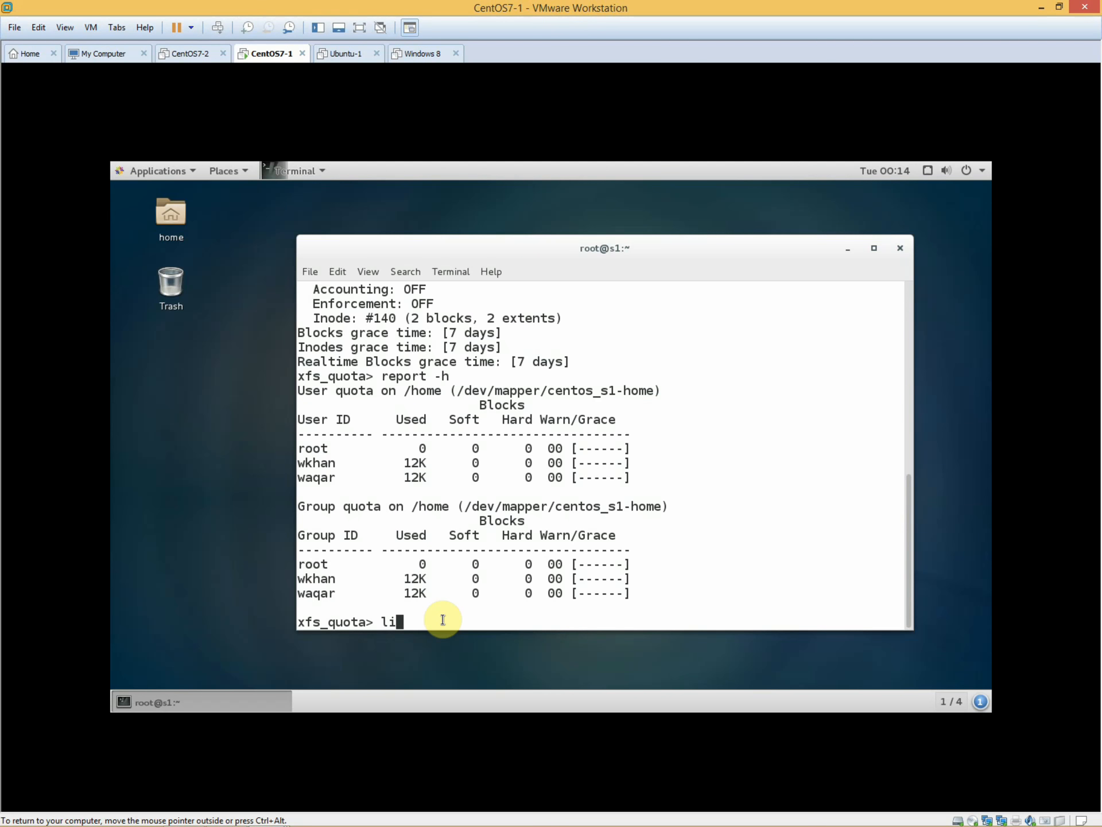
pyautogui.write('mit bs')
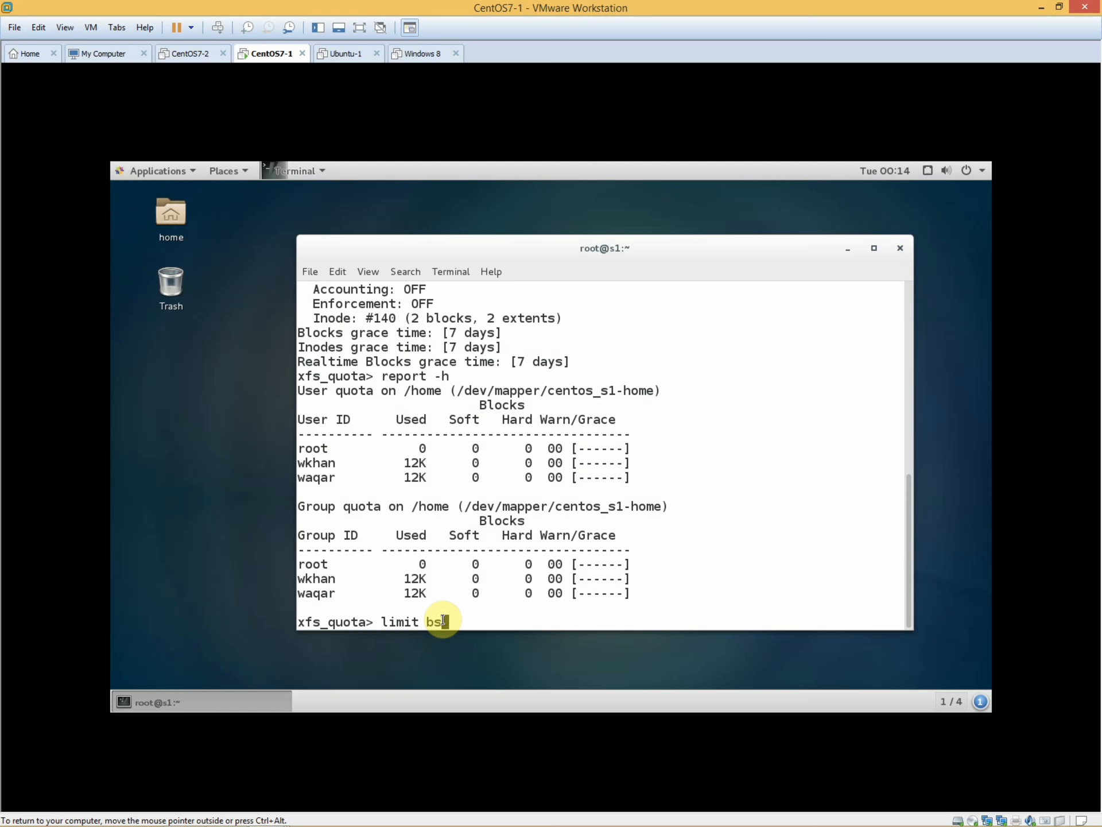
pyautogui.write('o')
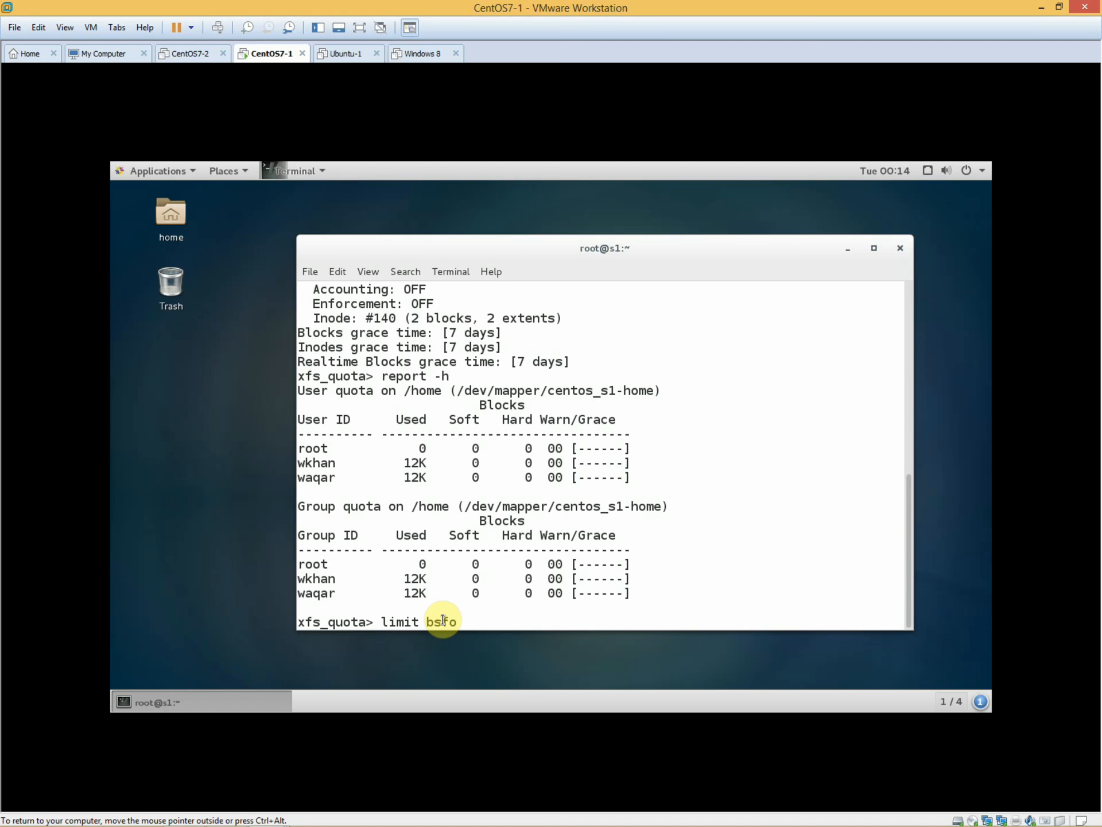
pyautogui.write('to')
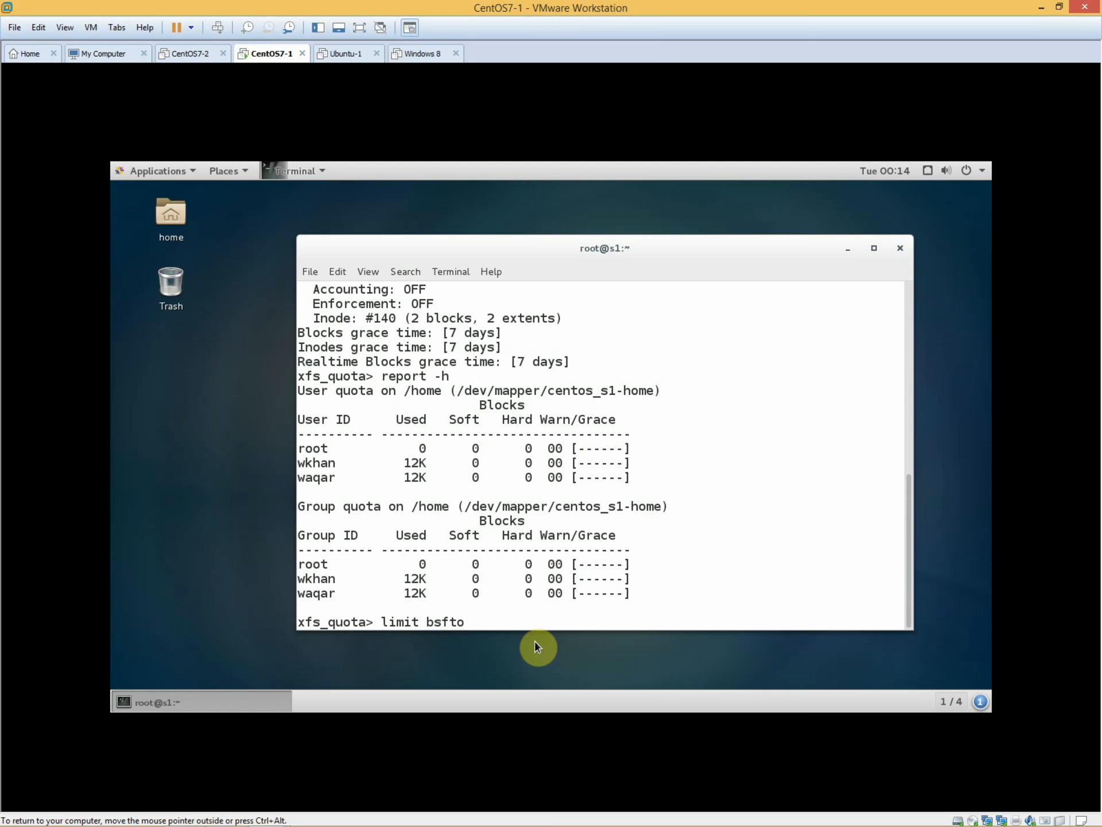
pyautogui.press('Backspace')
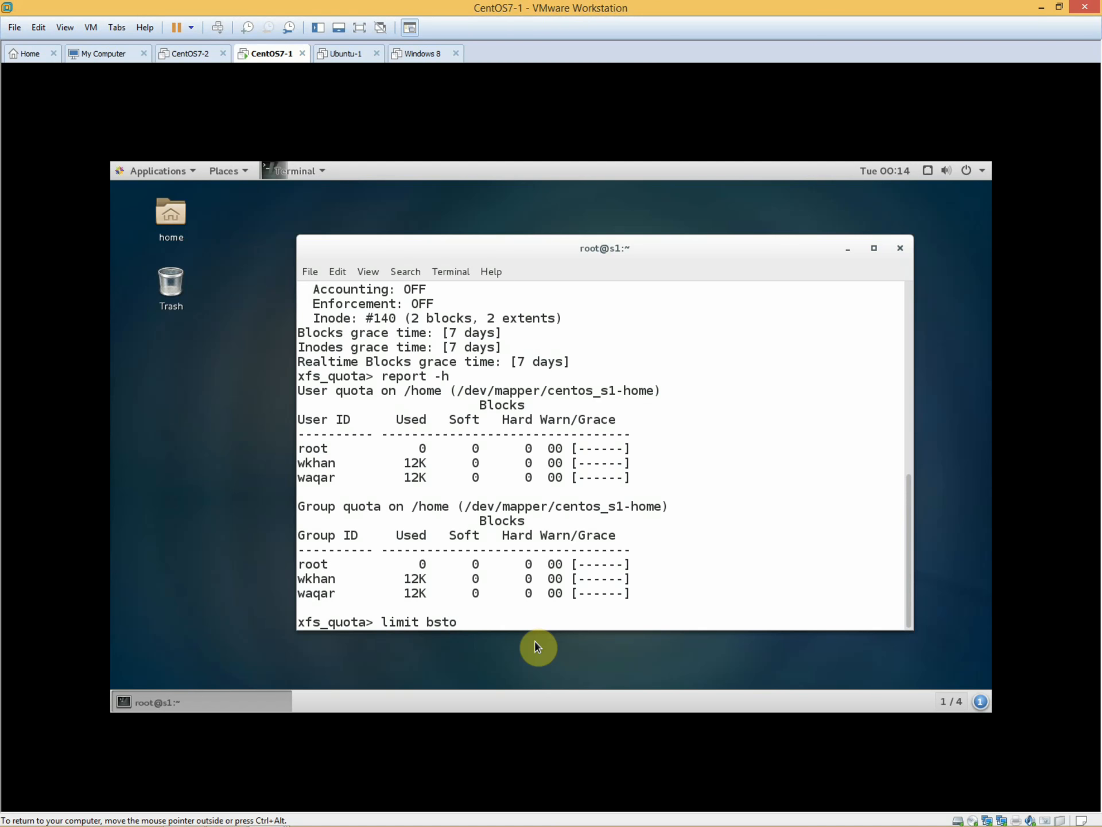
pyautogui.press('BackSpace')
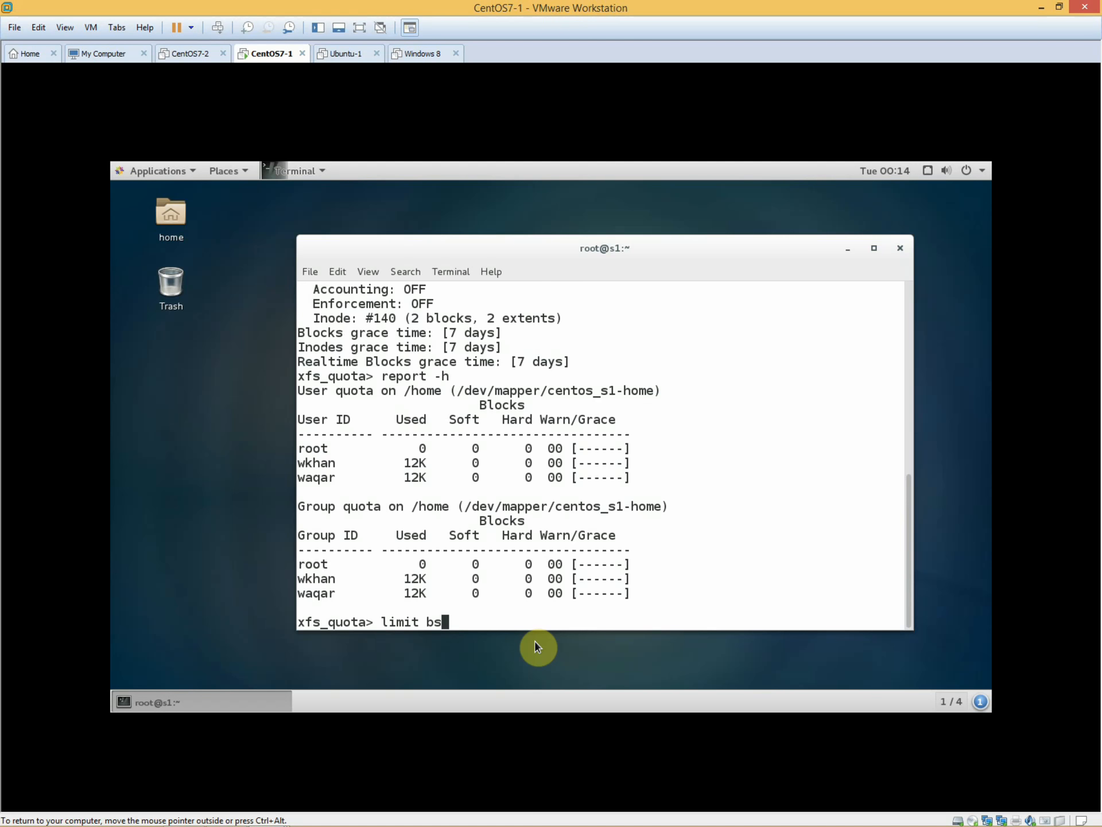
pyautogui.write('oft')
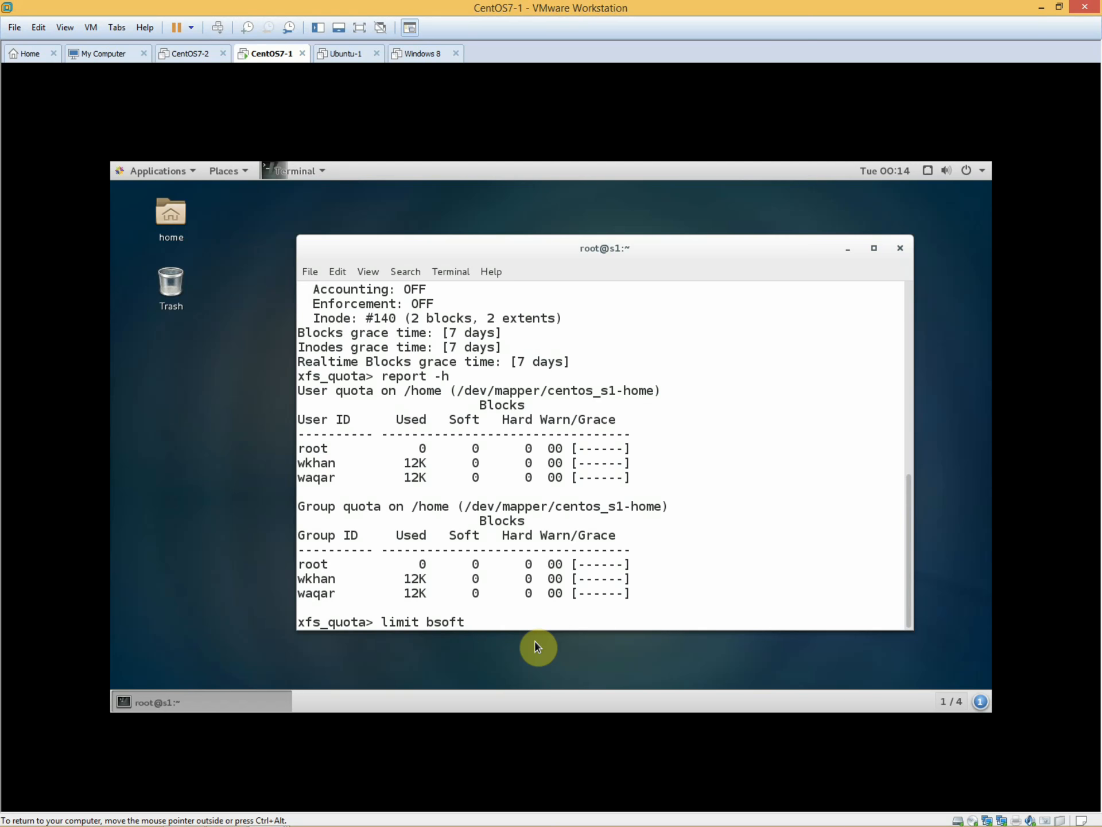
pyautogui.write('=')
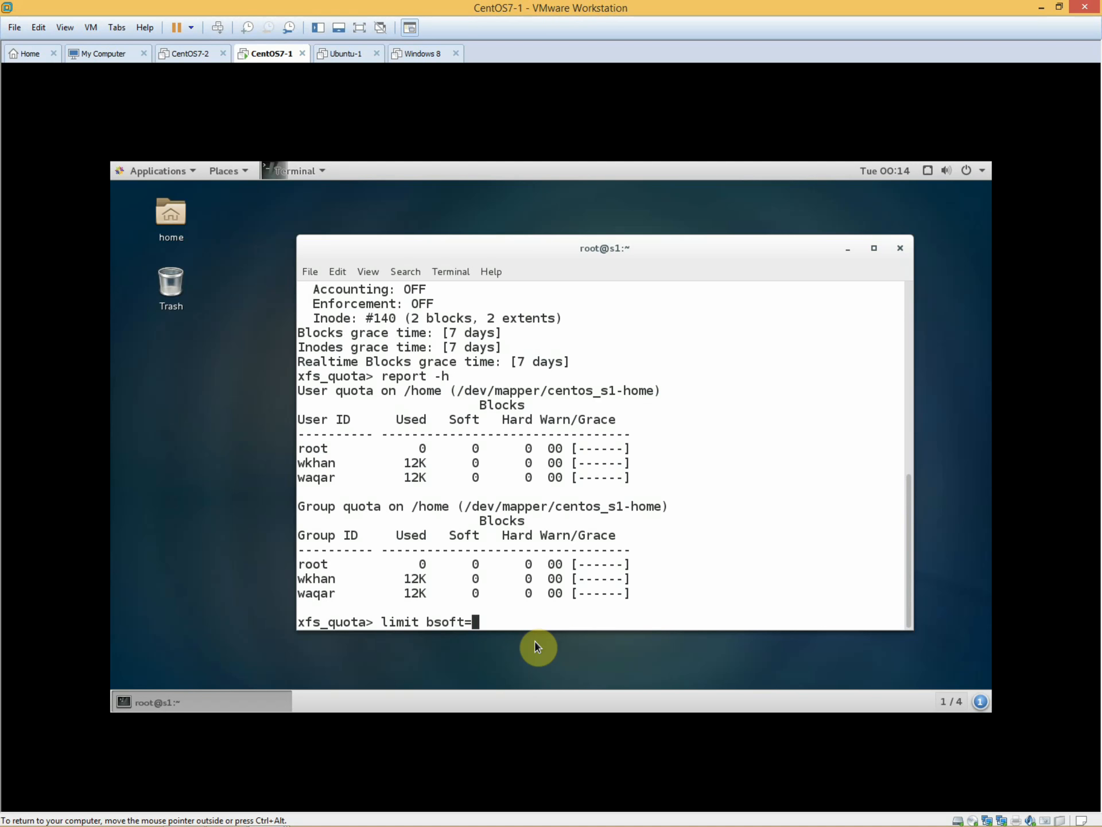
pyautogui.write('1')
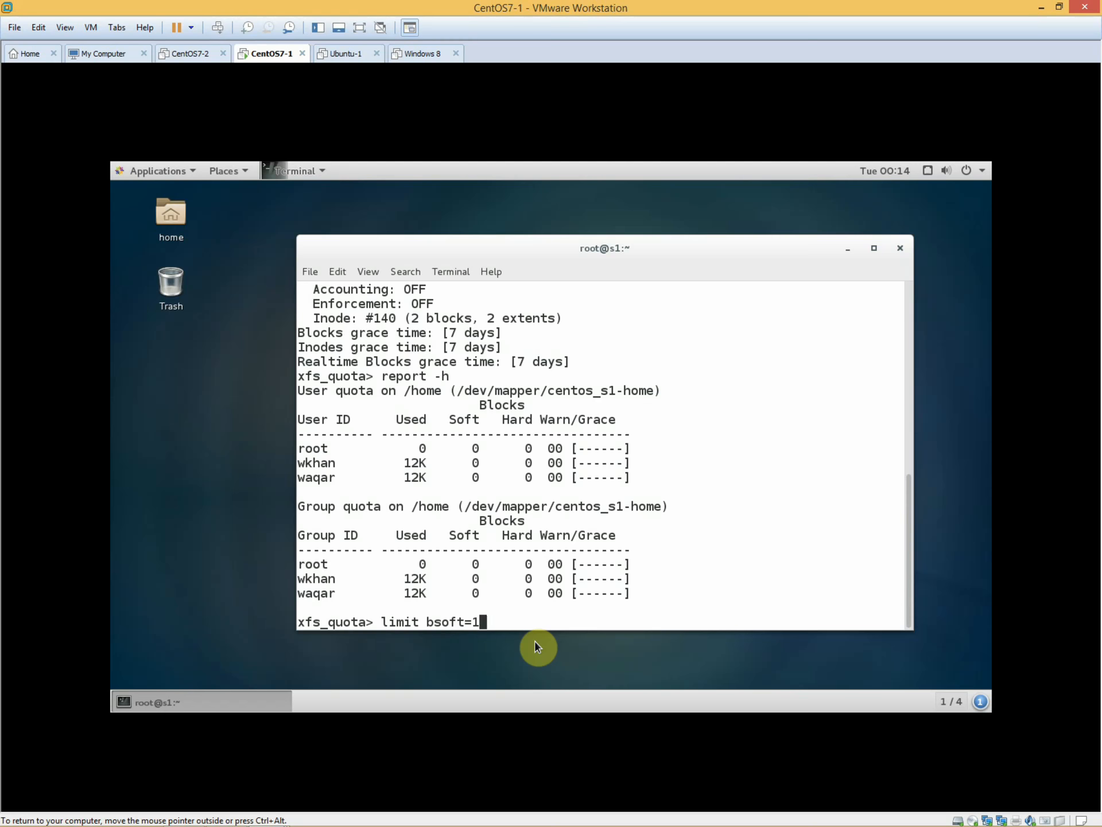
pyautogui.write('g')
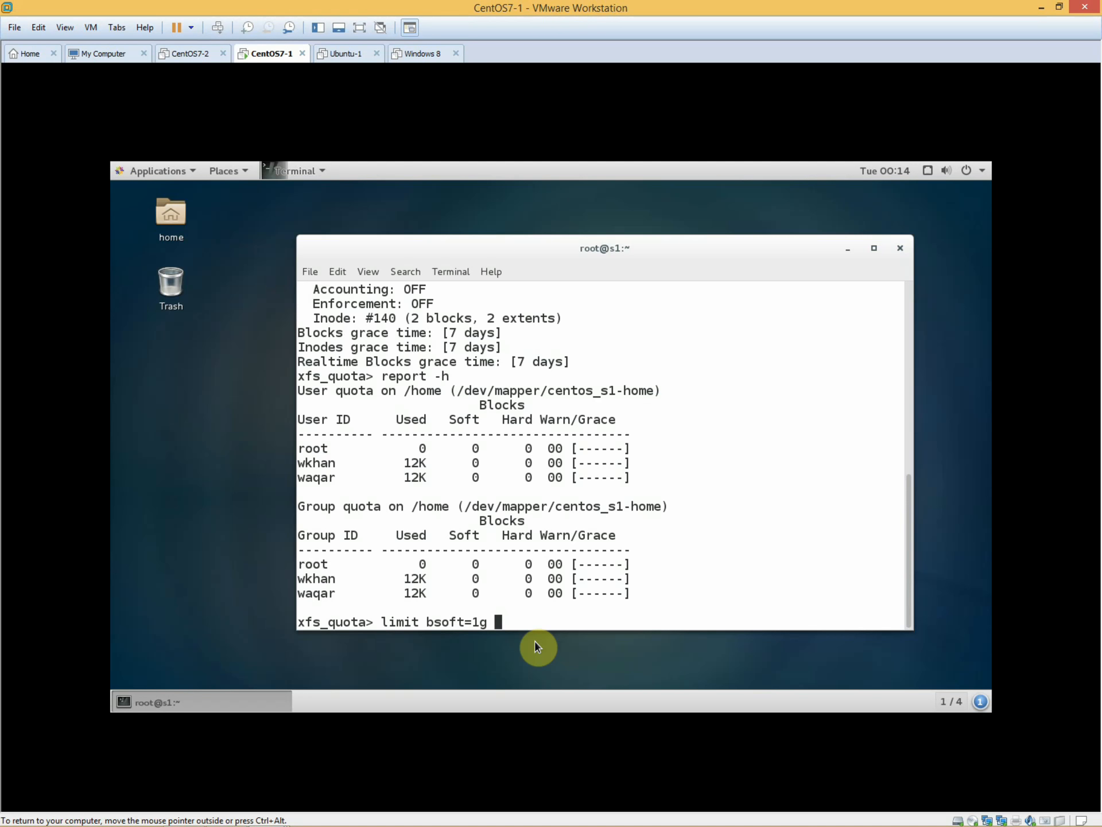
pyautogui.write('bha')
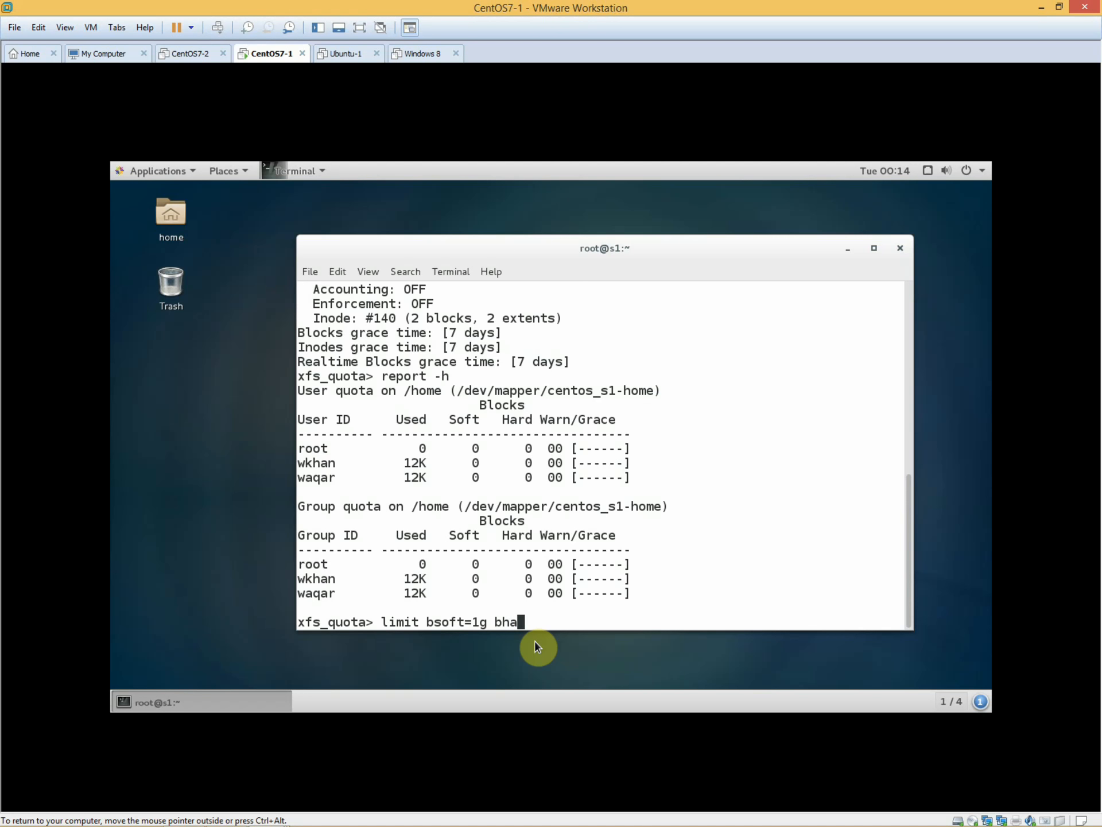
pyautogui.write('rd')
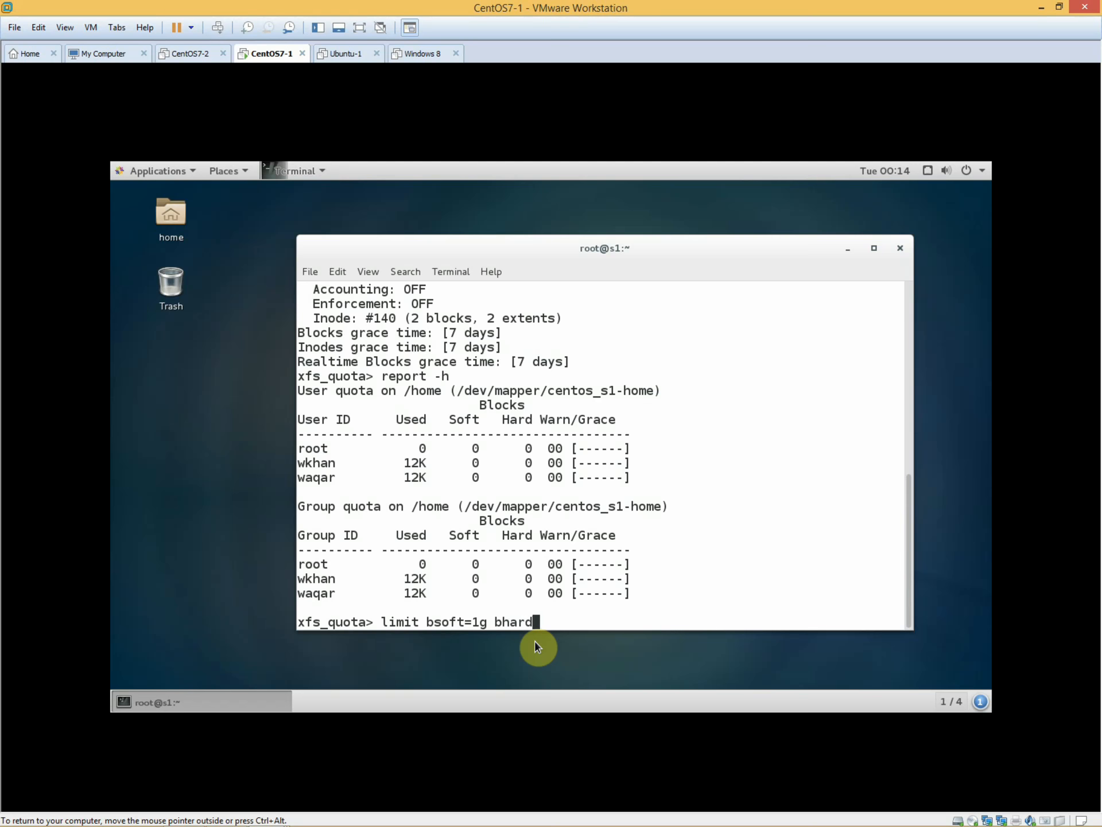
pyautogui.write('=')
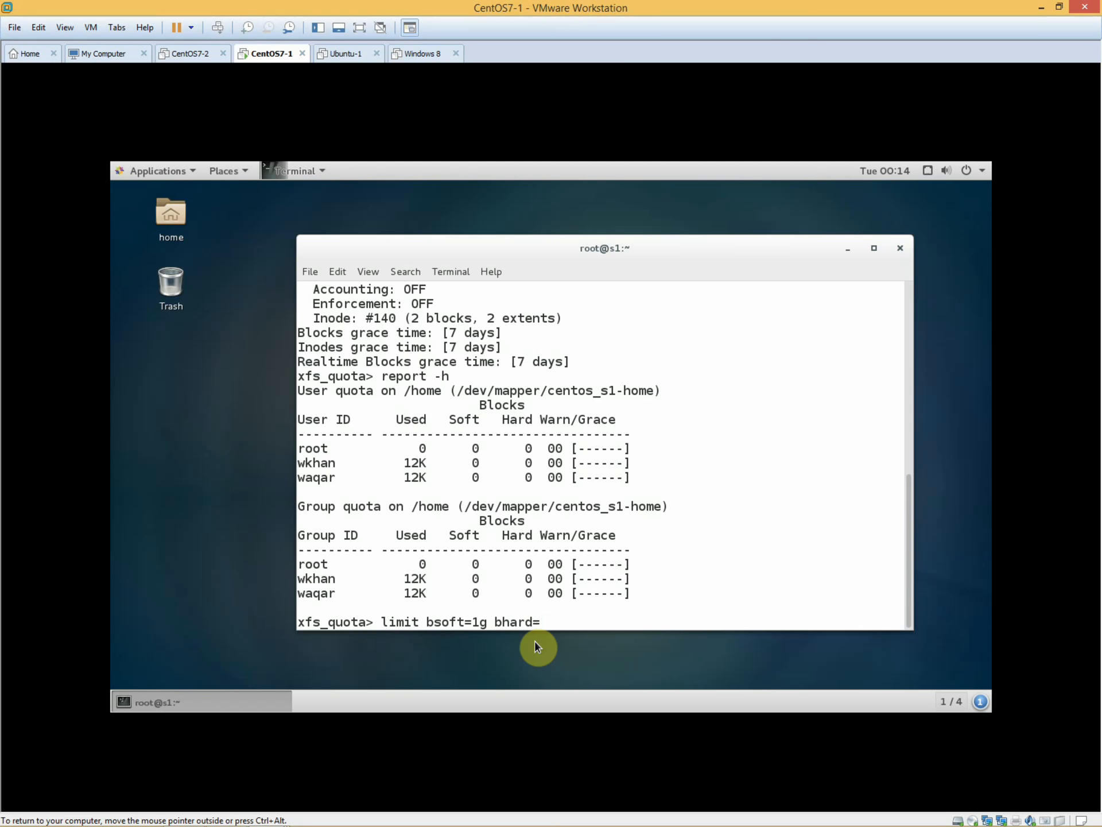
pyautogui.write('1')
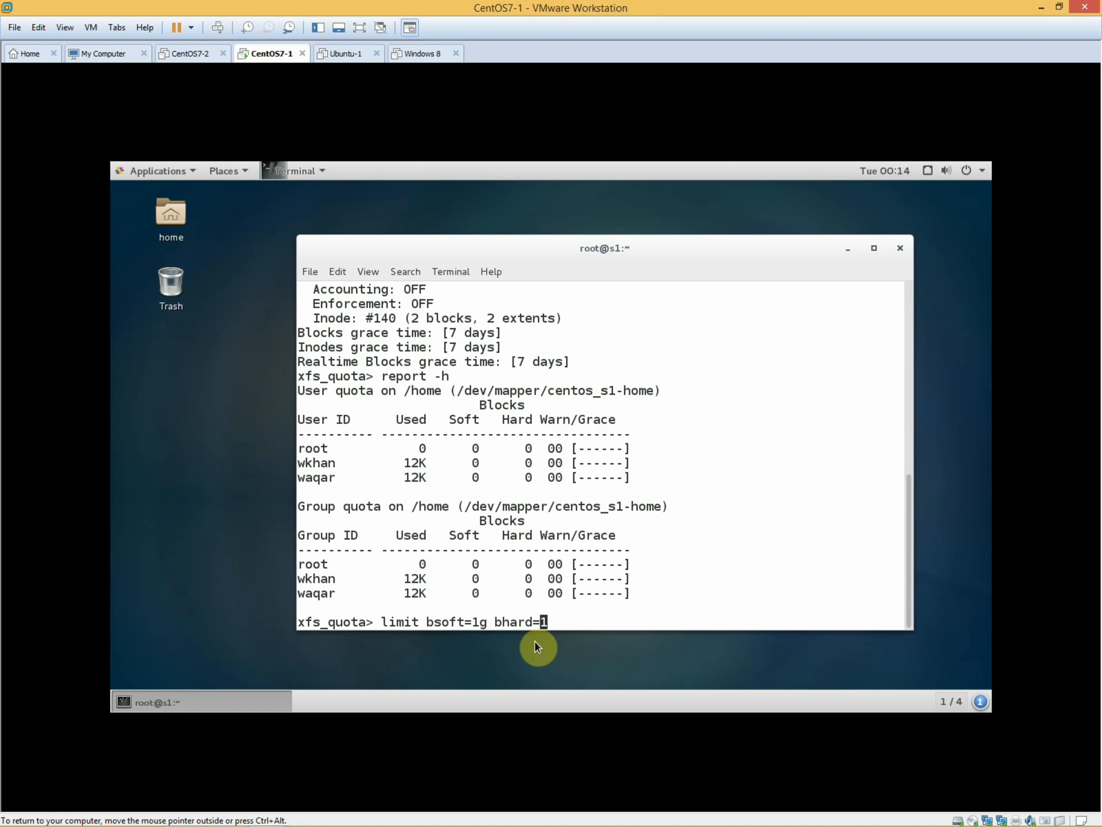
pyautogui.write('2')
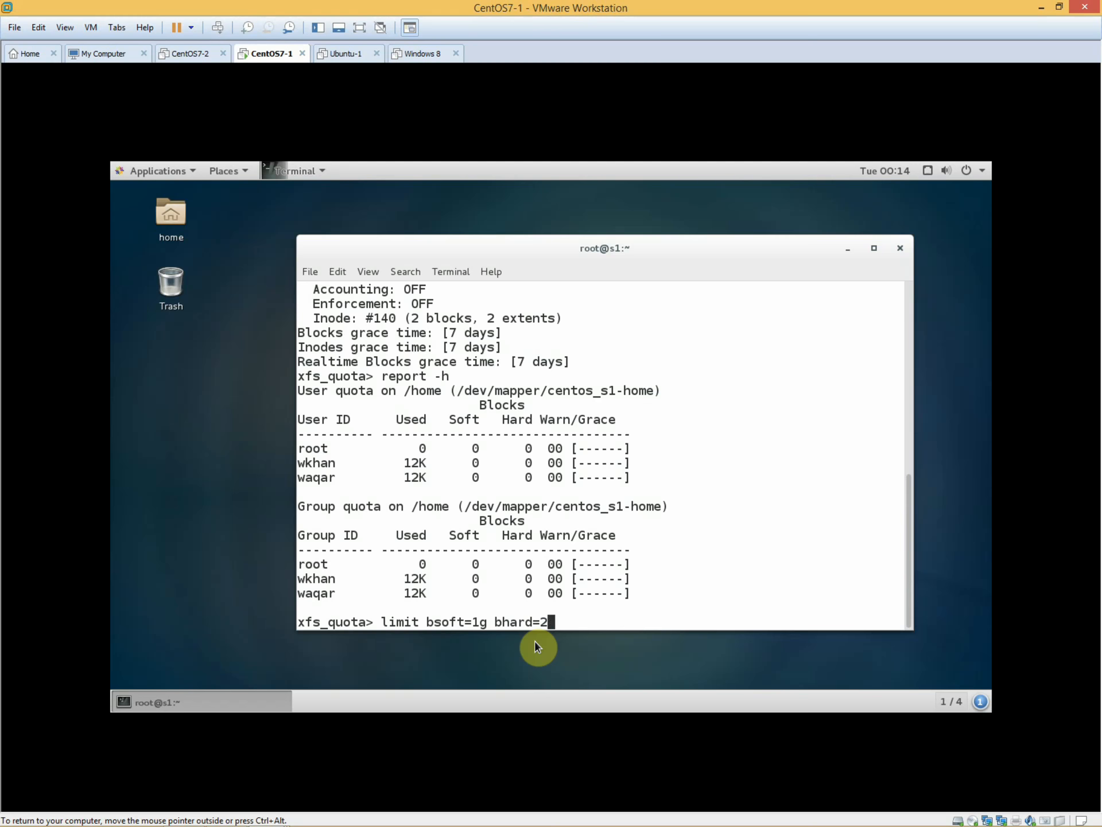
pyautogui.write('g')
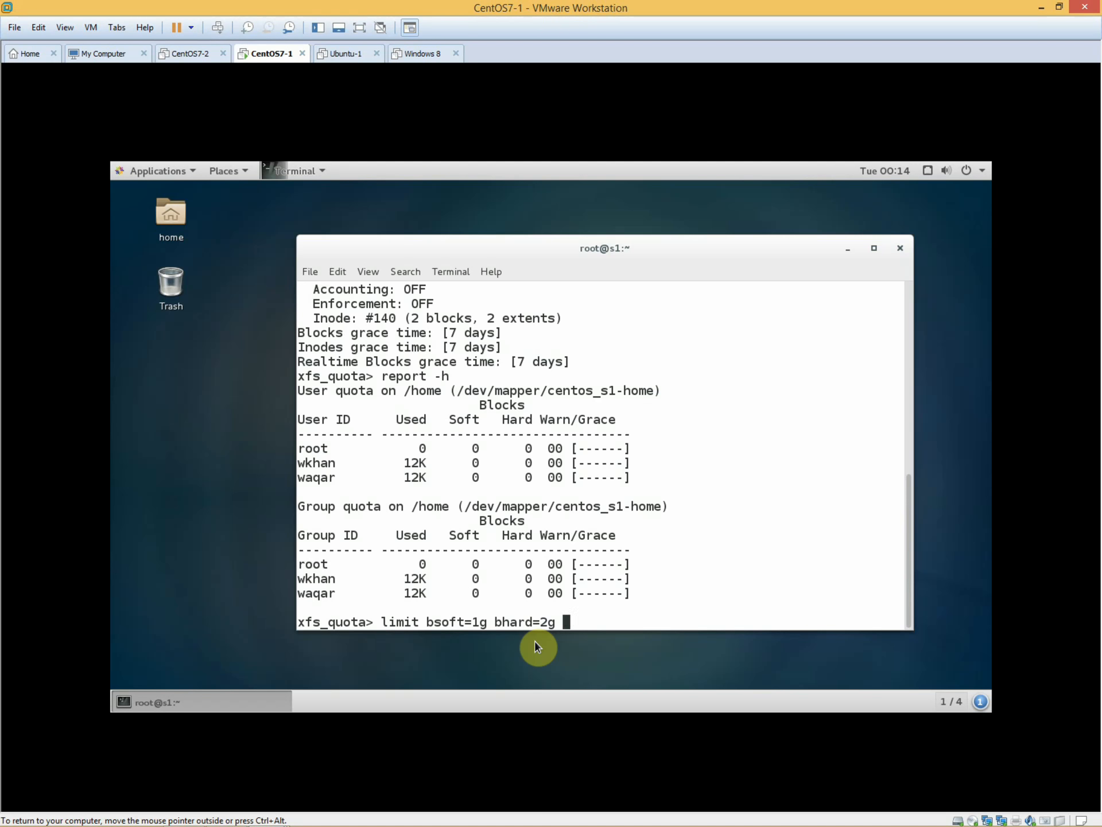
pyautogui.write('wa')
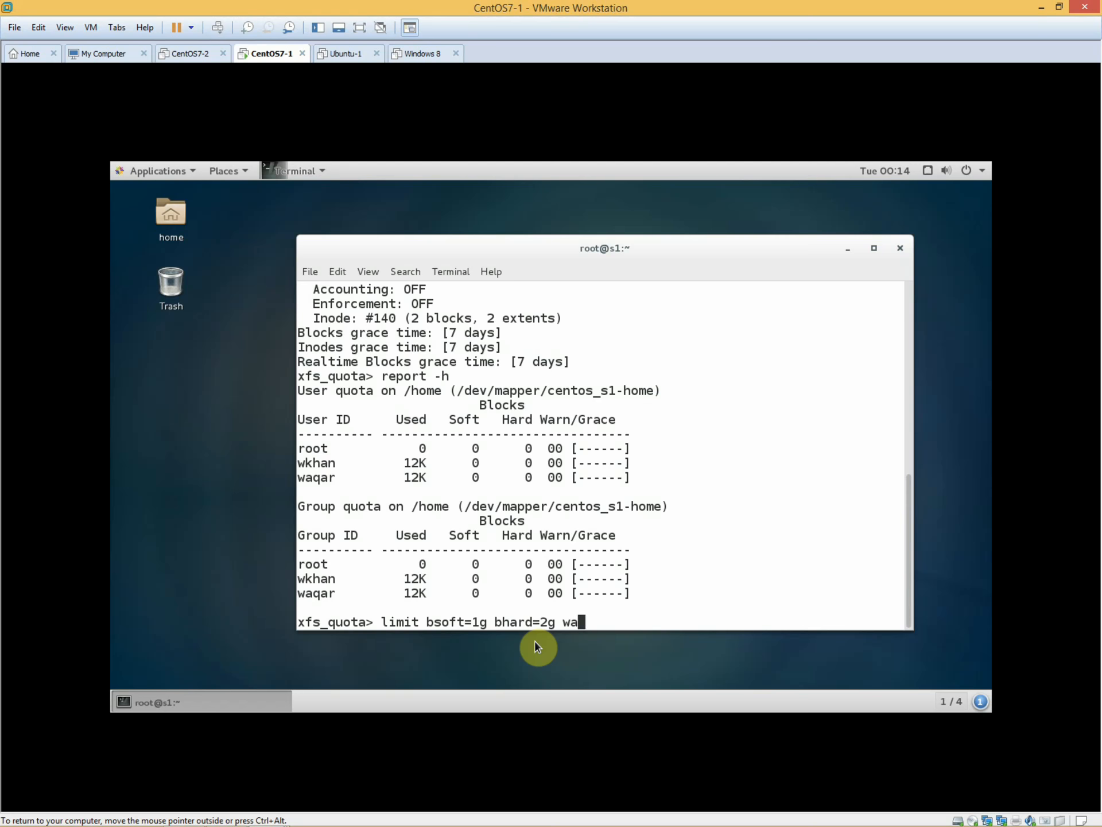
pyautogui.write('qar')
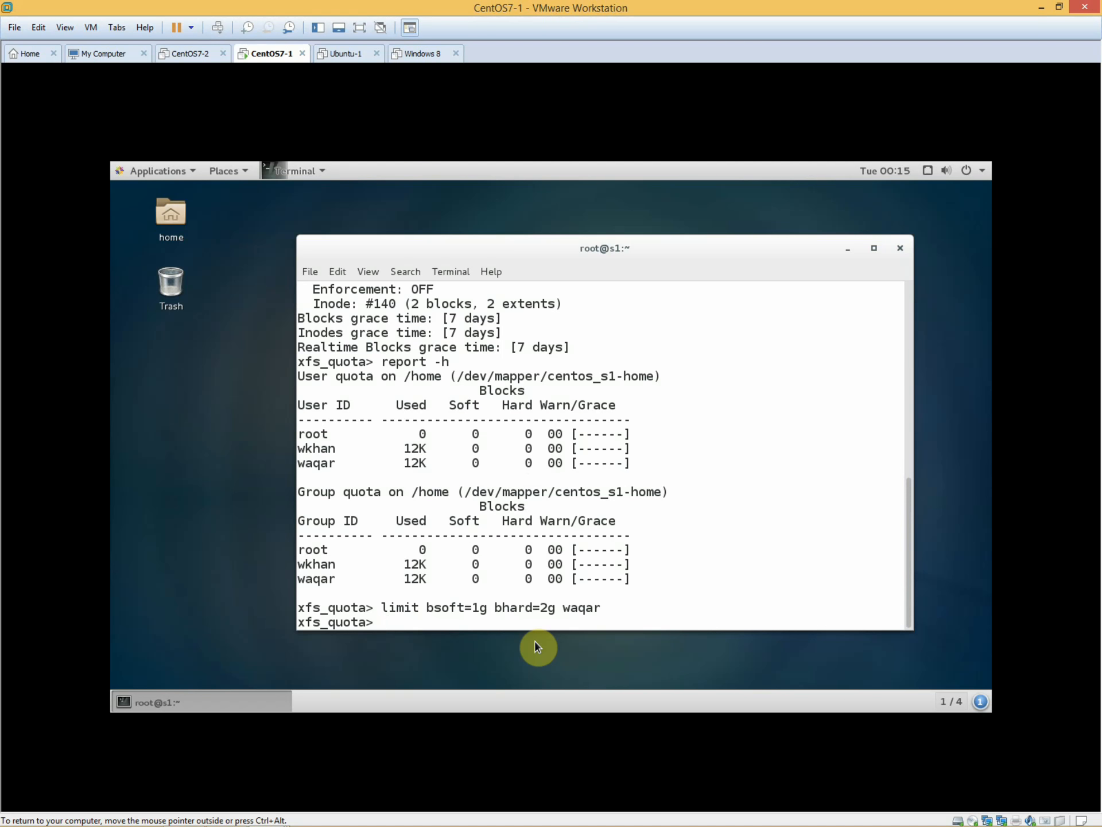
pyautogui.write('report -h')
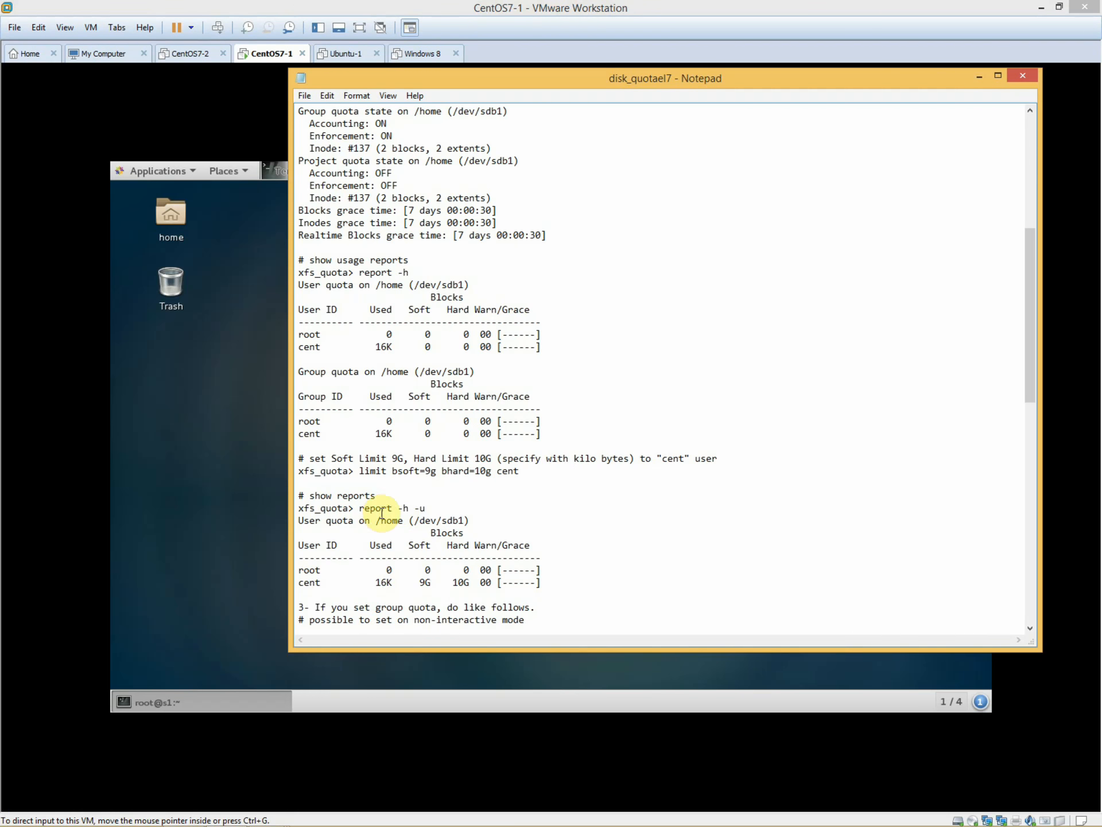
pyautogui.moveTo(414, 489)
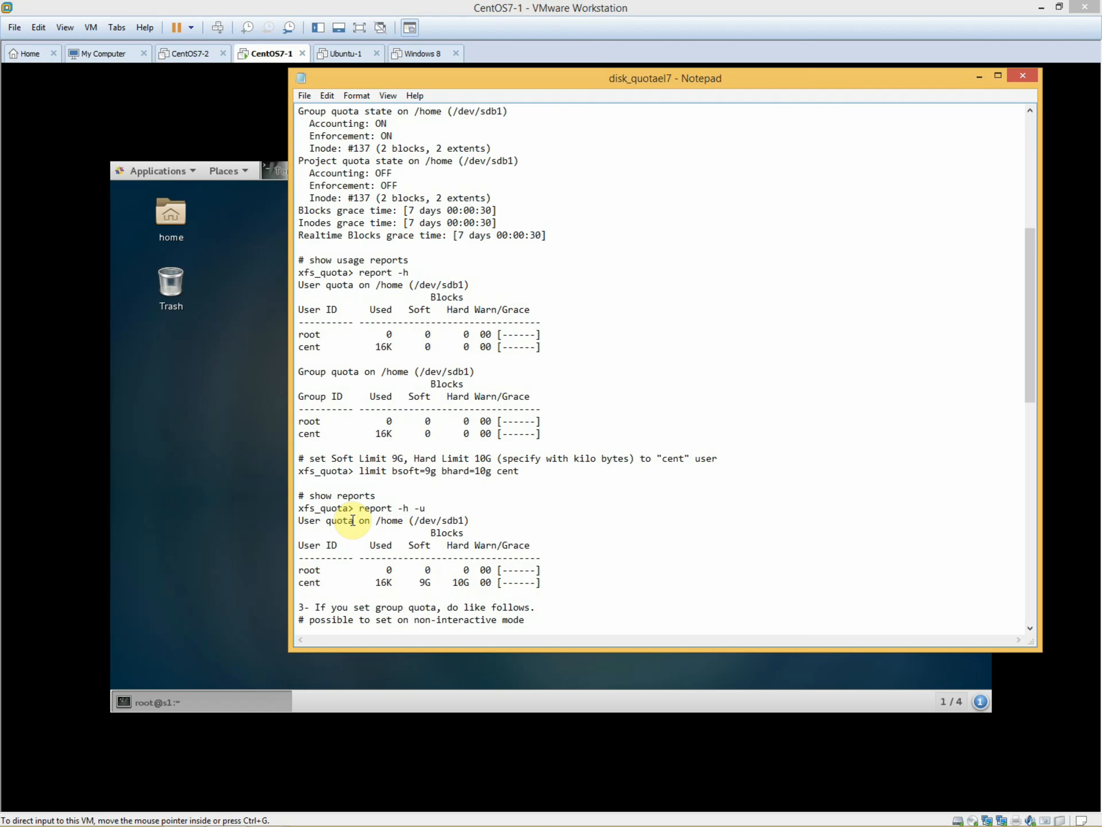
# - Scroll the Notepad notes down to section 3 on group quotas with xfs_quota -x -c
pyautogui.scroll(-3)
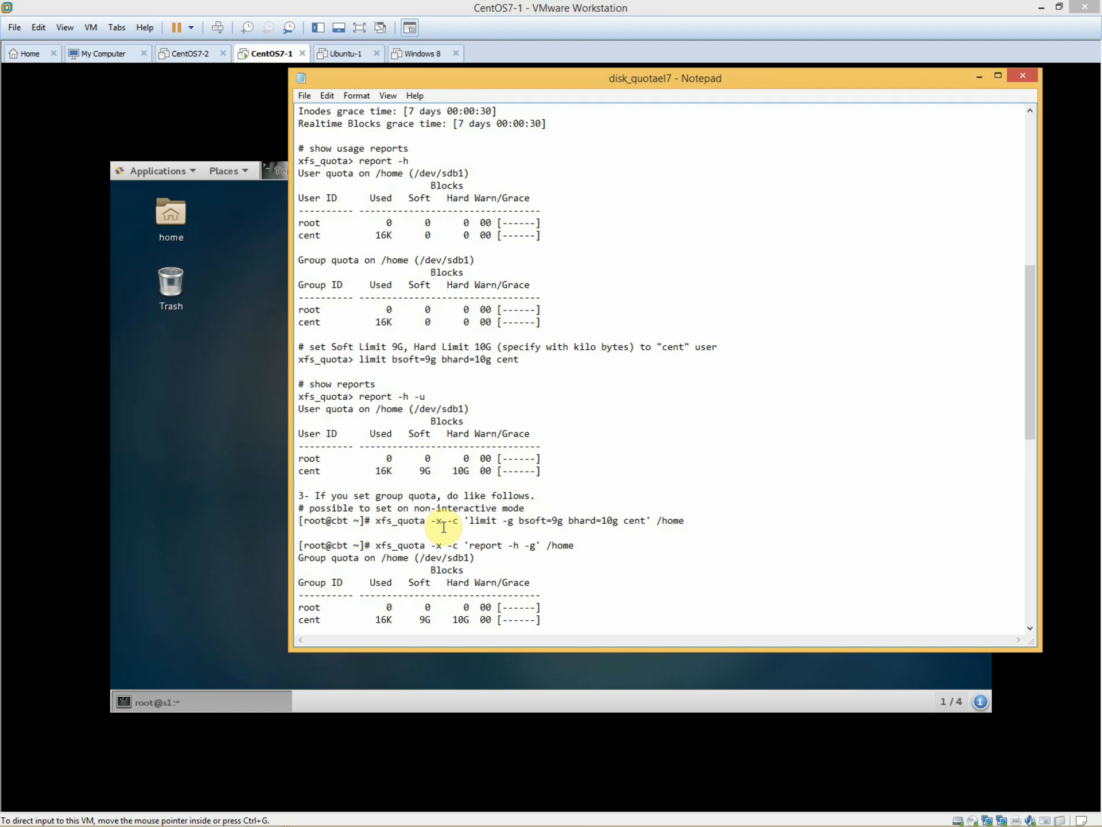
pyautogui.moveTo(409, 525)
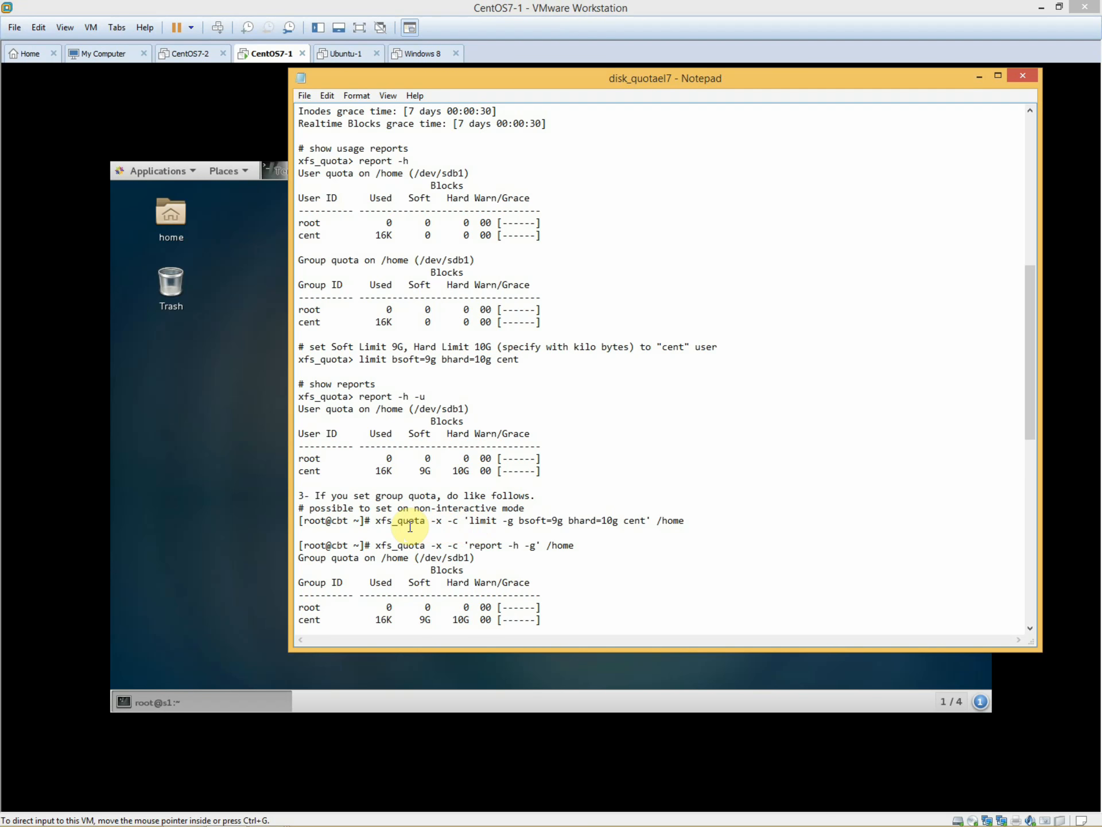
pyautogui.moveTo(501, 526)
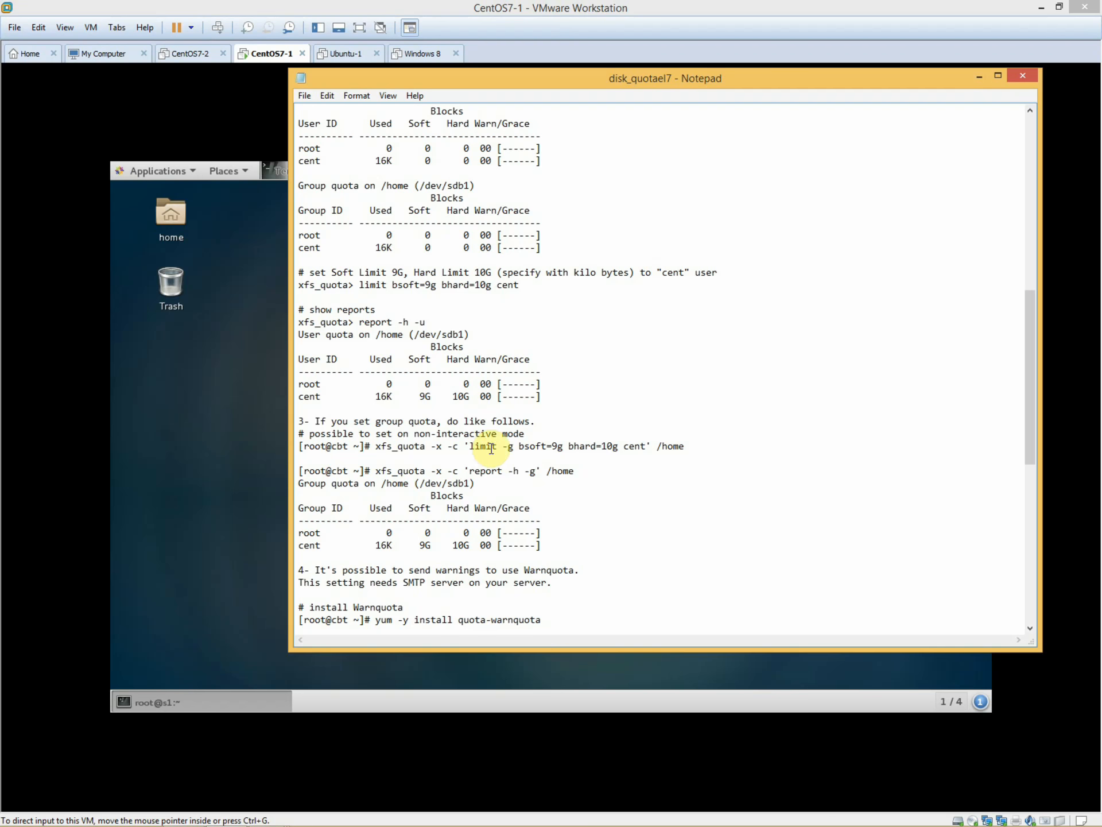
pyautogui.moveTo(512, 811)
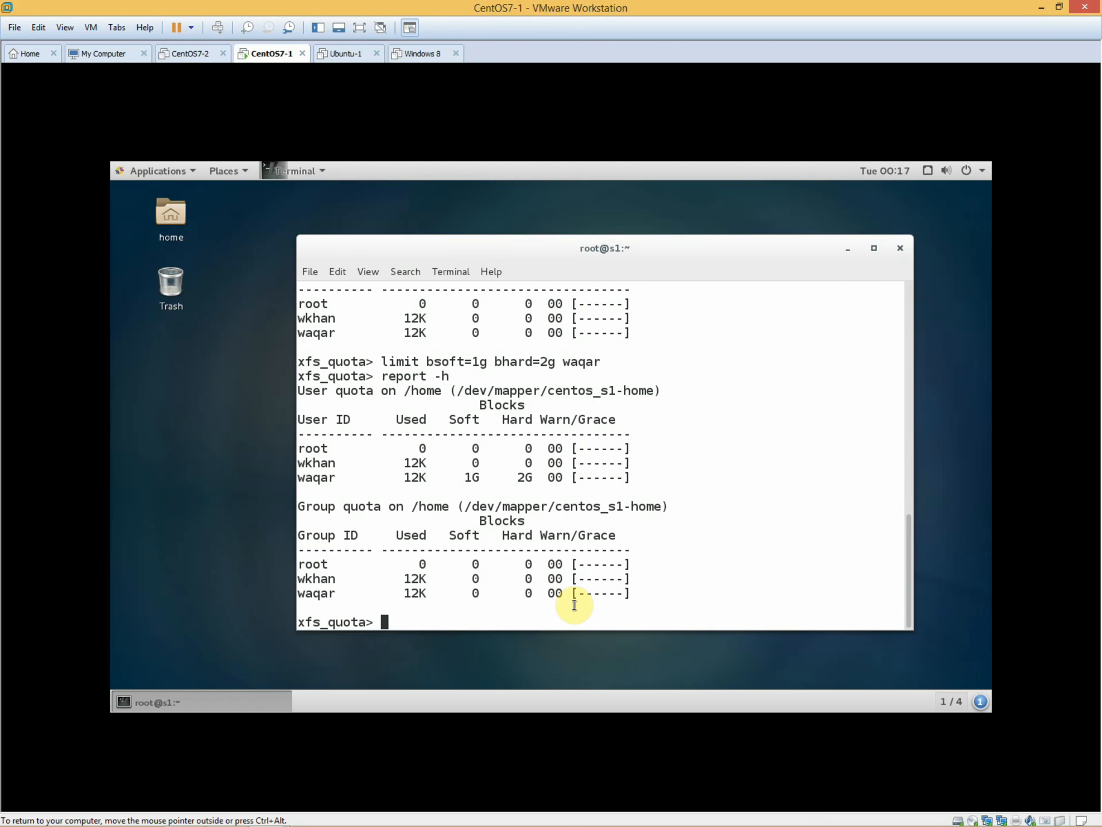
# - Quit xfs_quota, create the sales group with groupadd, and reopen xfs_quota -x /home/
pyautogui.write('lim')
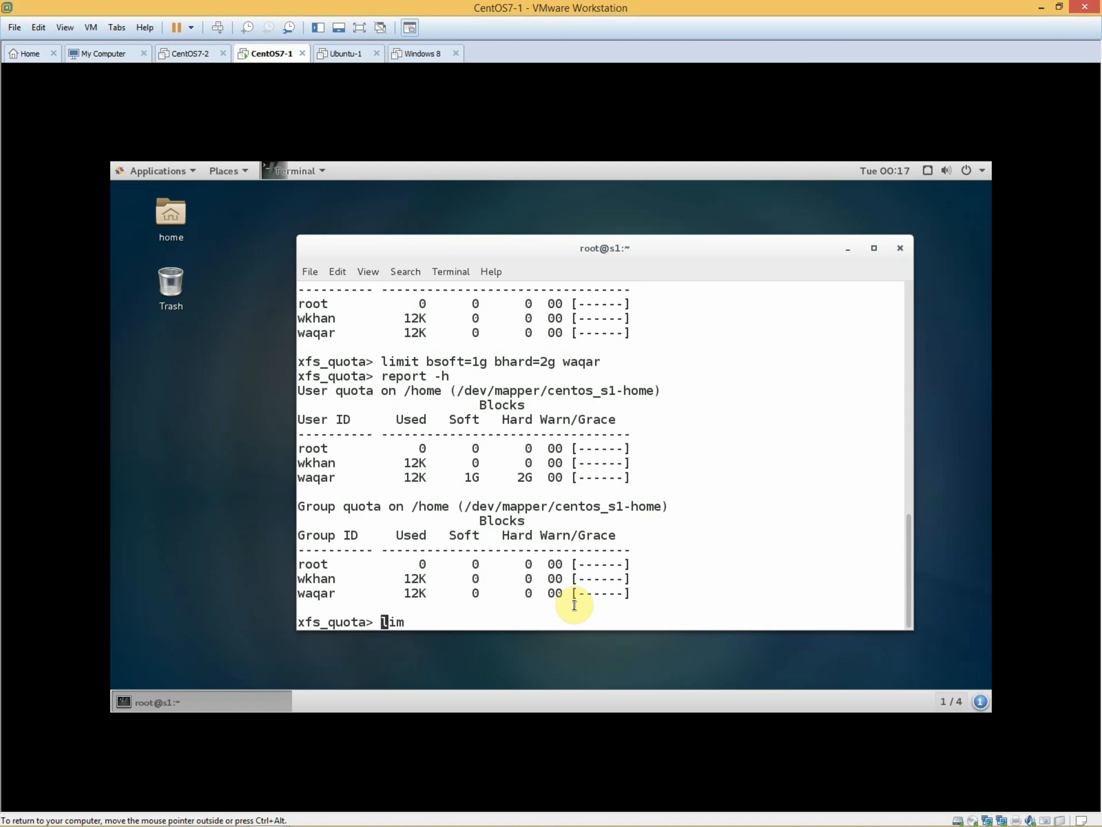
pyautogui.write('quit')
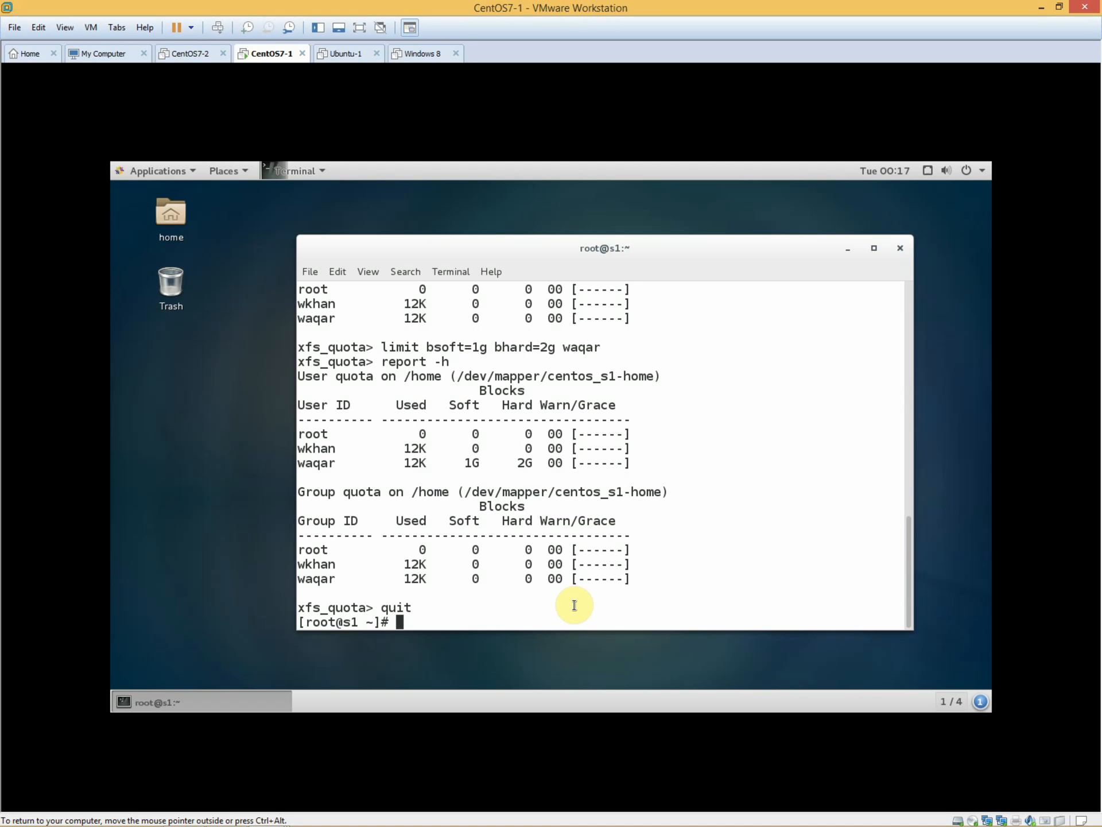
pyautogui.write('g')
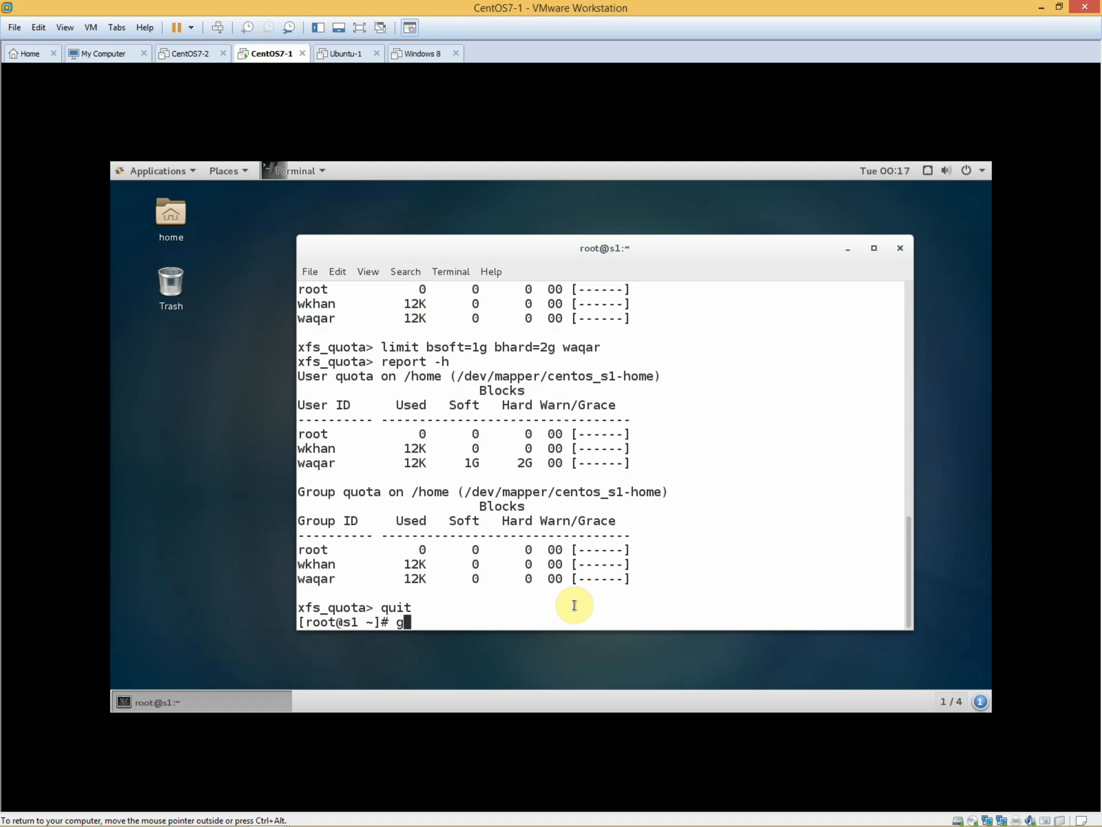
pyautogui.write('roupadd sales')
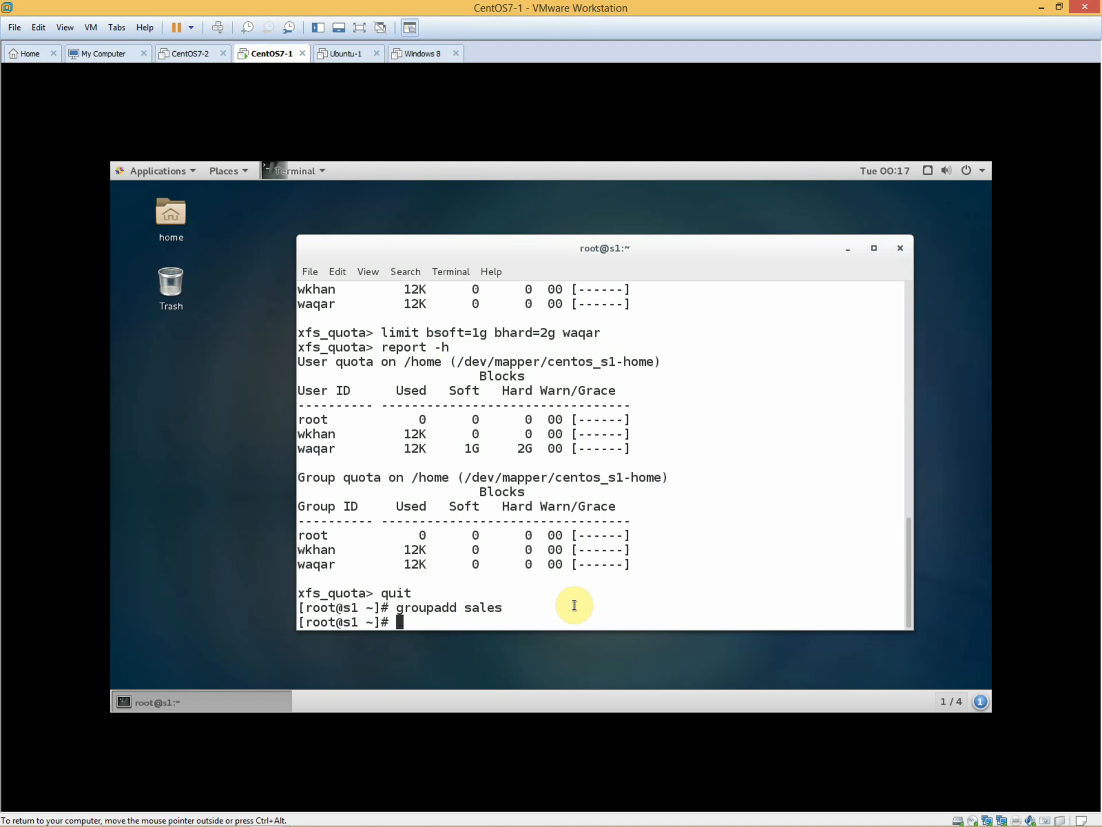
pyautogui.write('xfs_quota -x /home/')
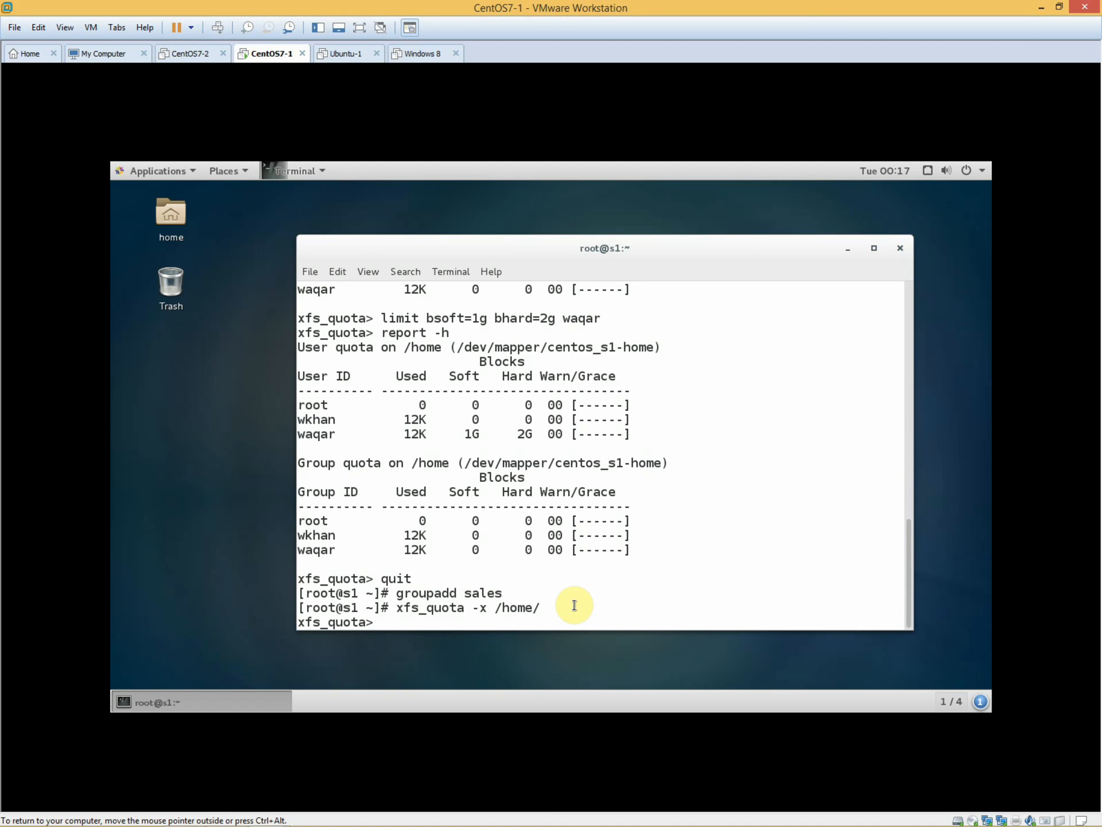
# - Enter limit -g bsoft=1g bhard=2g sales to cap the sales group on /home
pyautogui.write('limit')
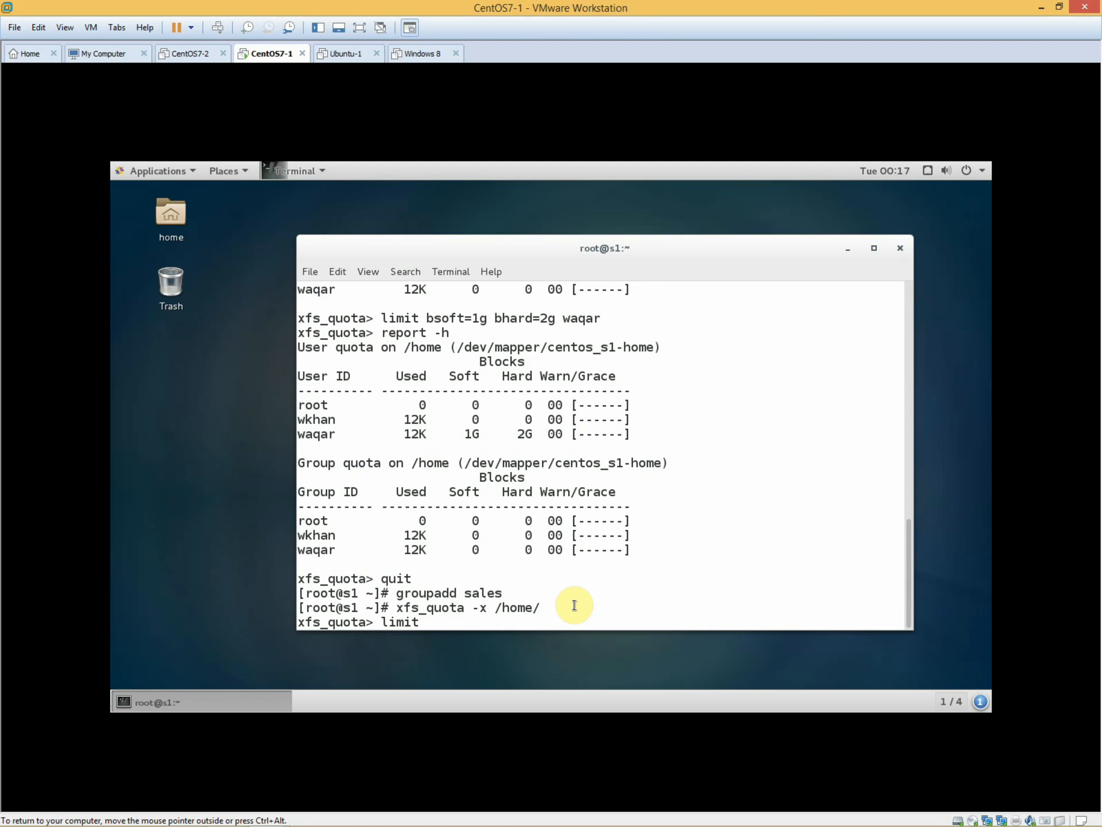
pyautogui.write('-g')
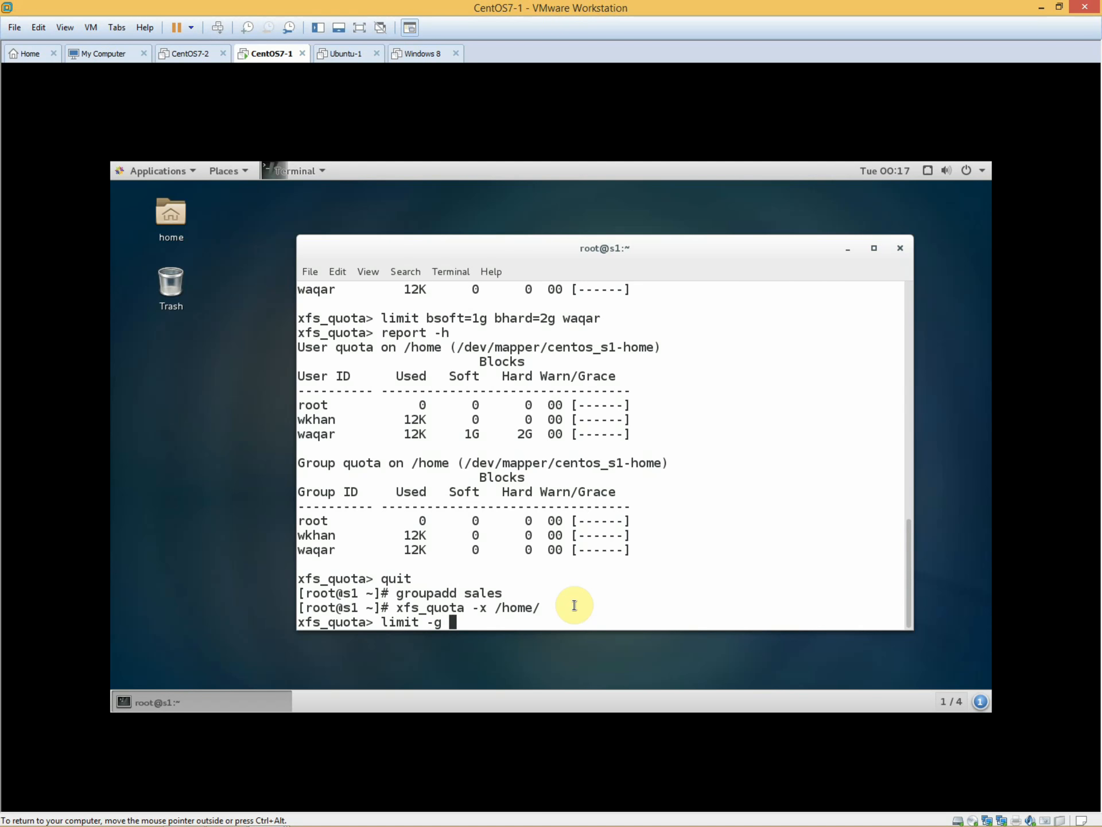
pyautogui.write('bs')
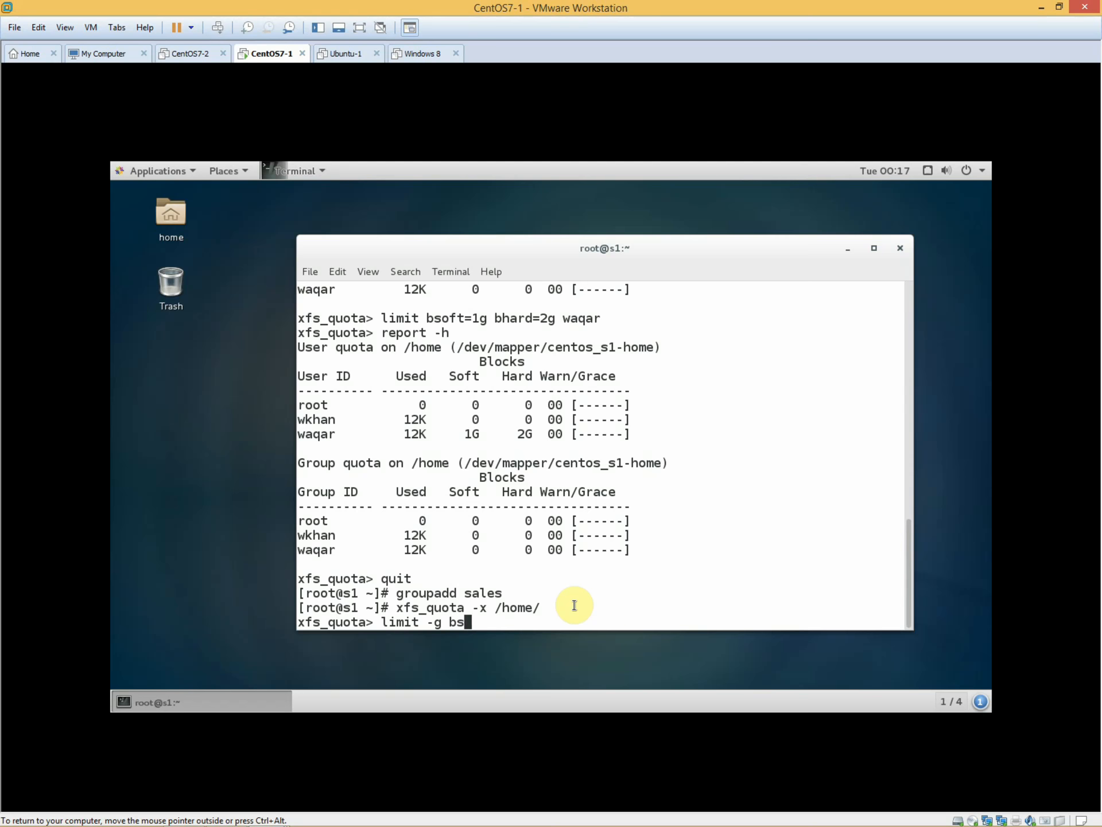
pyautogui.write('oft=')
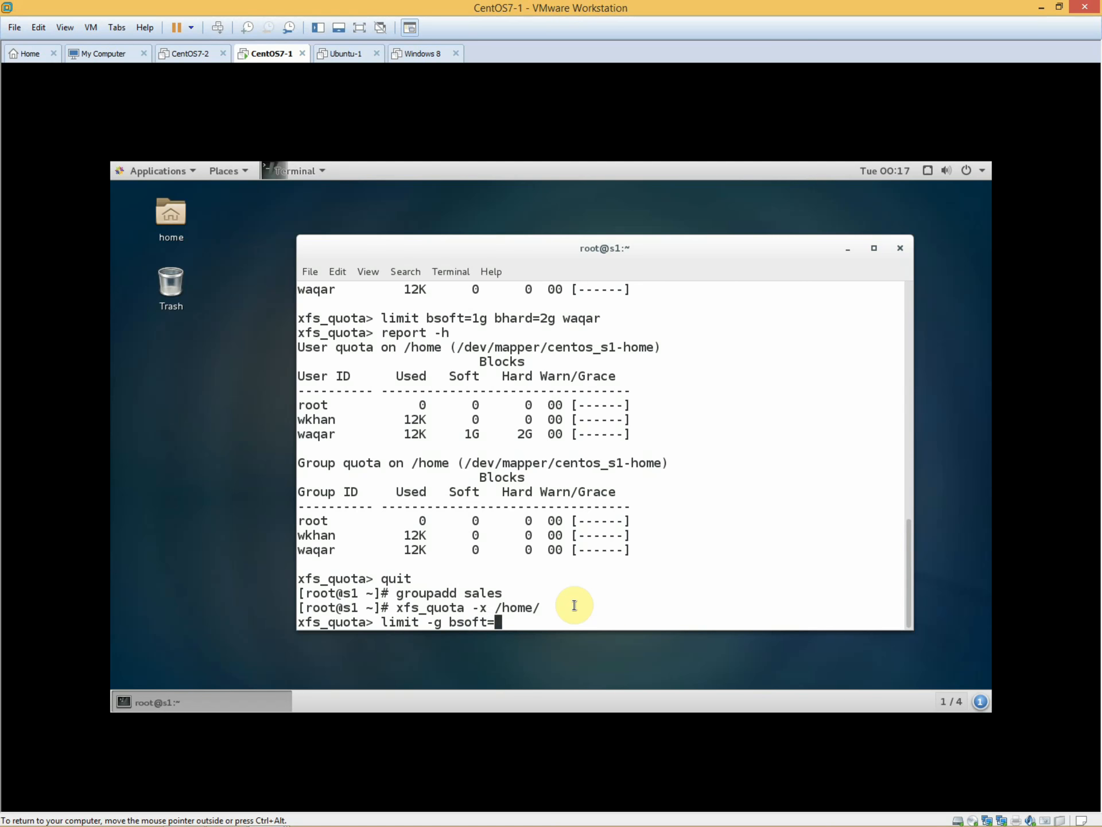
pyautogui.write('1')
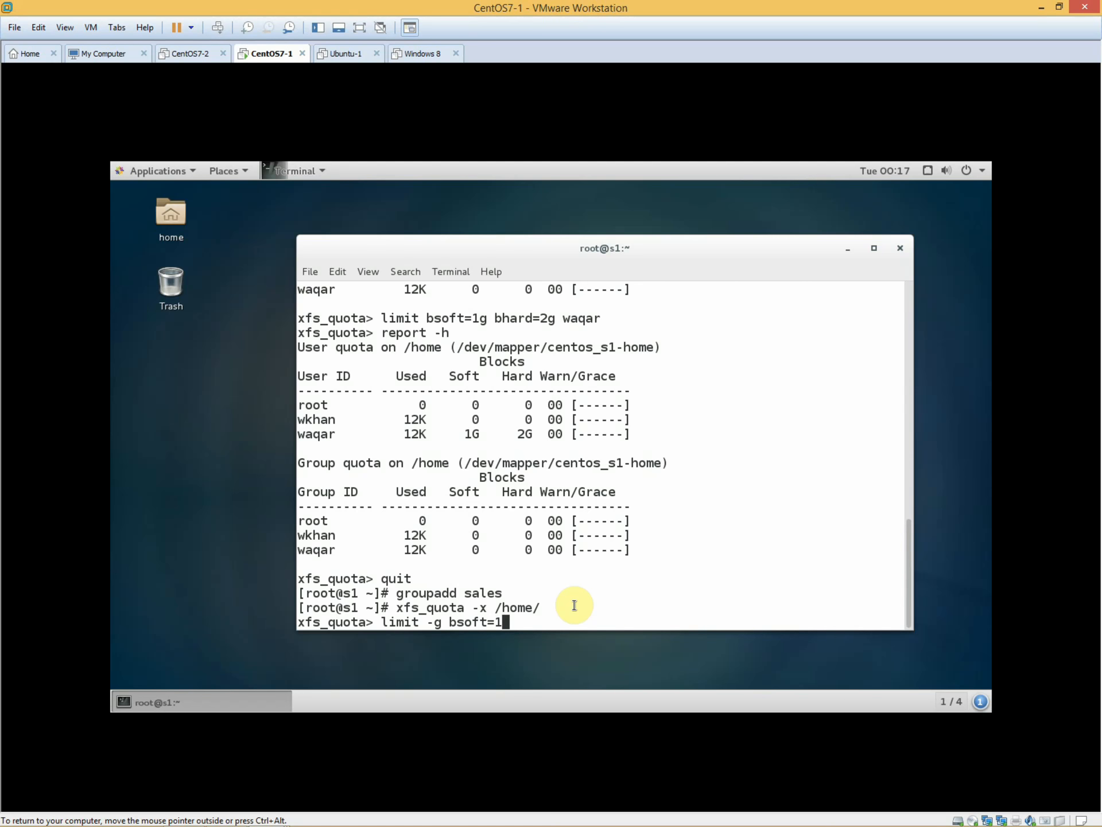
pyautogui.write('g')
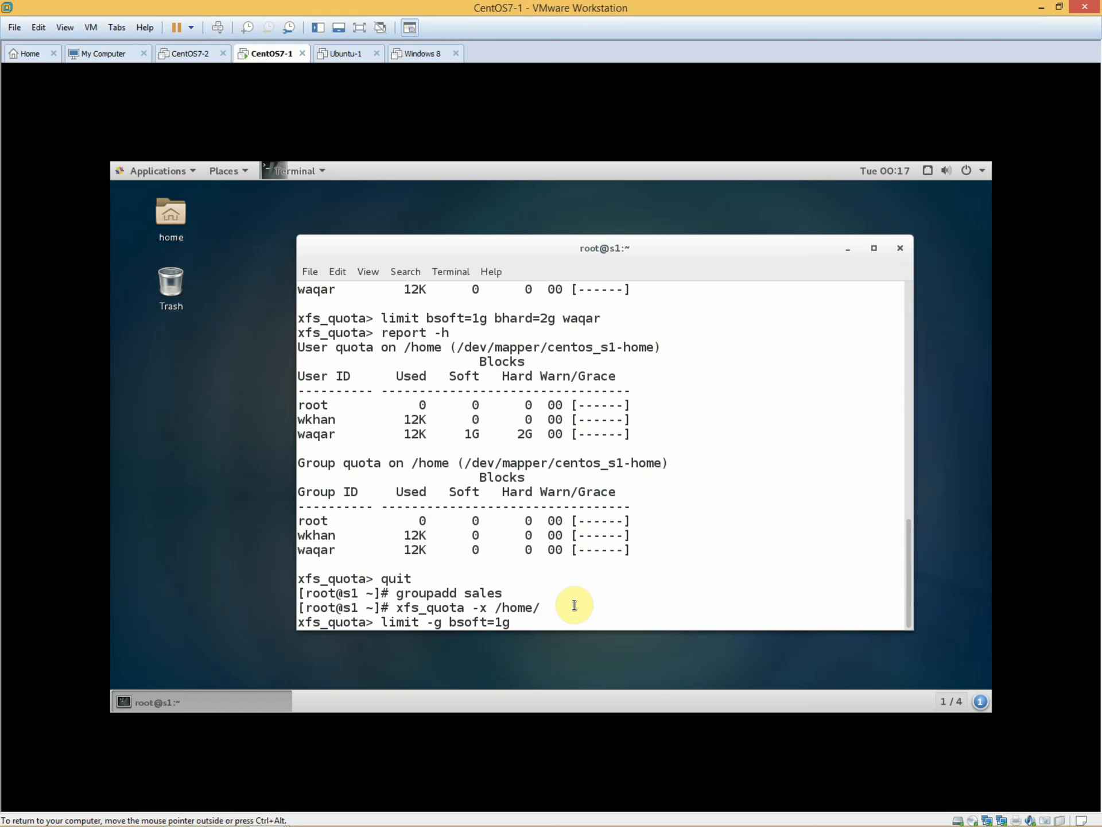
pyautogui.write('bh')
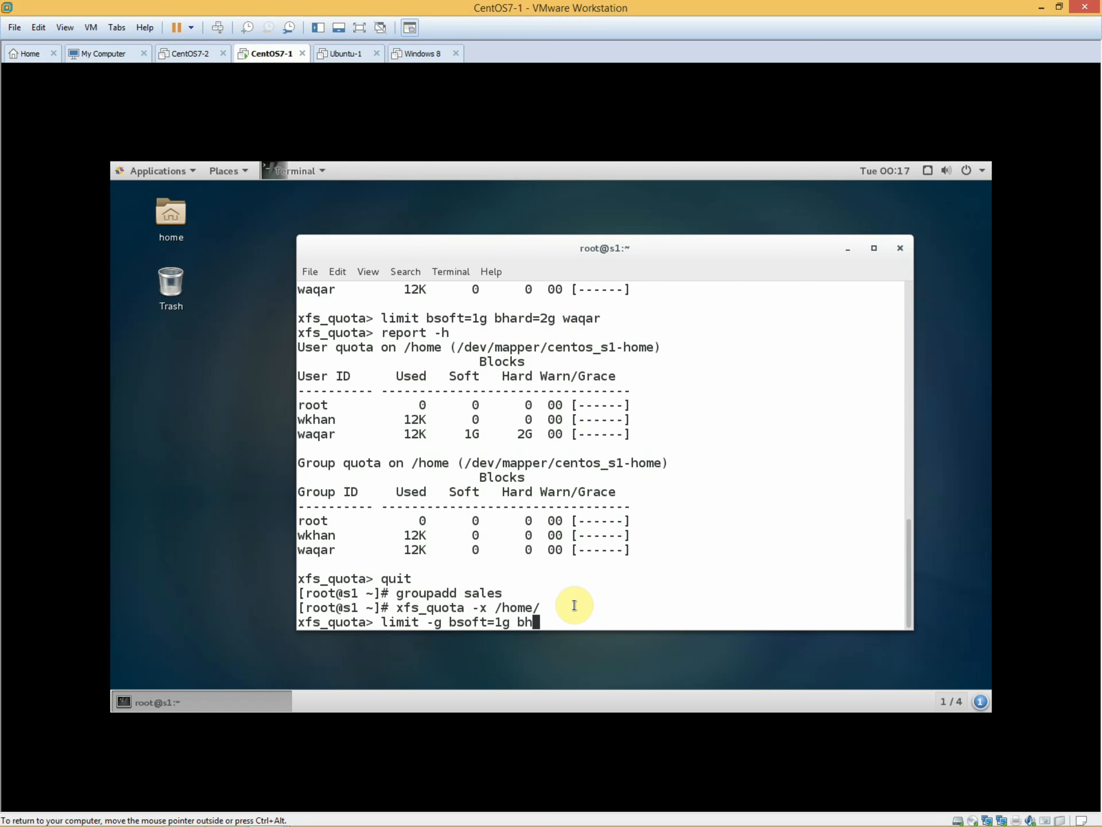
pyautogui.write('ard')
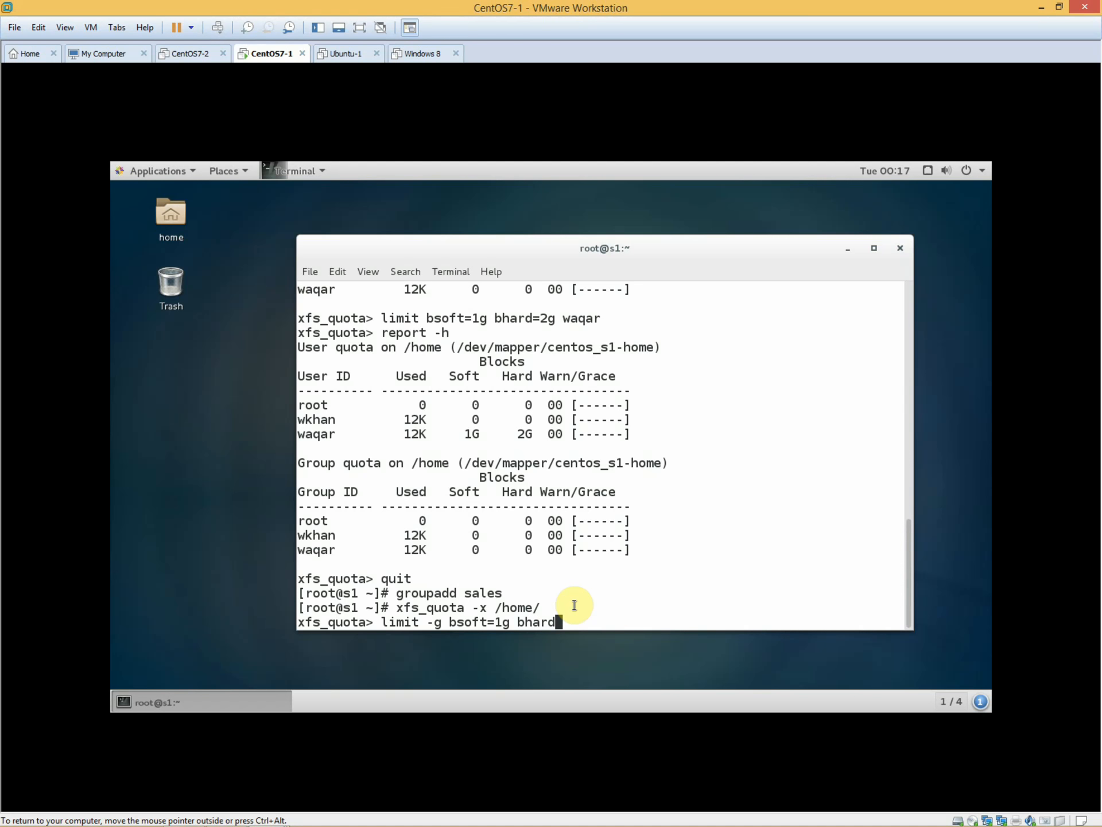
pyautogui.write('=')
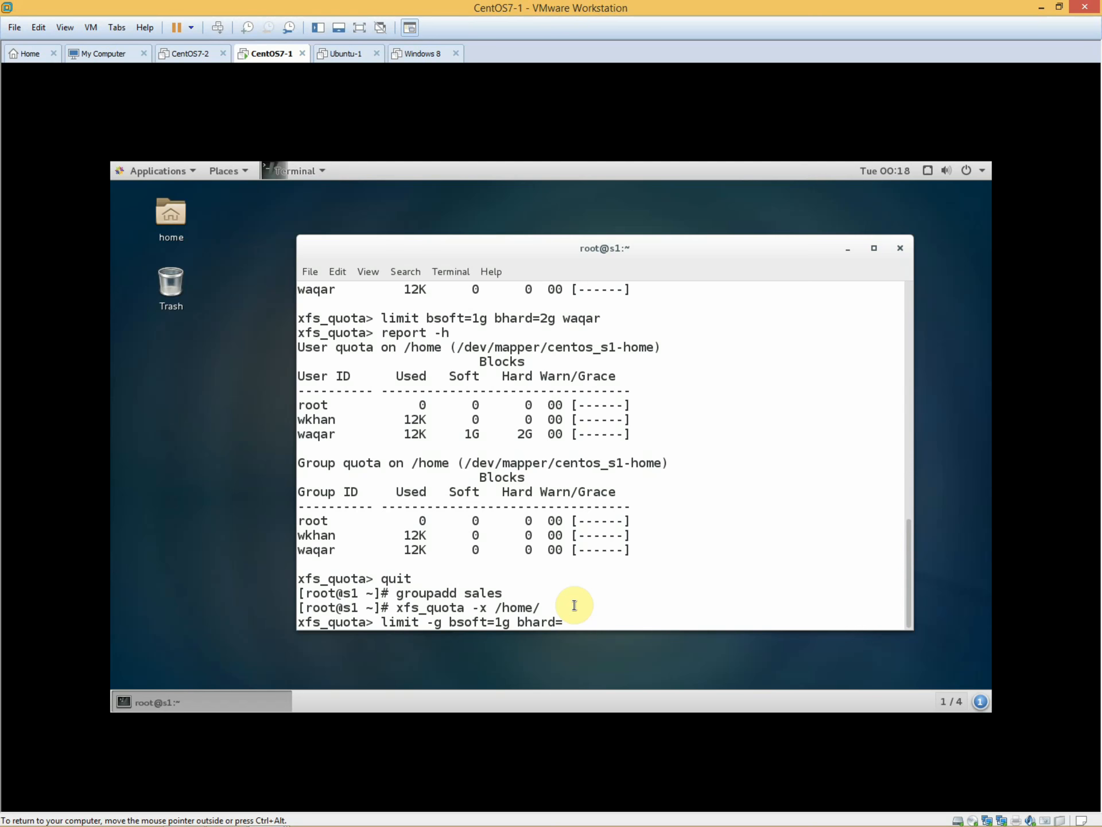
pyautogui.write('2g')
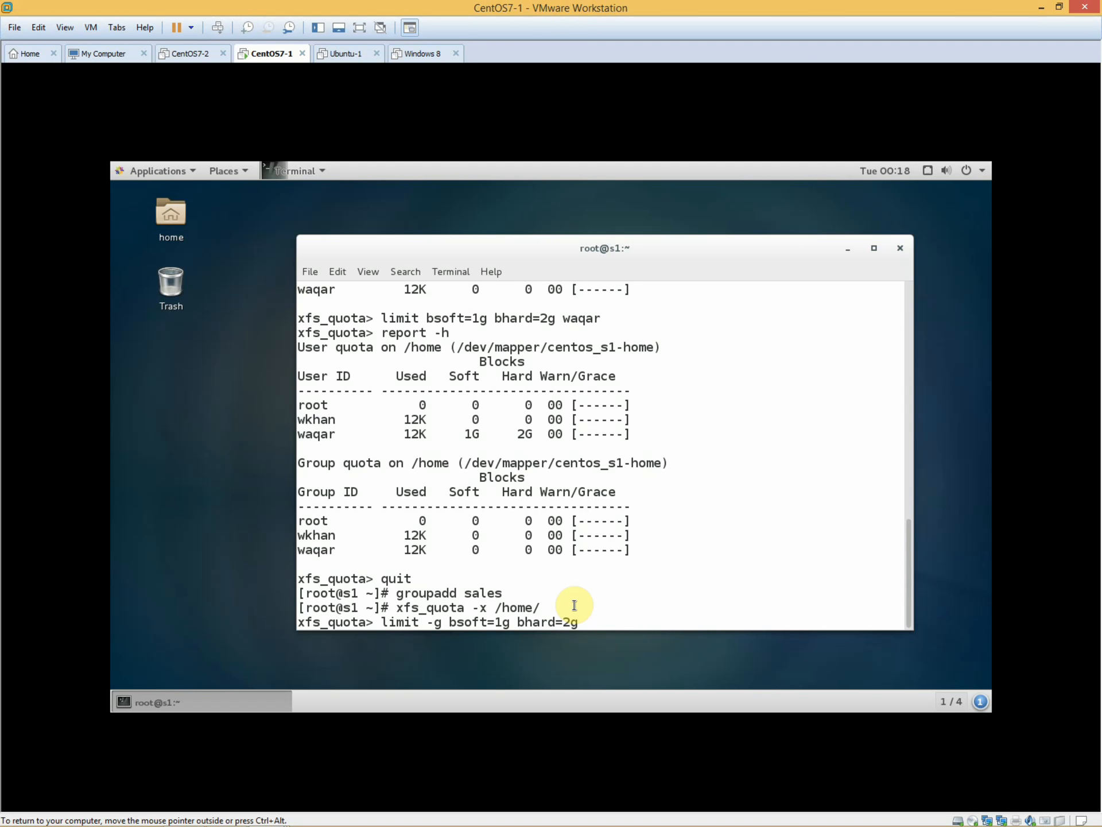
pyautogui.write('sales')
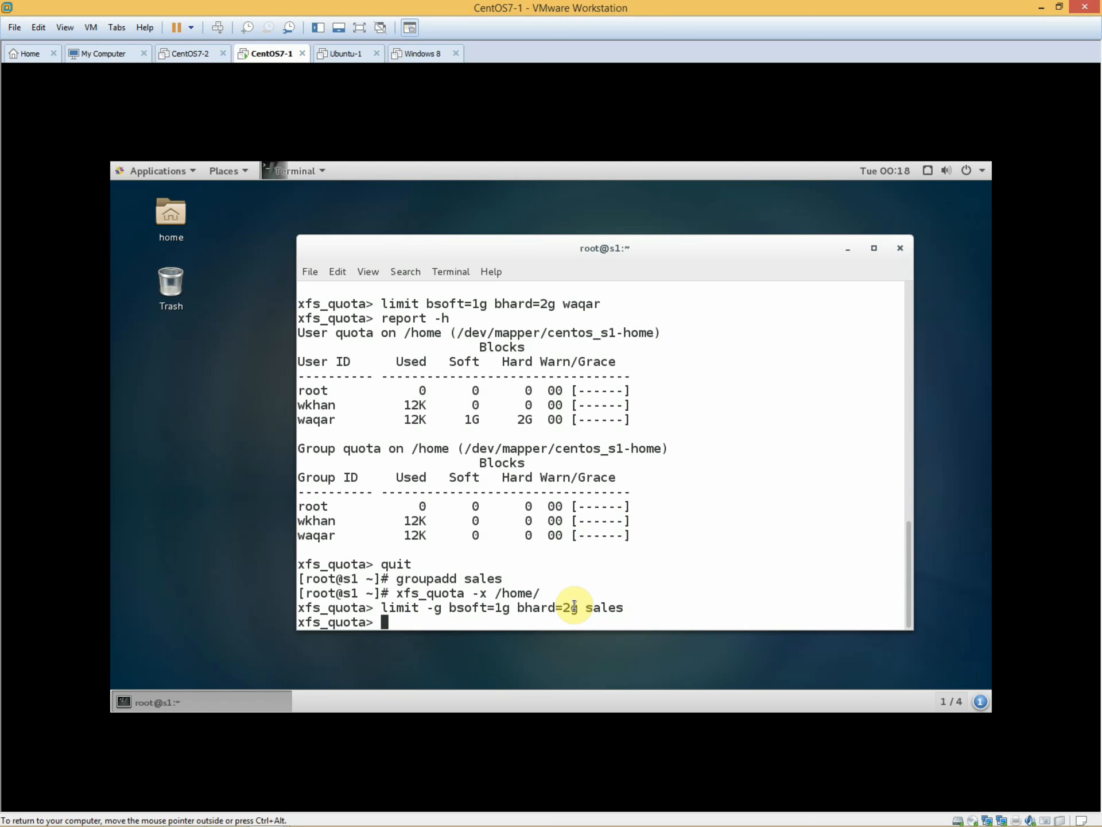
# - Run report -h to show the sales 1G/2G group quota, then return to the Notepad notes
pyautogui.write('report')
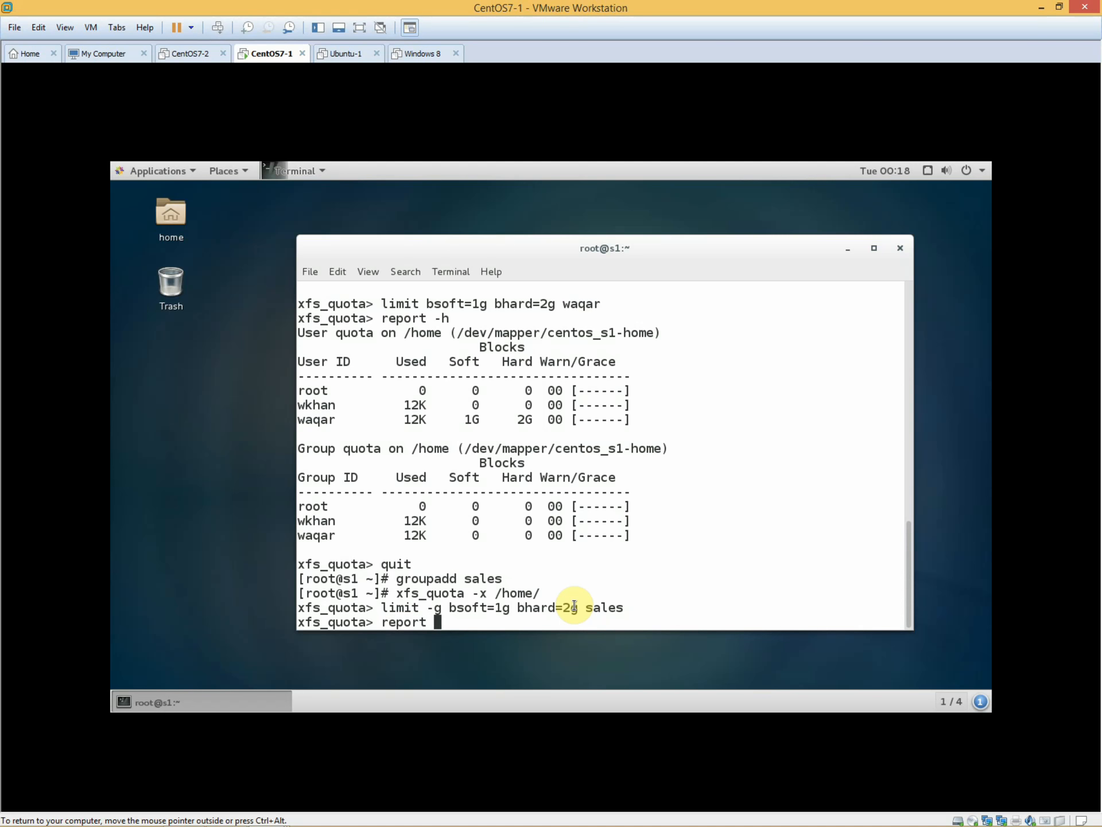
pyautogui.write('-h')
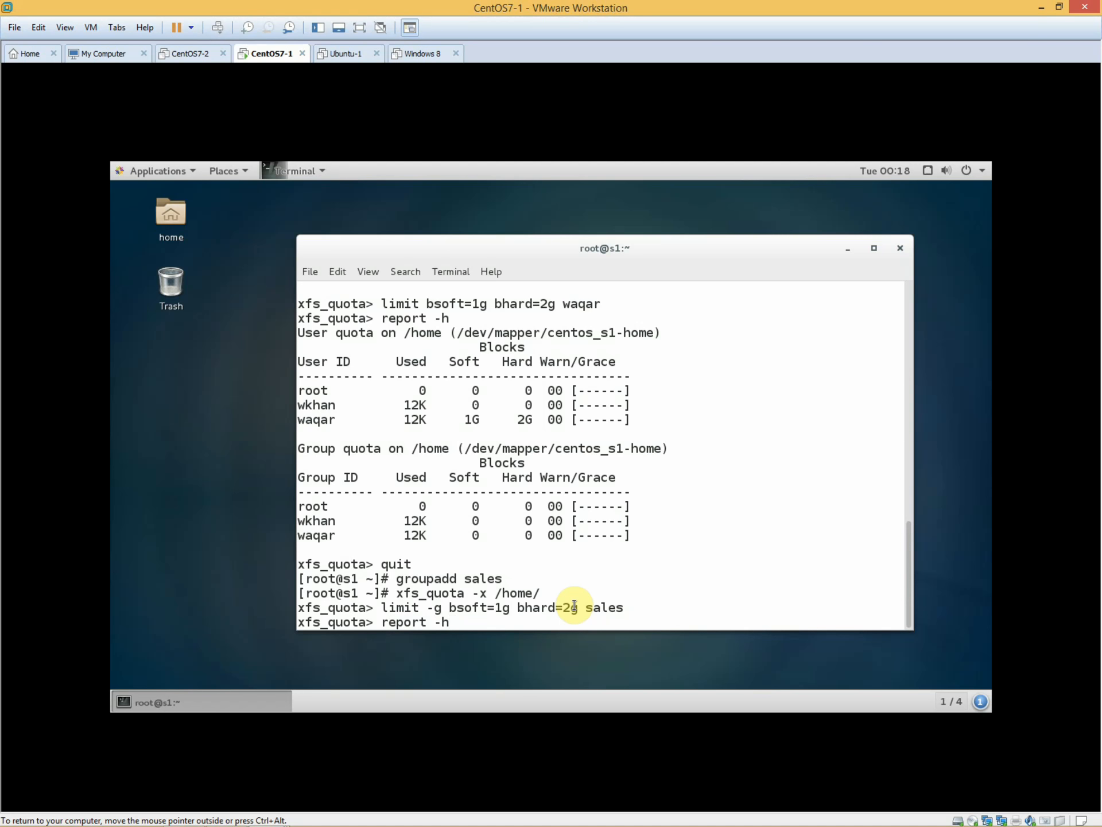
pyautogui.press('Return')
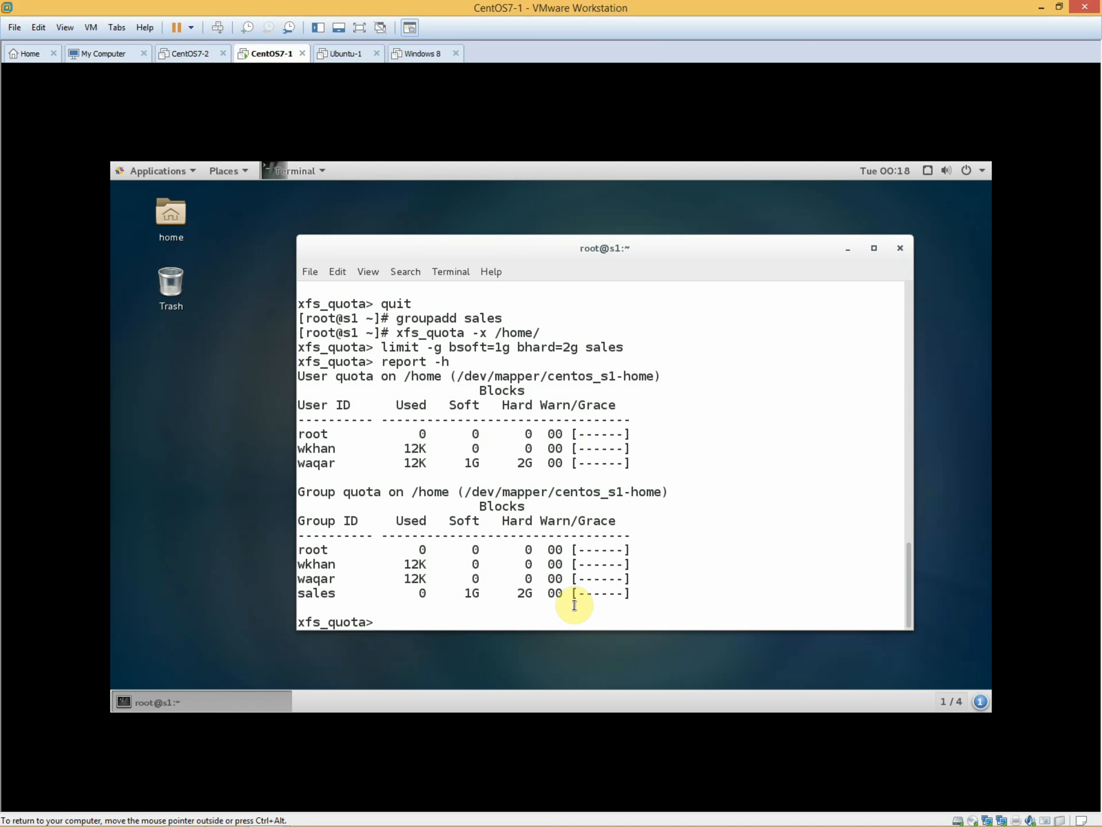
pyautogui.moveTo(324, 592)
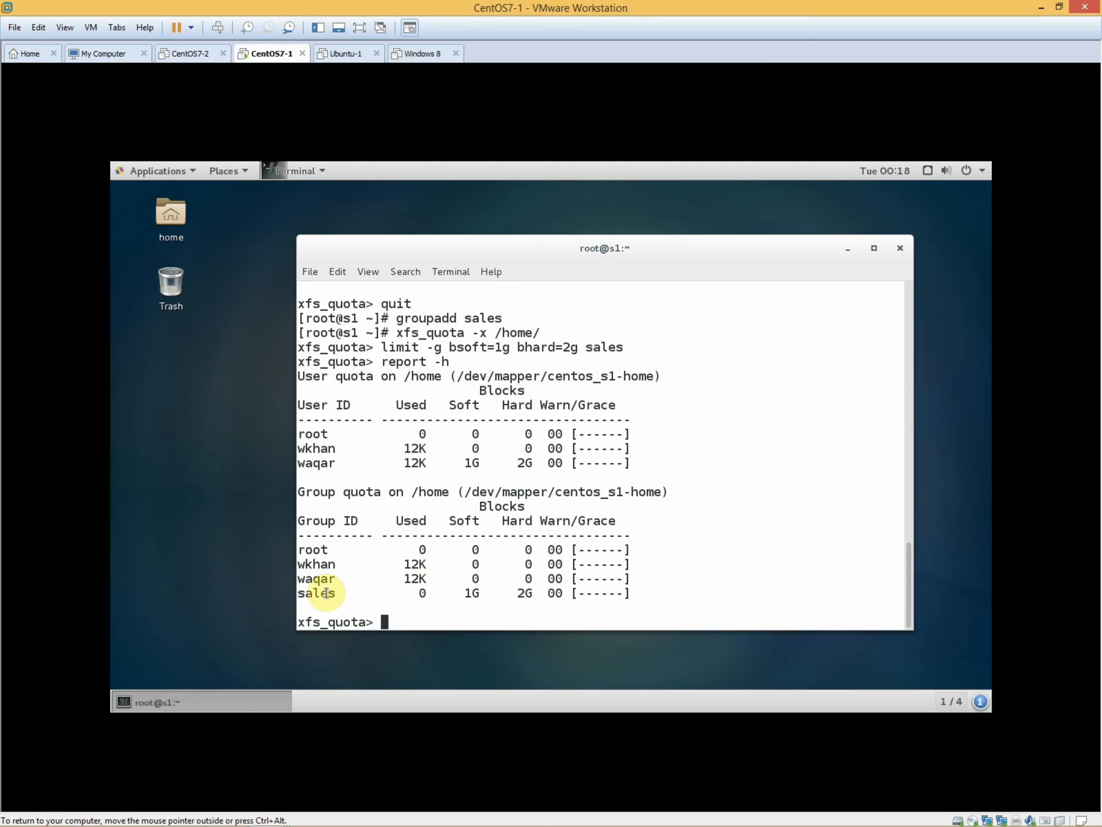
pyautogui.doubleClick(316, 593)
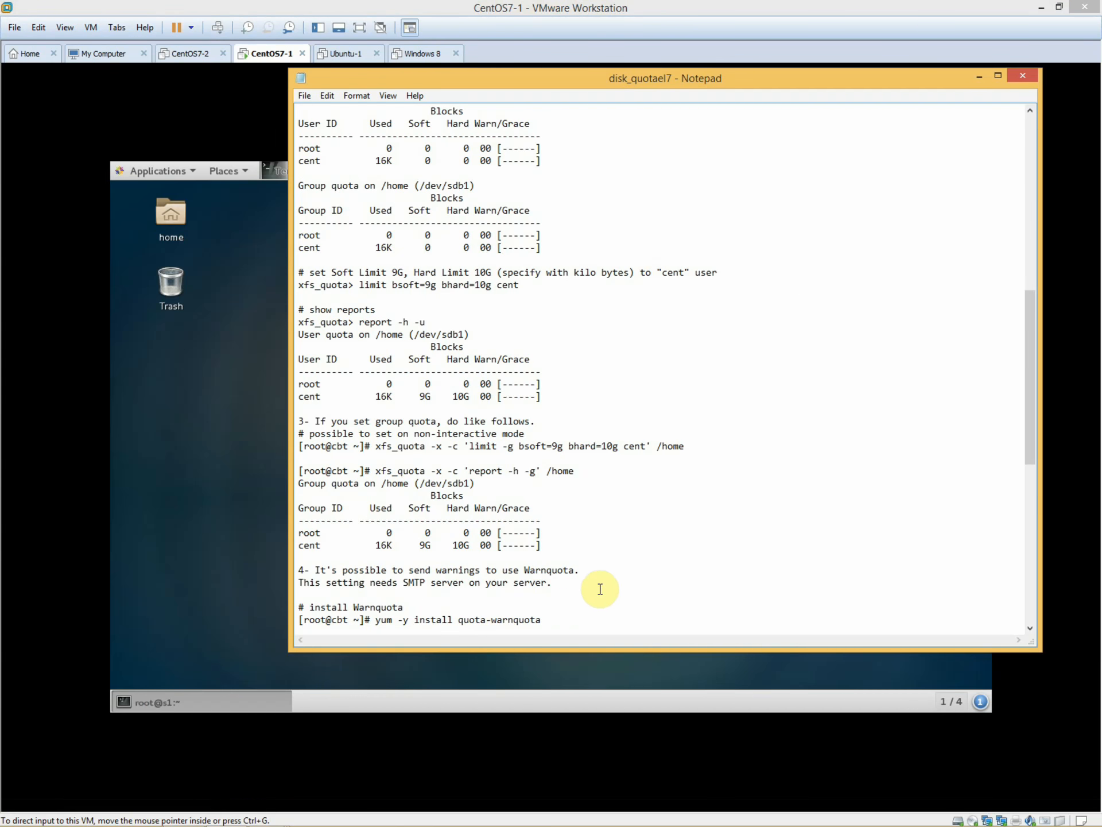
pyautogui.moveTo(615, 575)
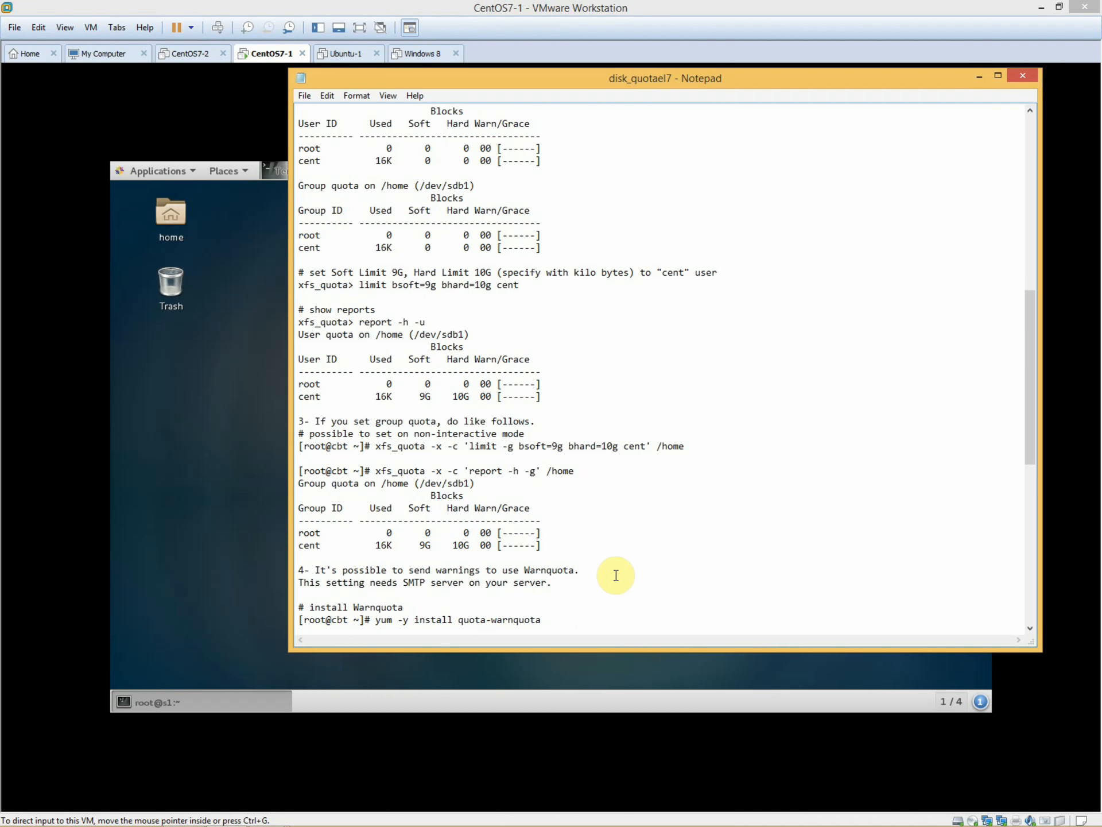
# - Scroll through the group quota and Warnquota sections of the disk_quotael7 notes
pyautogui.scroll(-3)
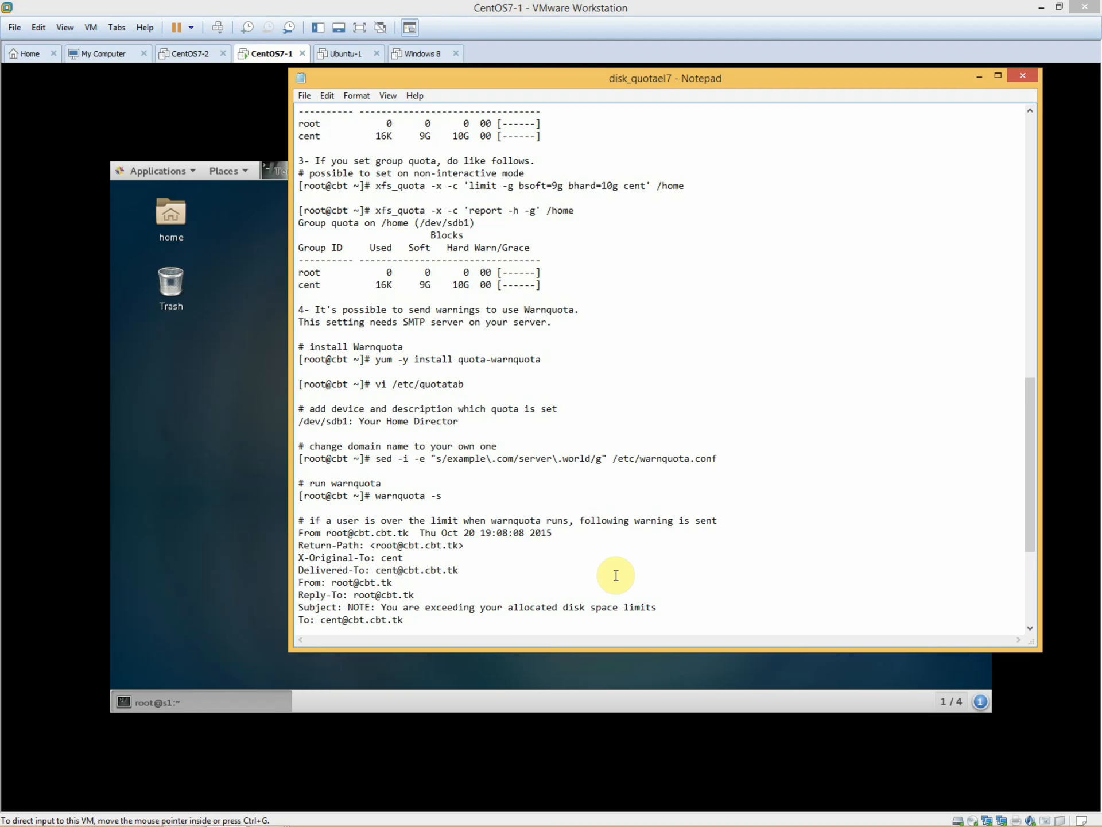
pyautogui.scroll(-3)
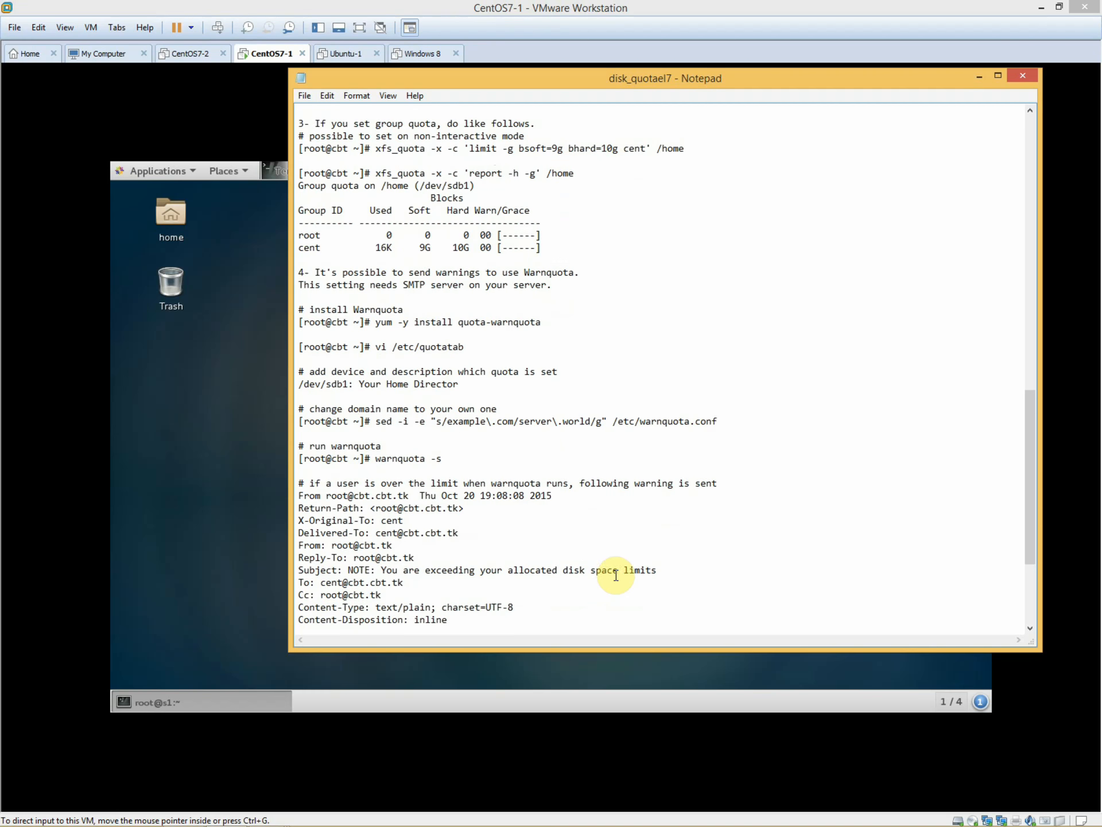
pyautogui.scroll(-3)
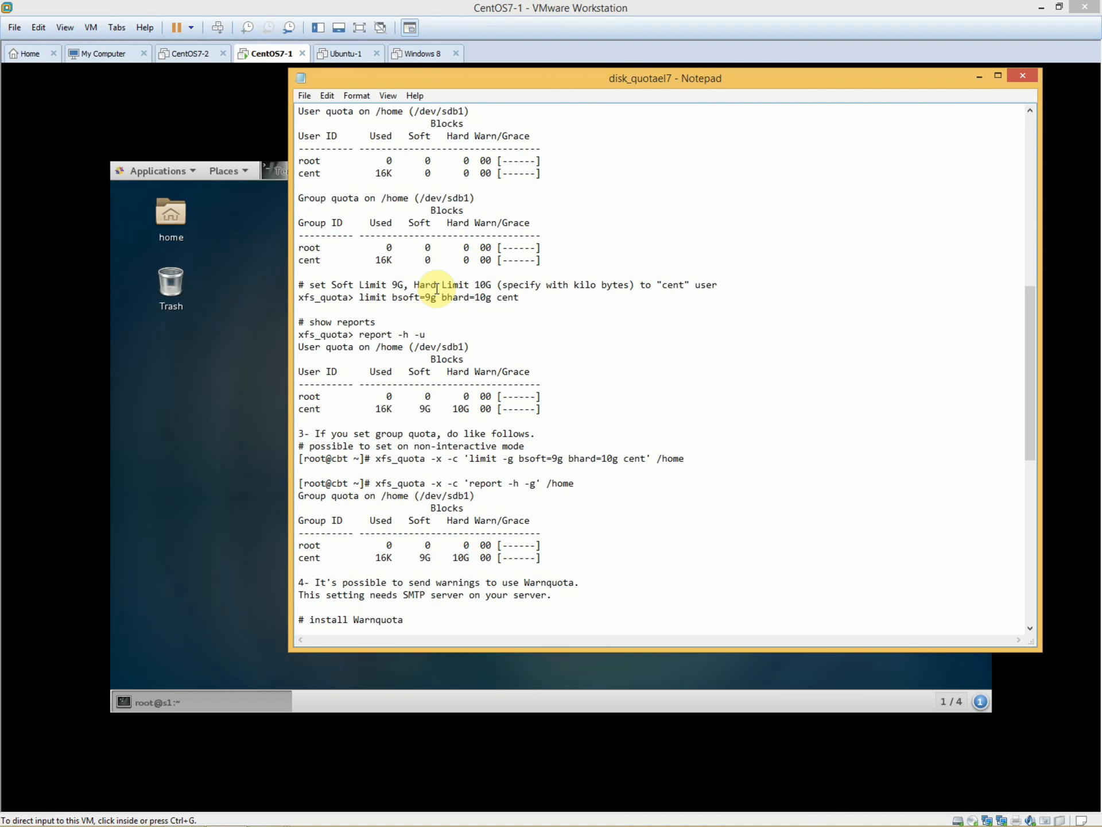
pyautogui.scroll(-3)
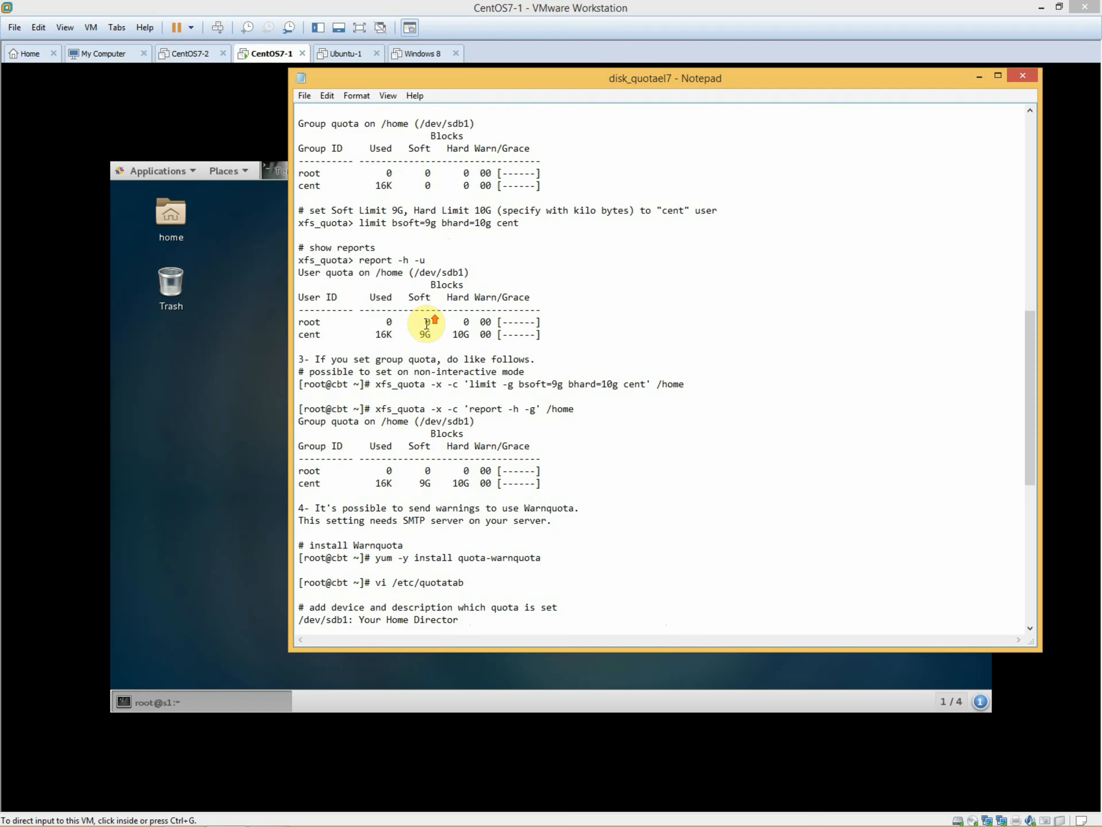